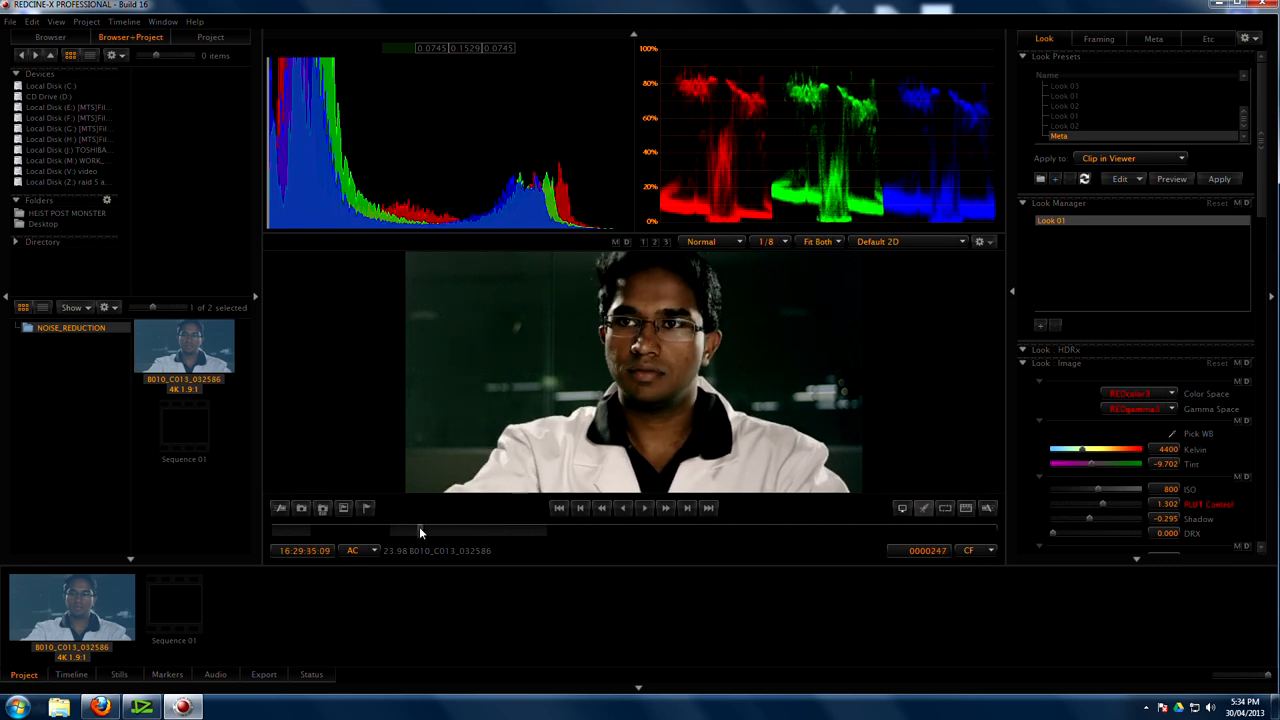
Raise the lab-coat clip's ISO from 800 to 2000 and scroll down to the Look Curve.
left_click_drag(420, 530, 452, 530)
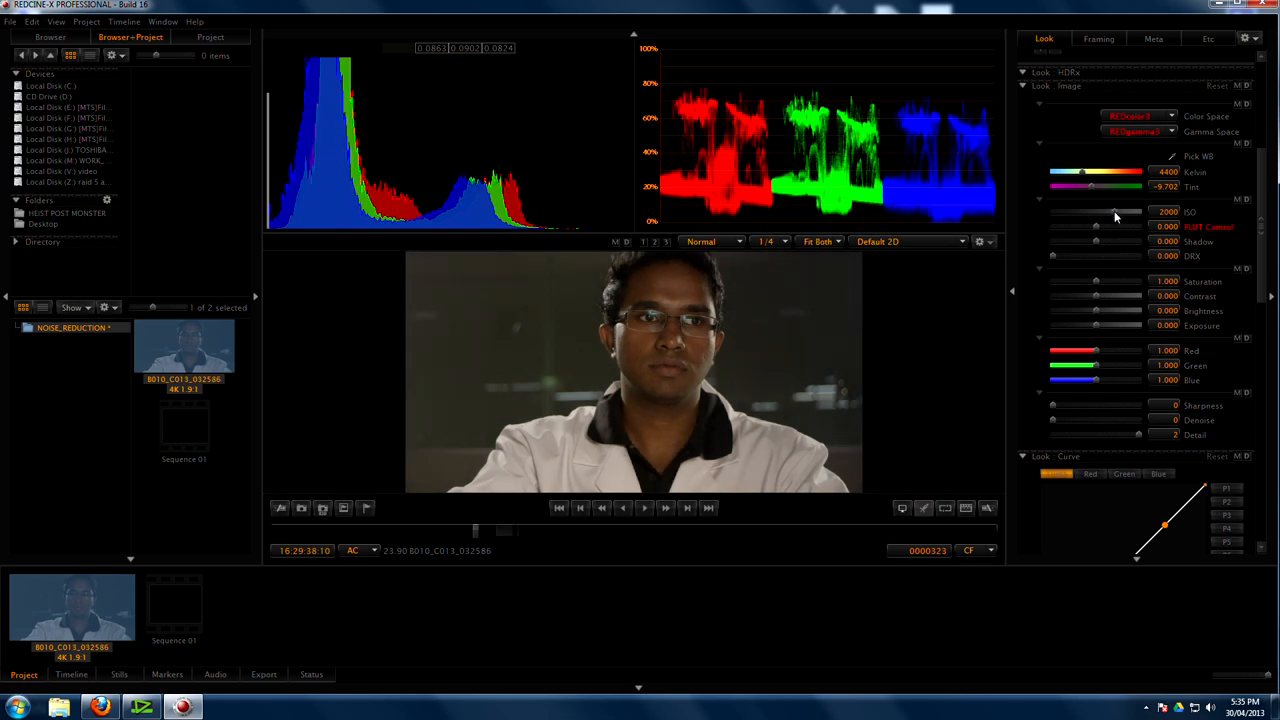
scroll("down", 3)
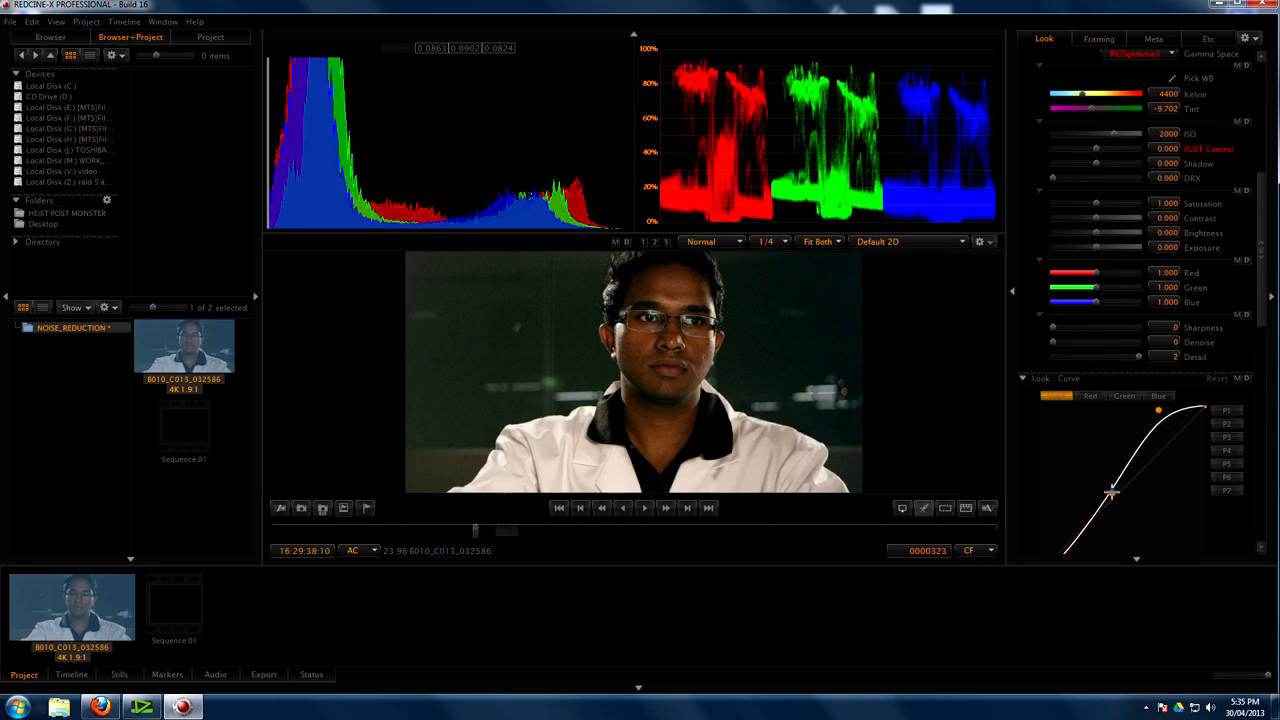
Bend the Look Curve to lift the midtones, then scrub through the graded clip.
left_click_drag(1115, 490, 1108, 495)
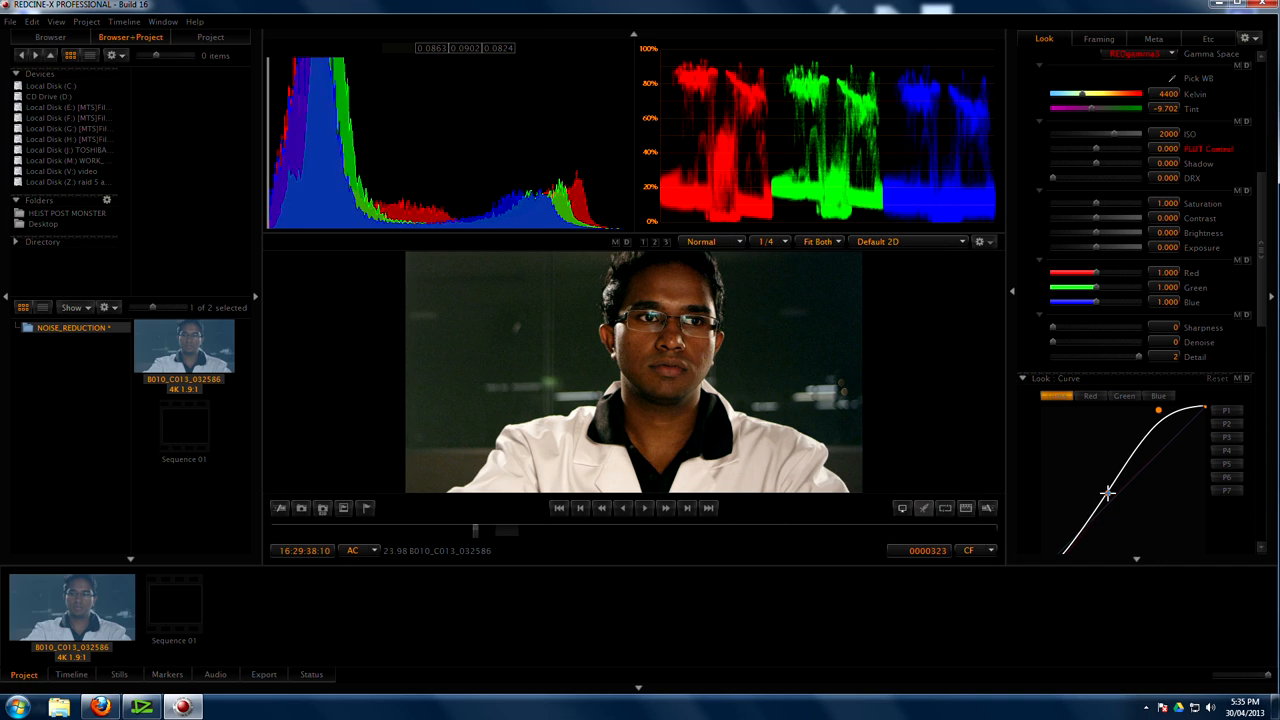
scroll("down", 3)
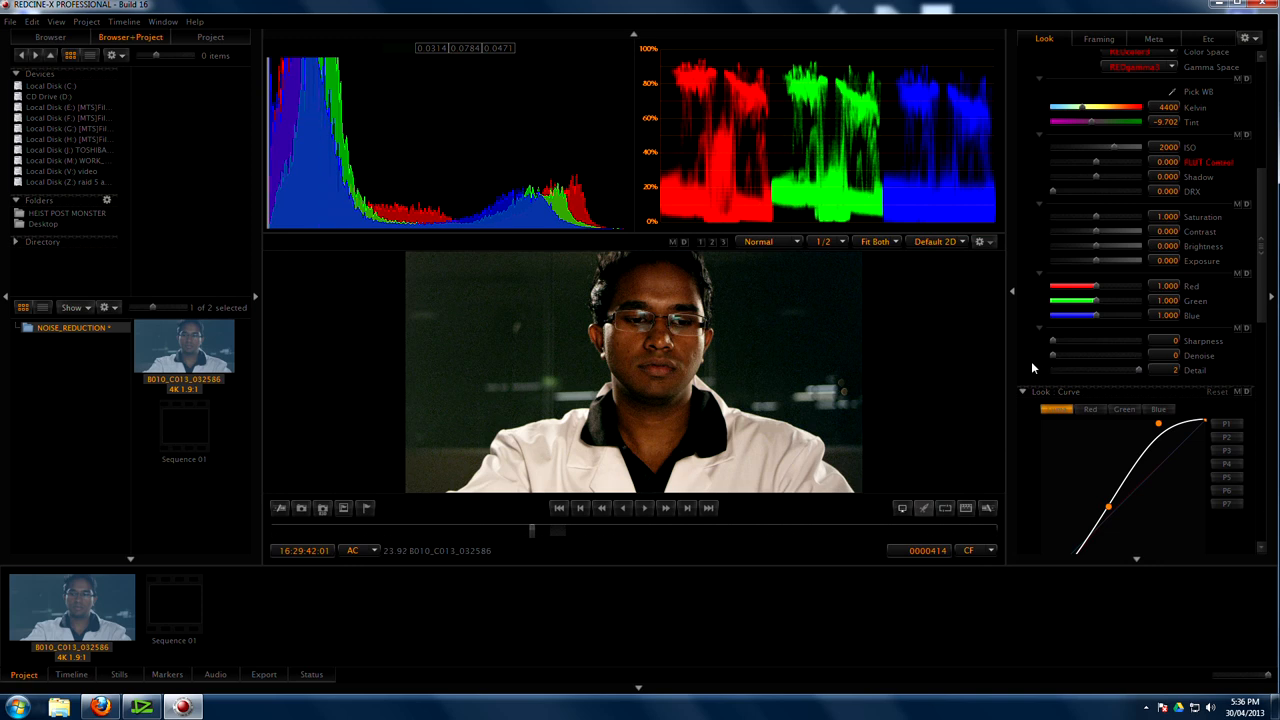
mouse_move(968, 281)
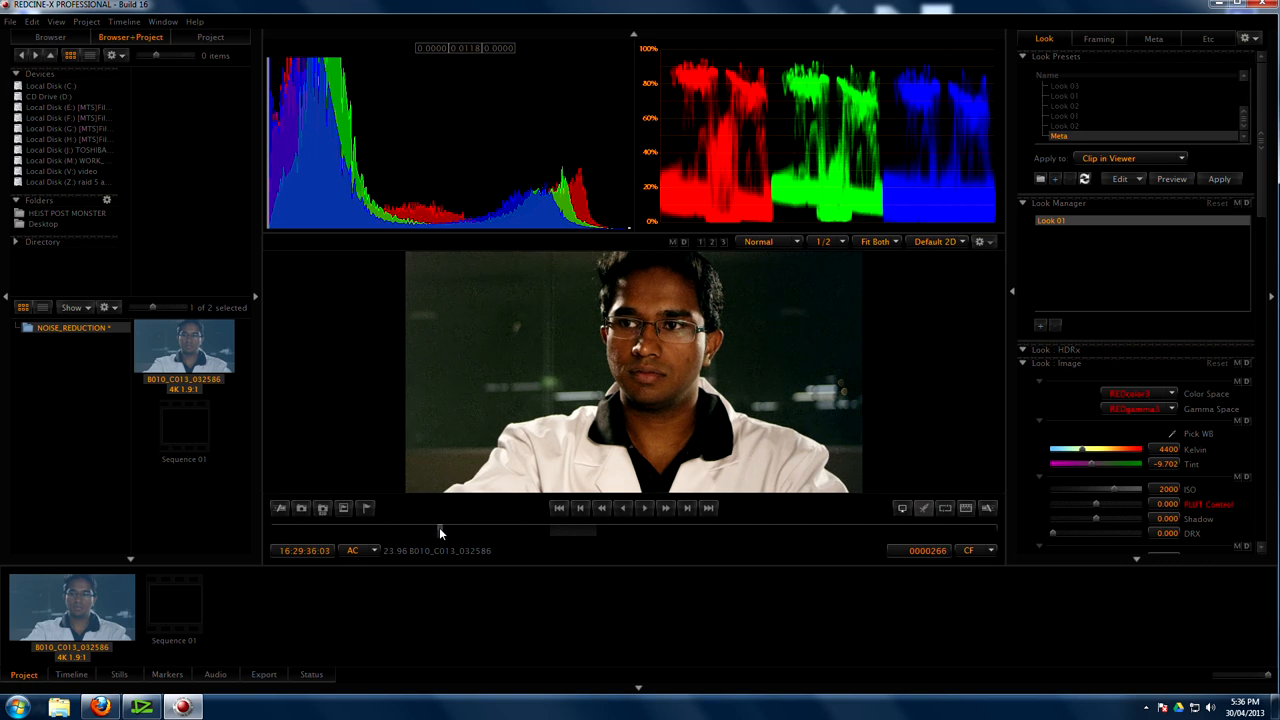
left_click_drag(440, 531, 560, 531)
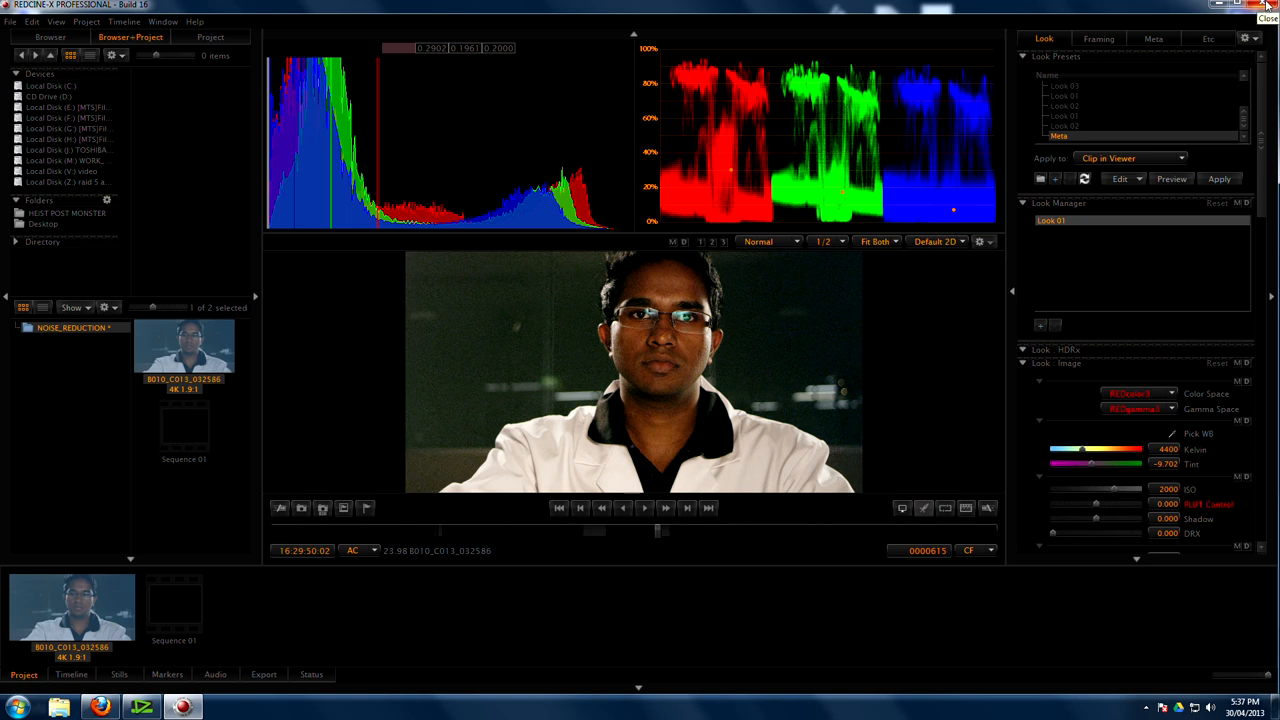
Close REDCINE-X PRO and minimise EDIUS to reveal the desktop.
left_click(1267, 7)
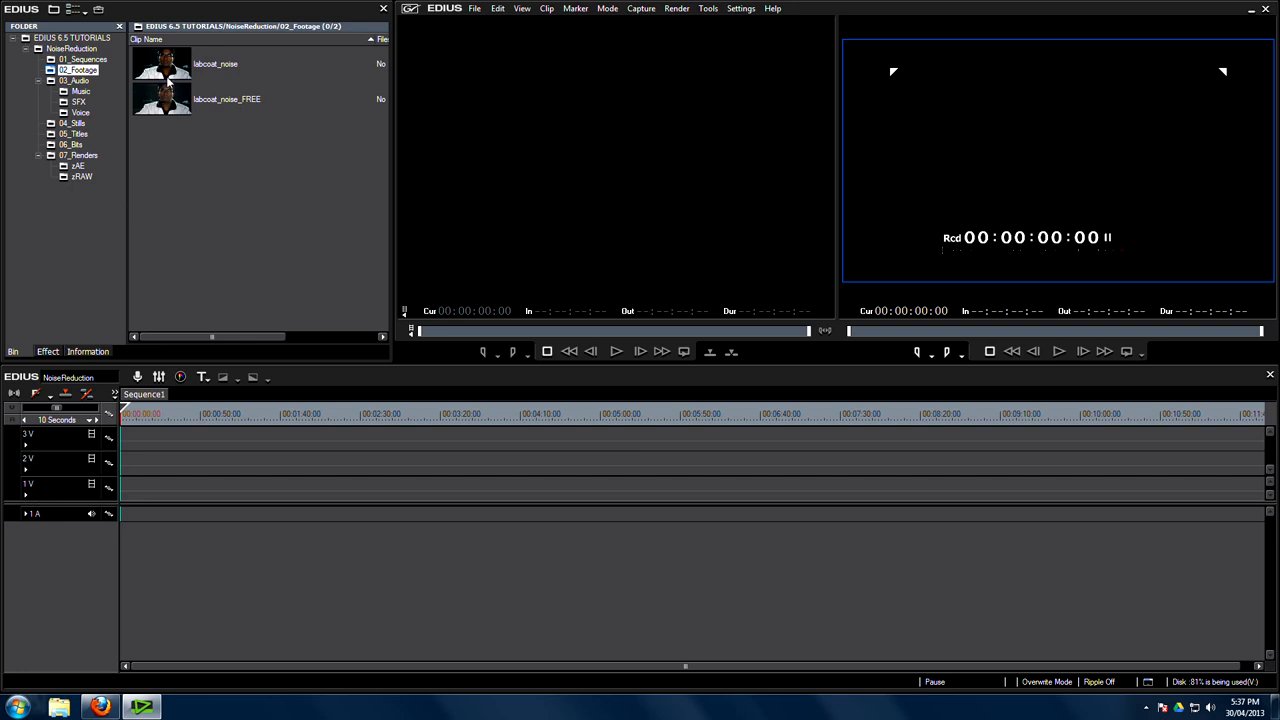
left_click(215, 63)
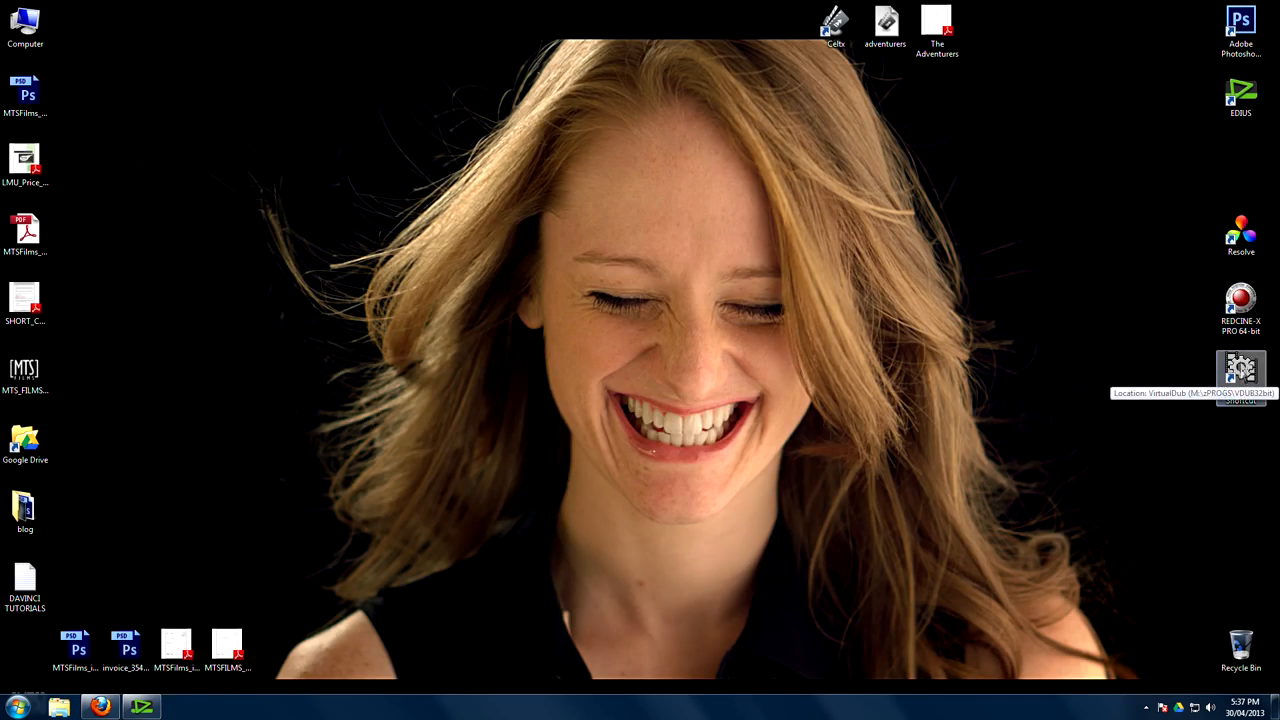
Launch VirtualDub, preview labcoat_noise in EDIUS, then return to VirtualDub's File menu.
double_click(1240, 370)
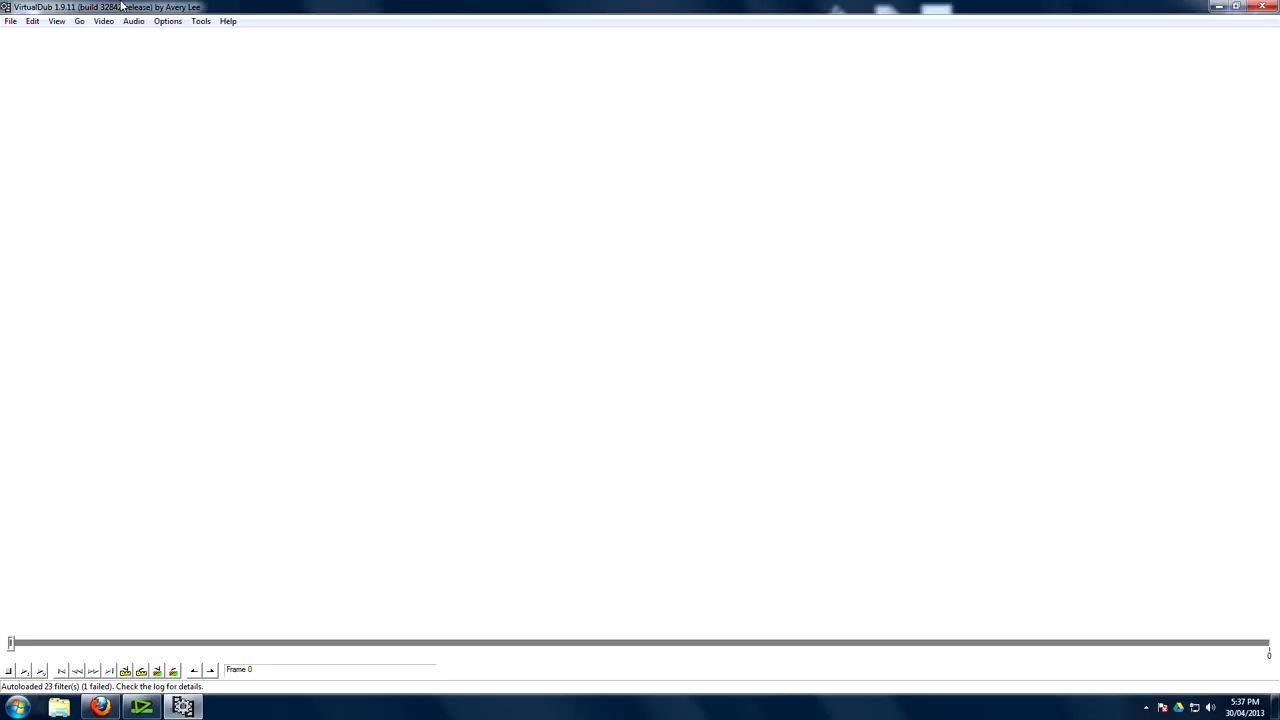
mouse_move(135, 60)
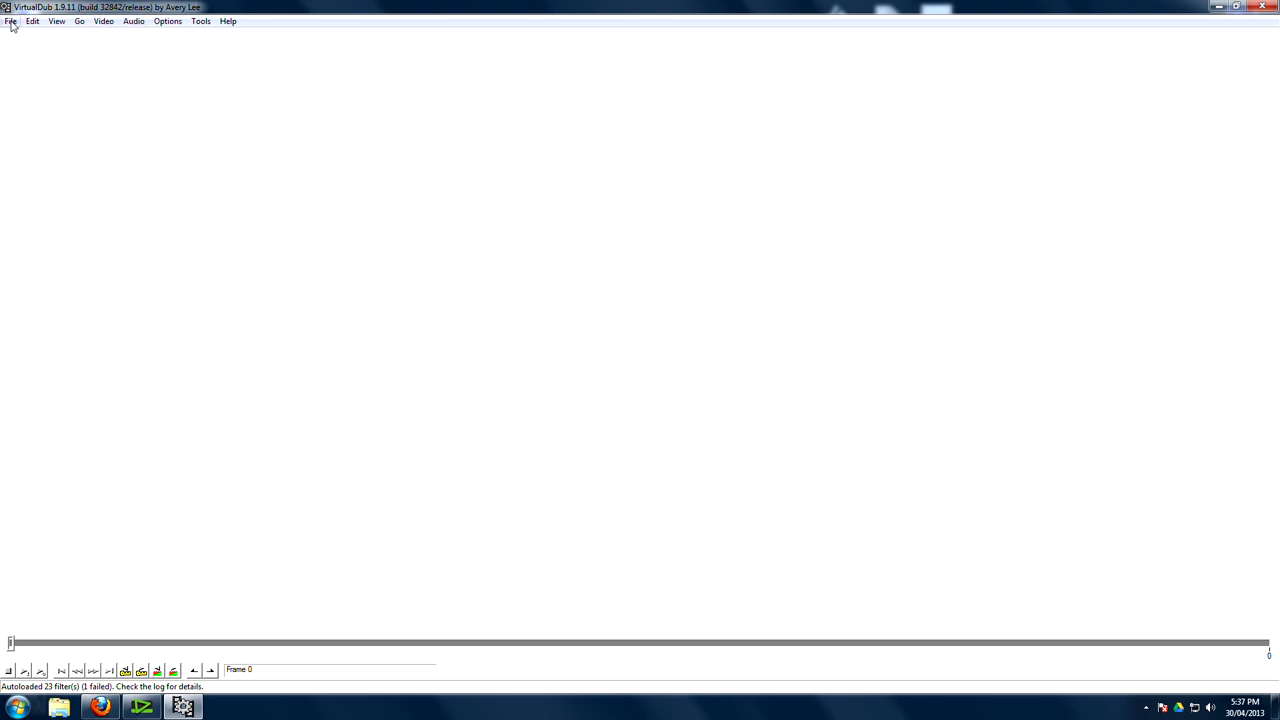
left_click(10, 21)
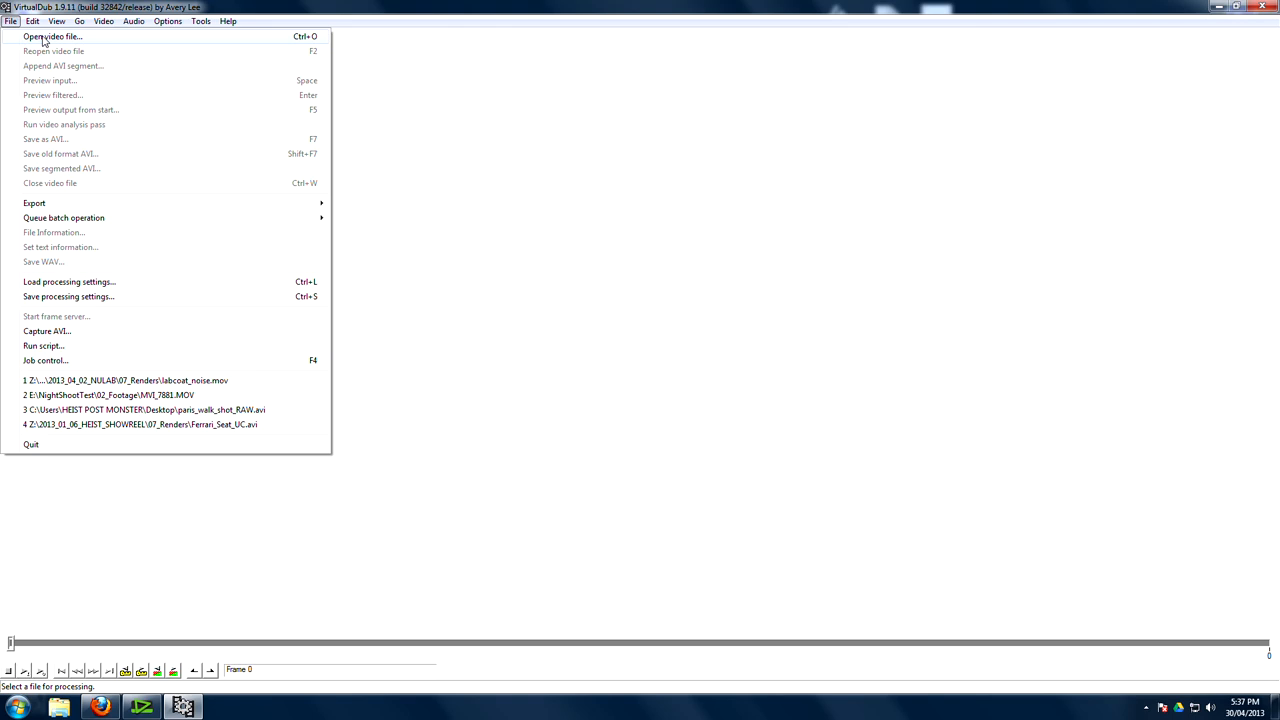
mouse_move(450, 322)
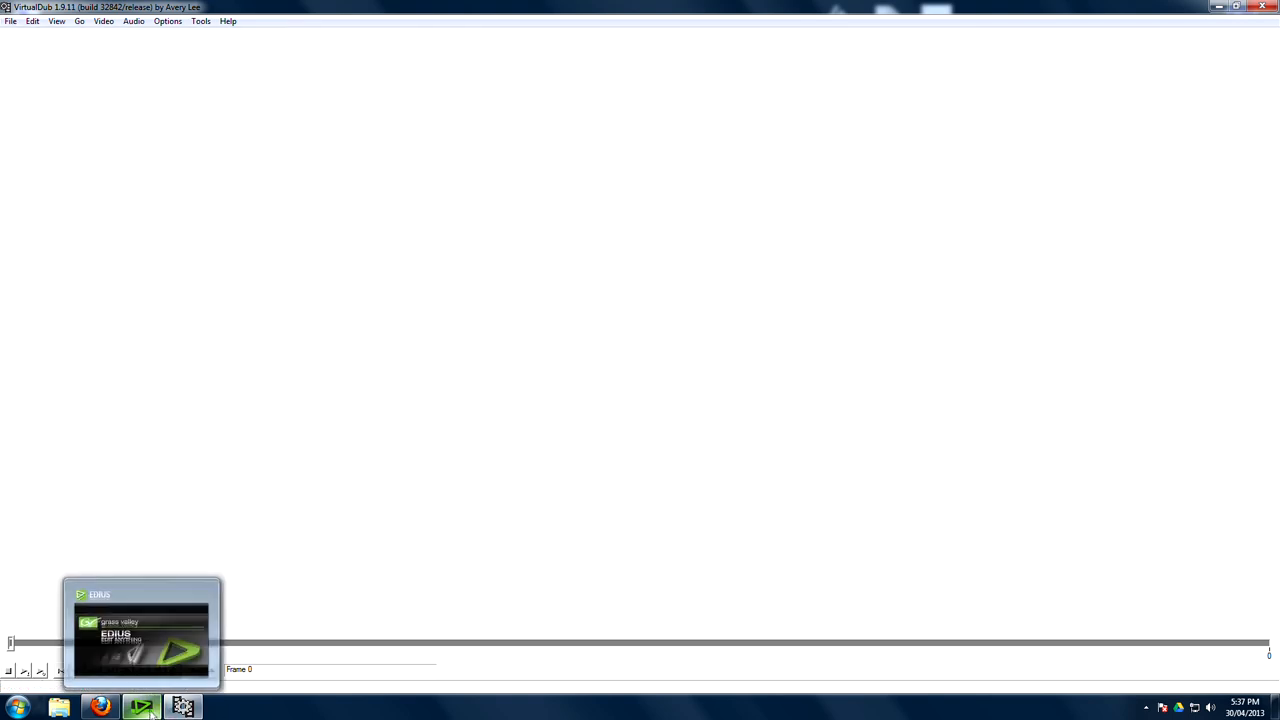
left_click(140, 635)
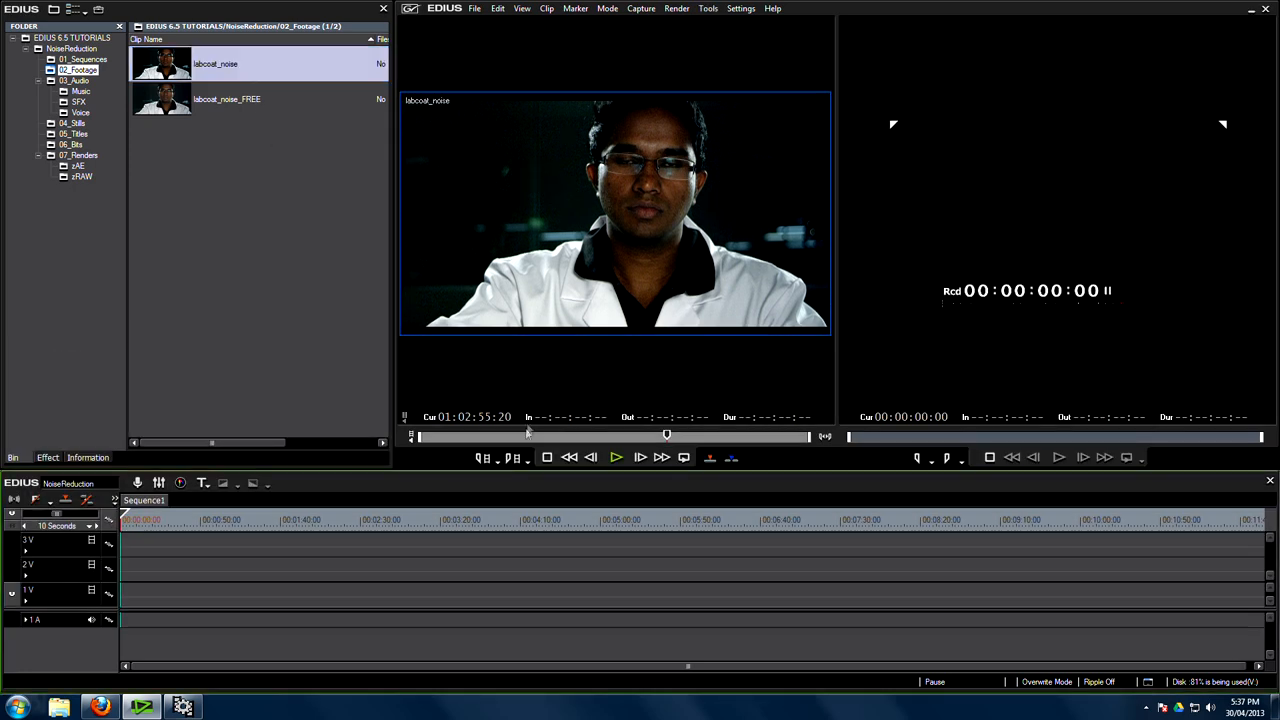
left_click_drag(667, 435, 470, 435)
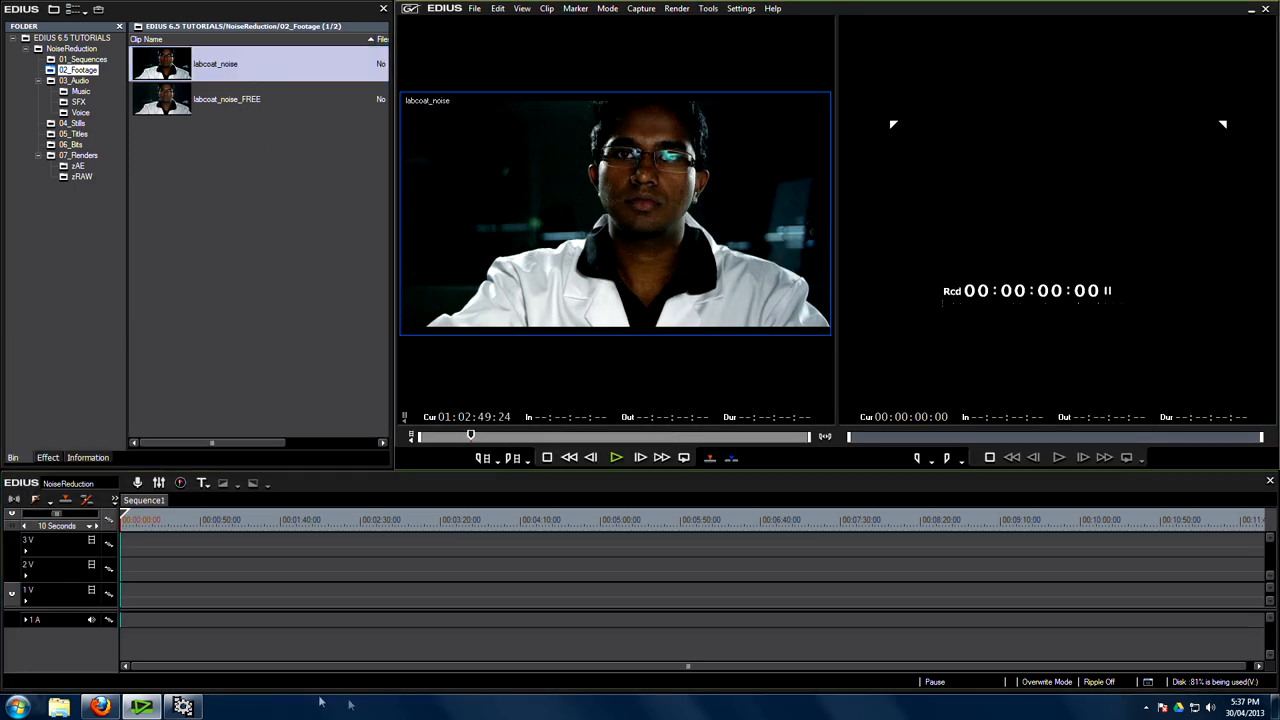
left_click(183, 707)
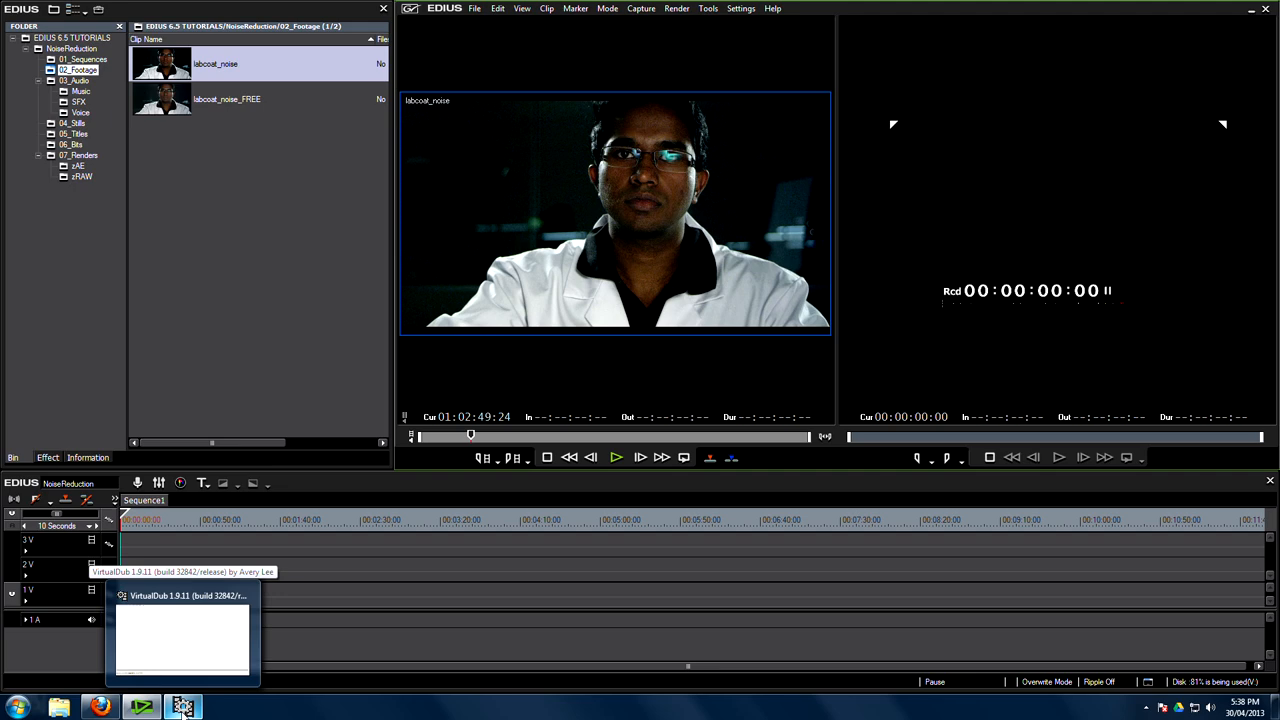
left_click(182, 707)
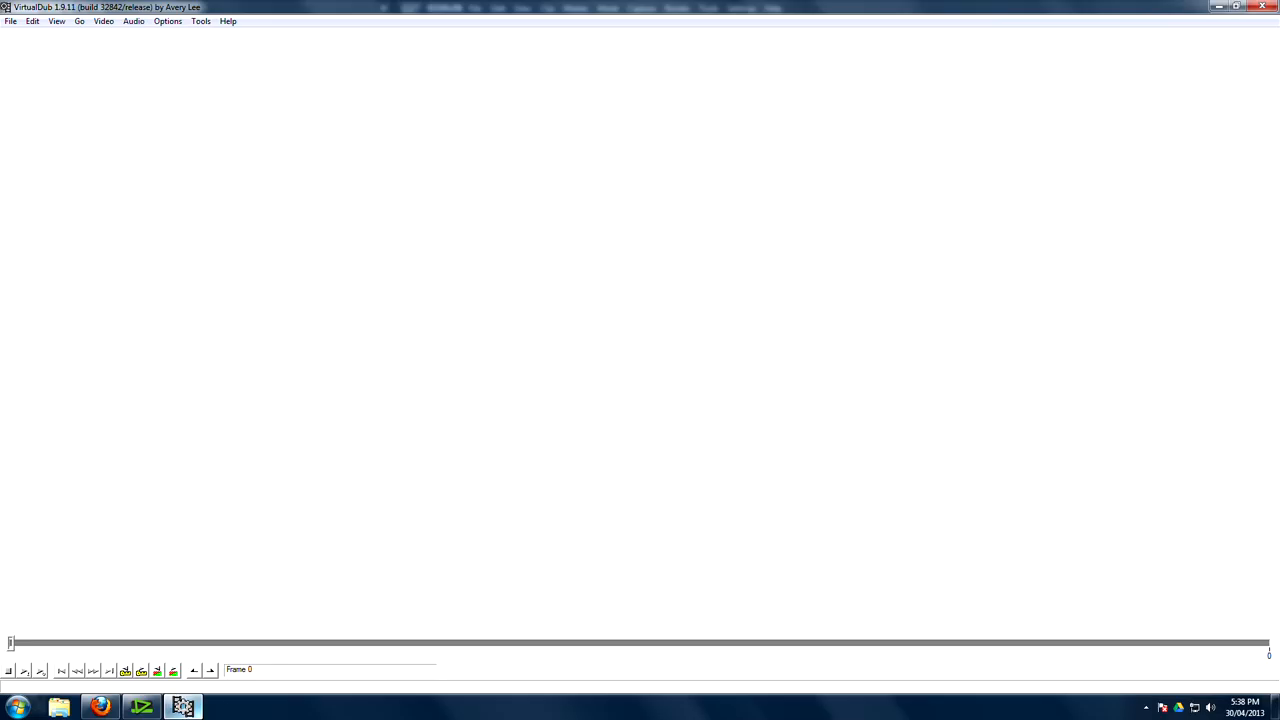
left_click(10, 21)
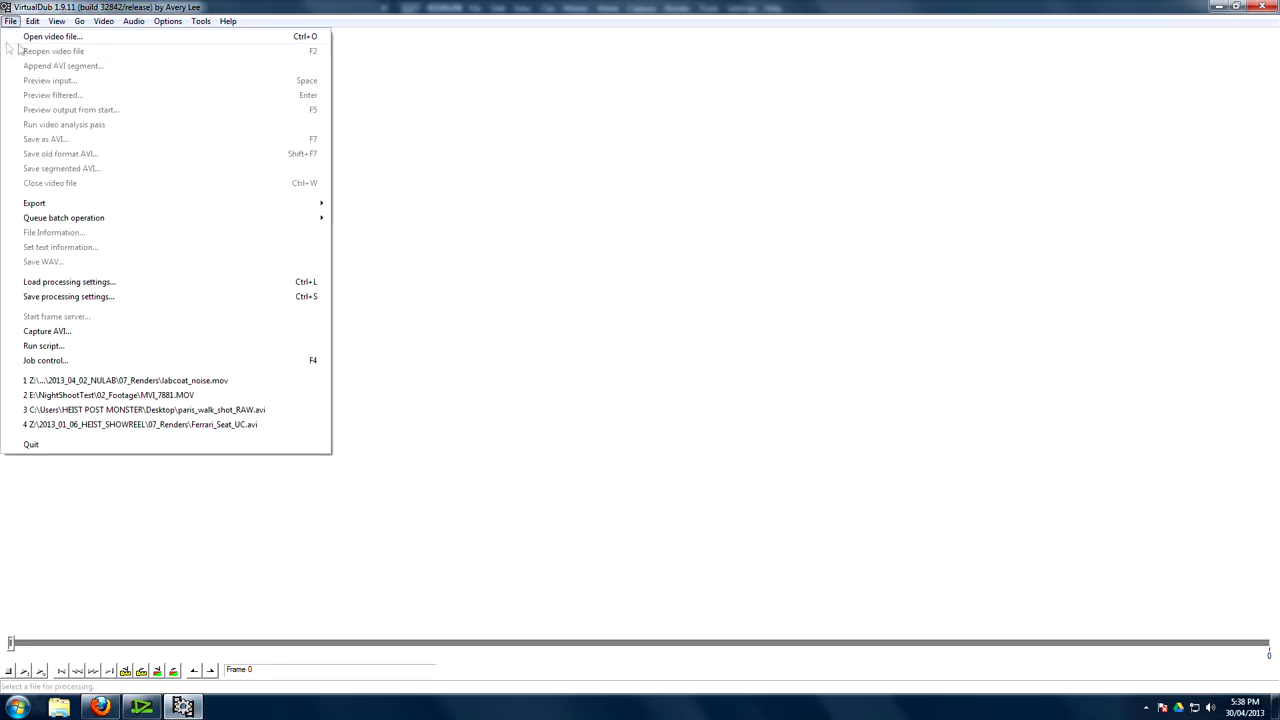
Load the recent labcoat_noise.mov and add the Neat Video filter.
left_click(52, 36)
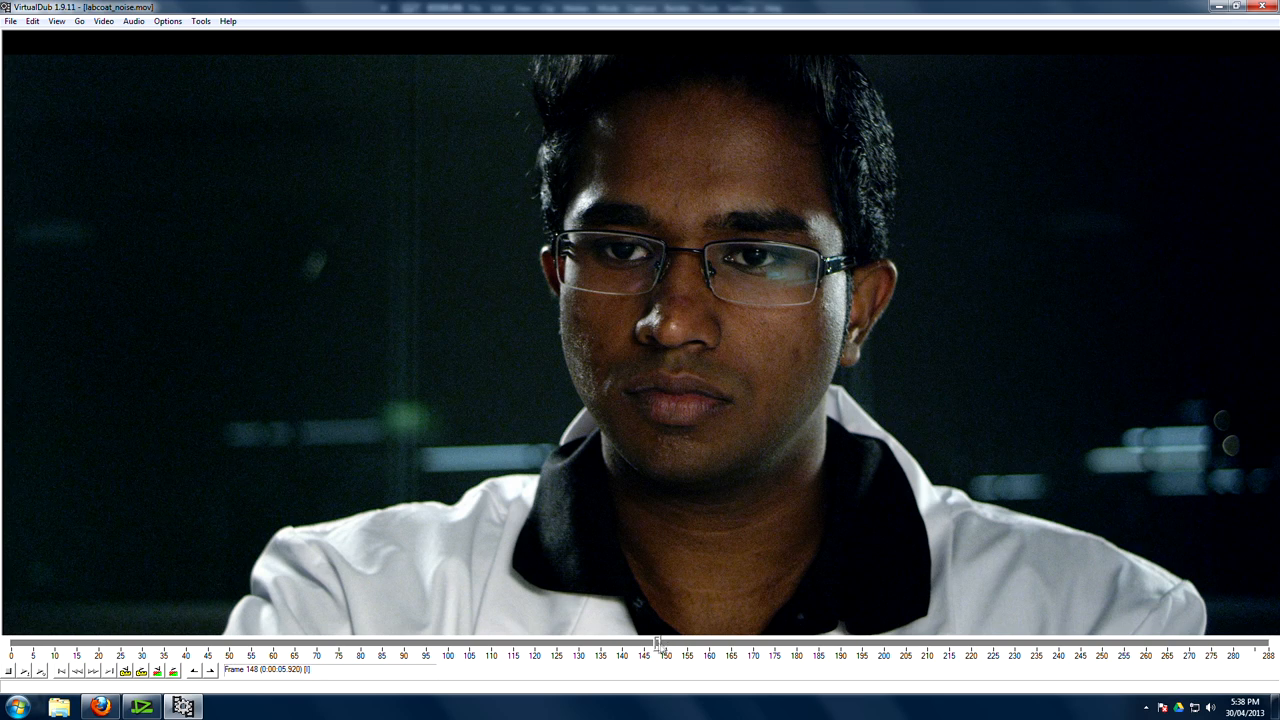
left_click(103, 21)
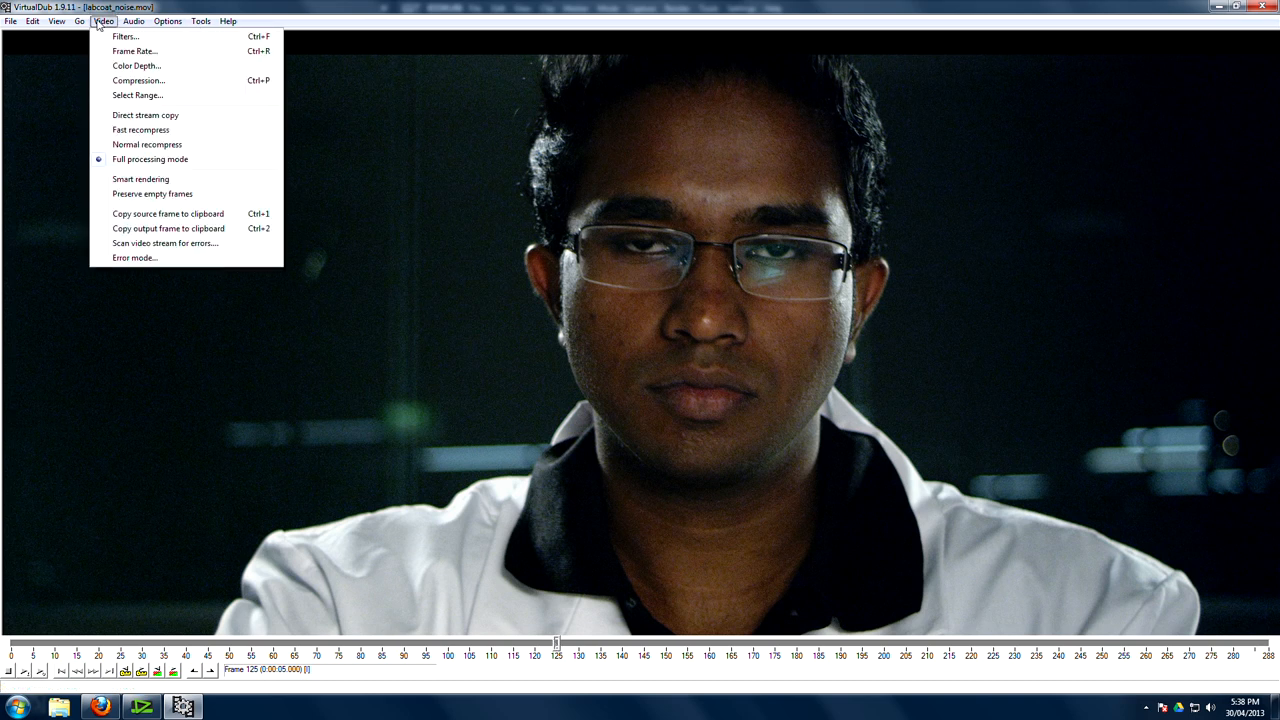
left_click(124, 36)
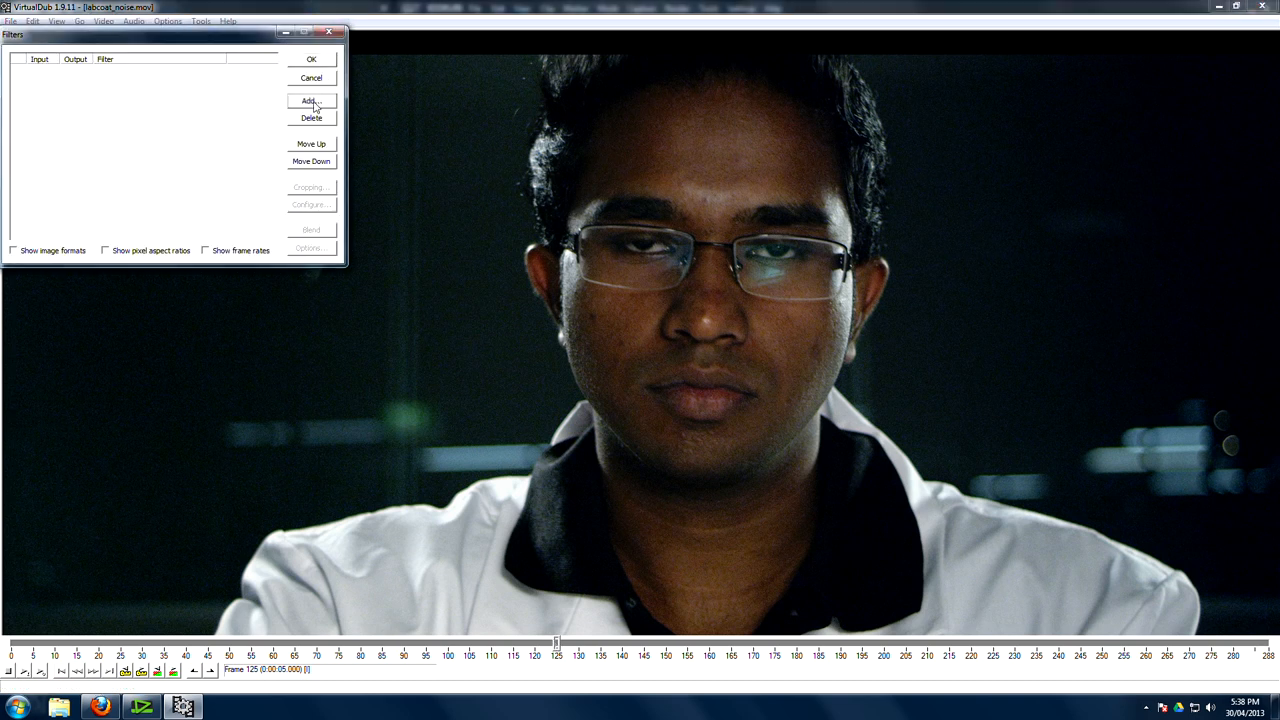
left_click(311, 100)
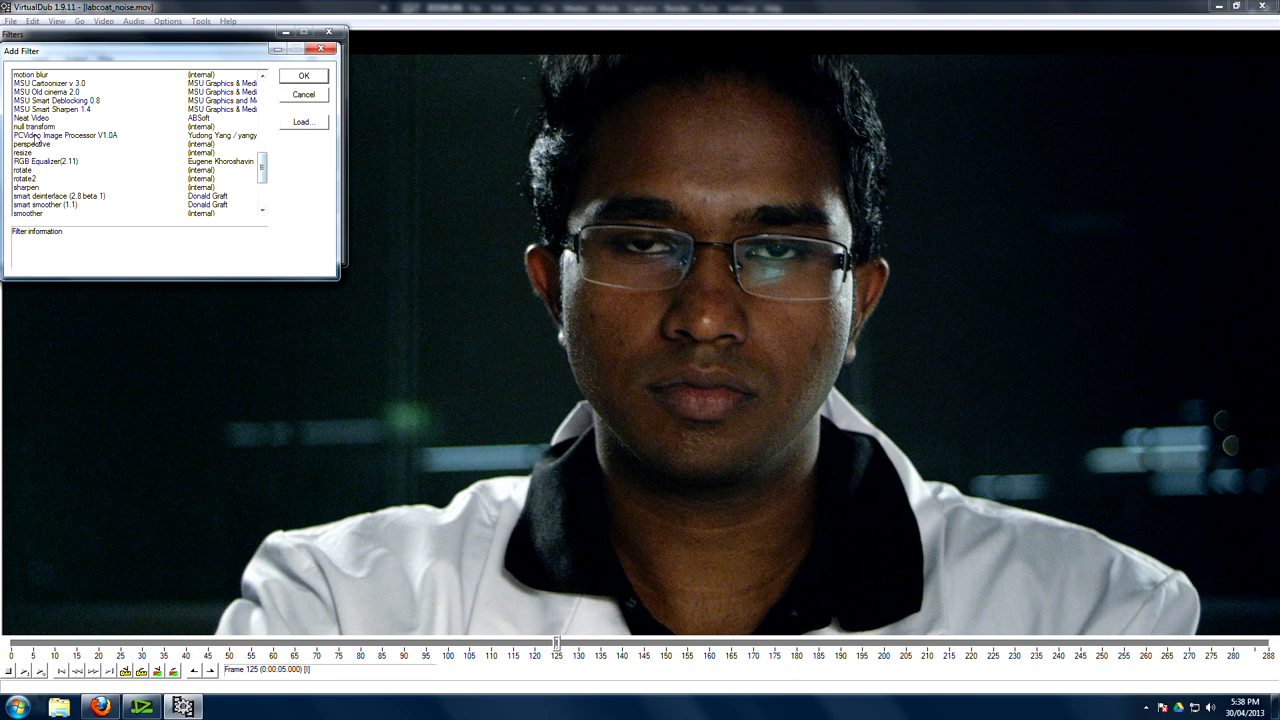
left_click(304, 75)
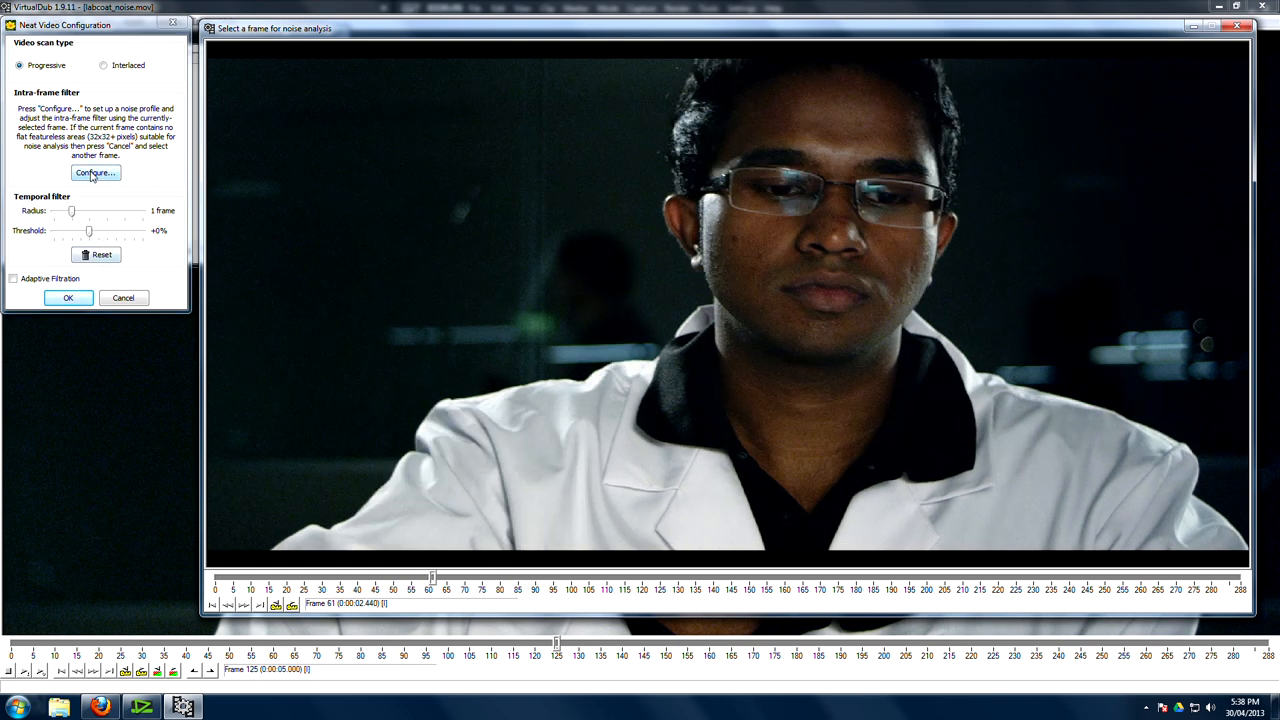
Configure Neat Video and build the noise profile with Auto Profile and Auto Fine-Tune.
left_click(95, 172)
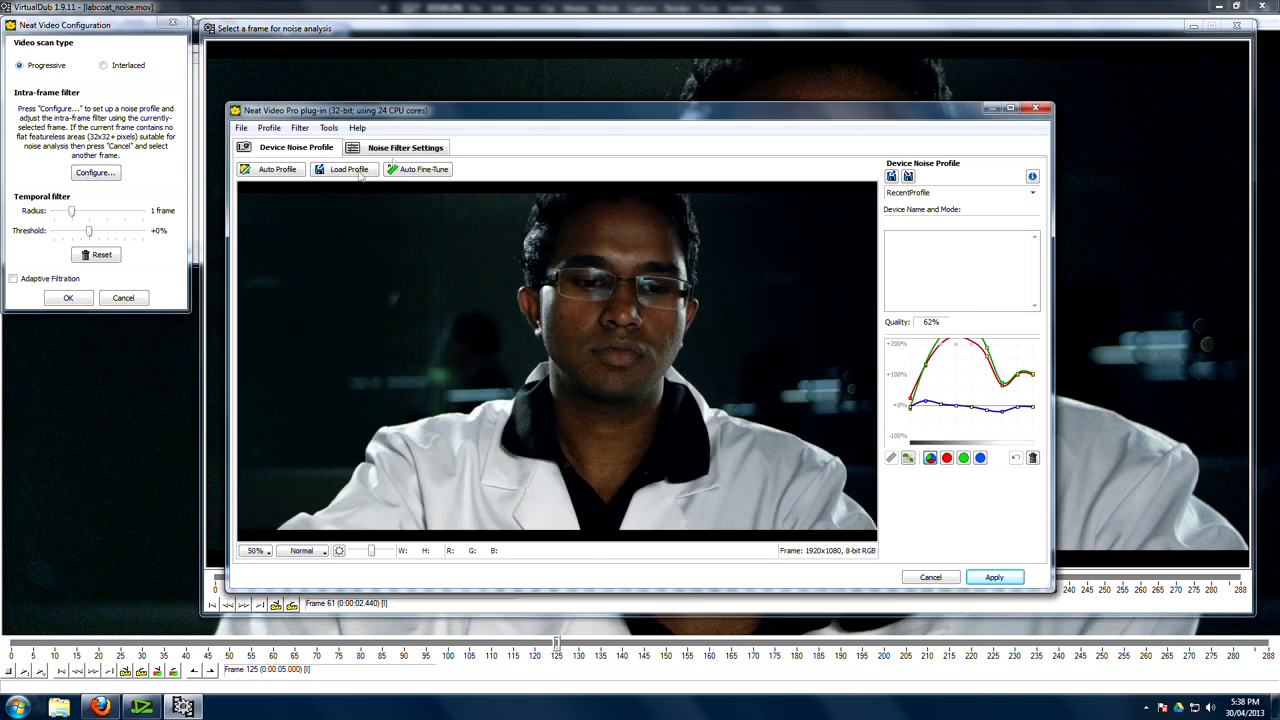
left_click(277, 168)
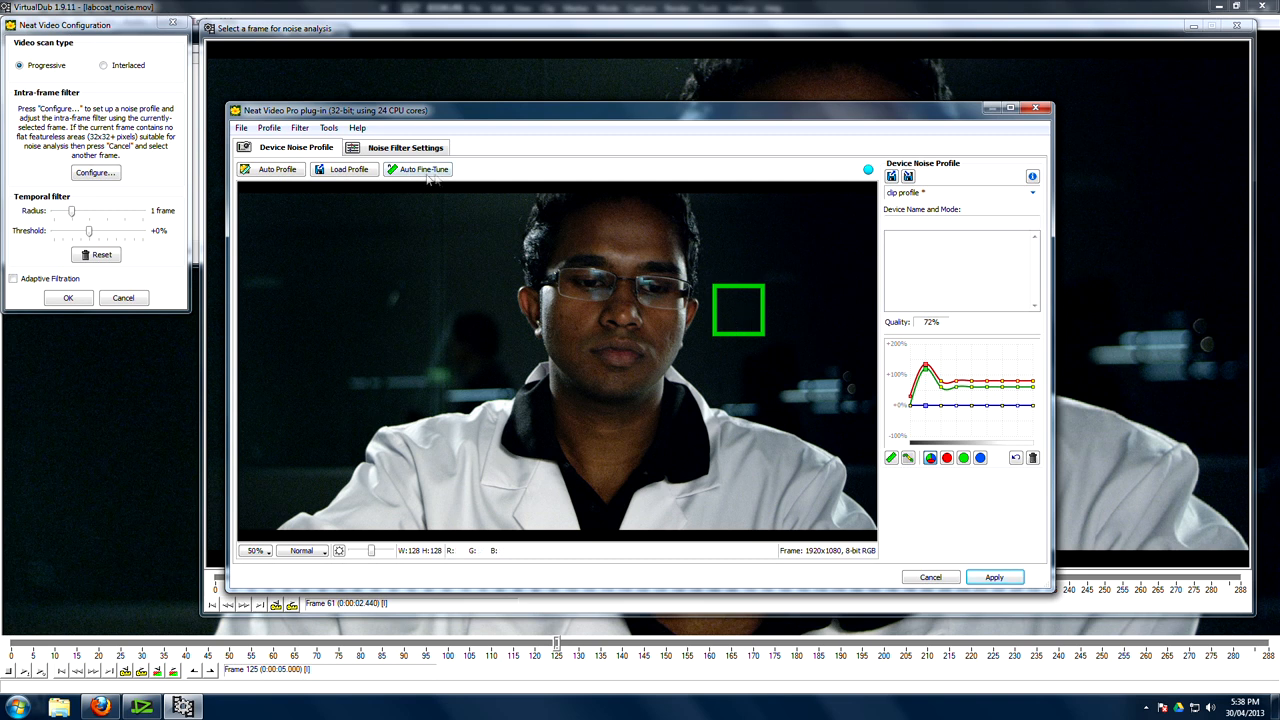
left_click(404, 147)
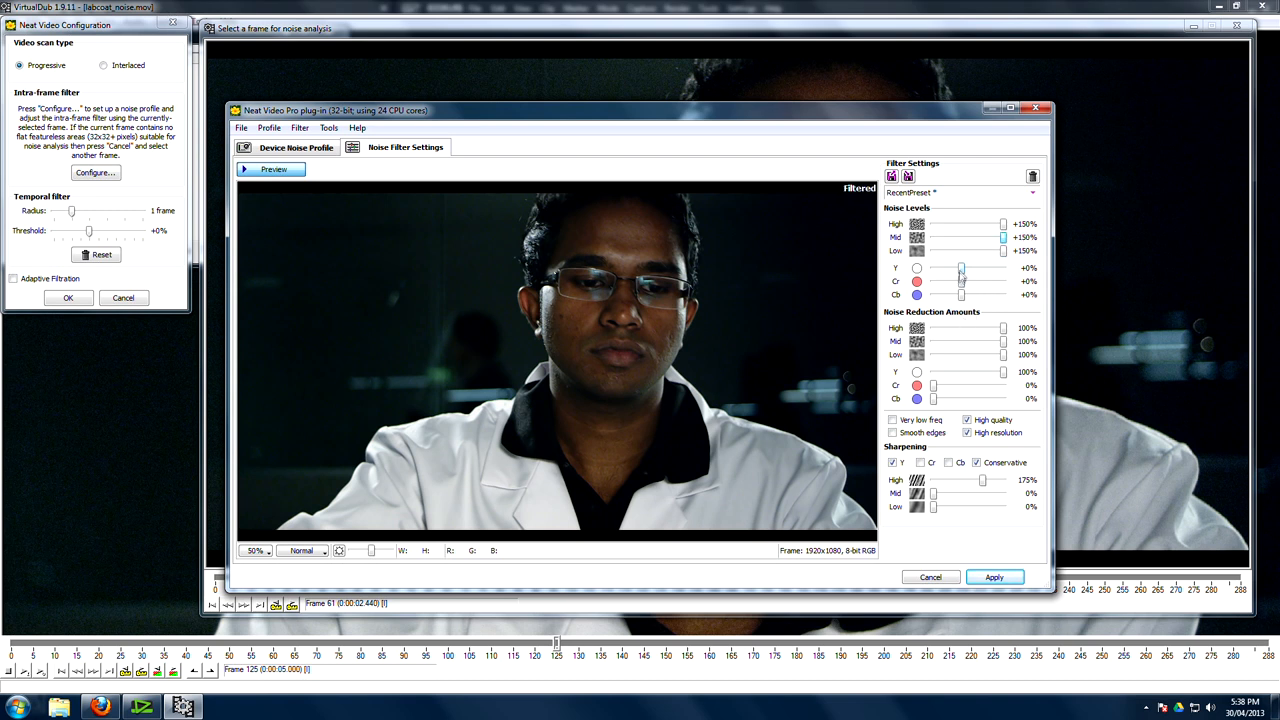
Adjust noise reduction, raise Sharpening High from 175% to 200%, then cancel the settings.
left_click_drag(961, 281, 983, 281)
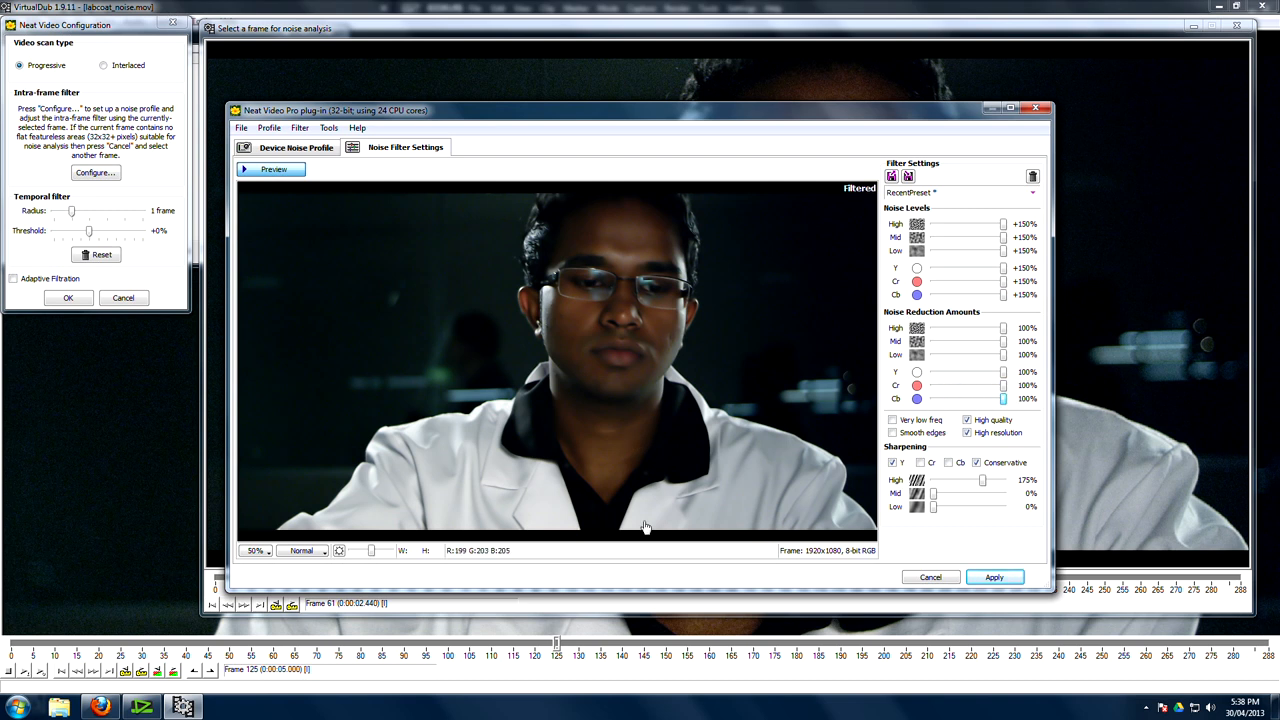
mouse_move(520, 406)
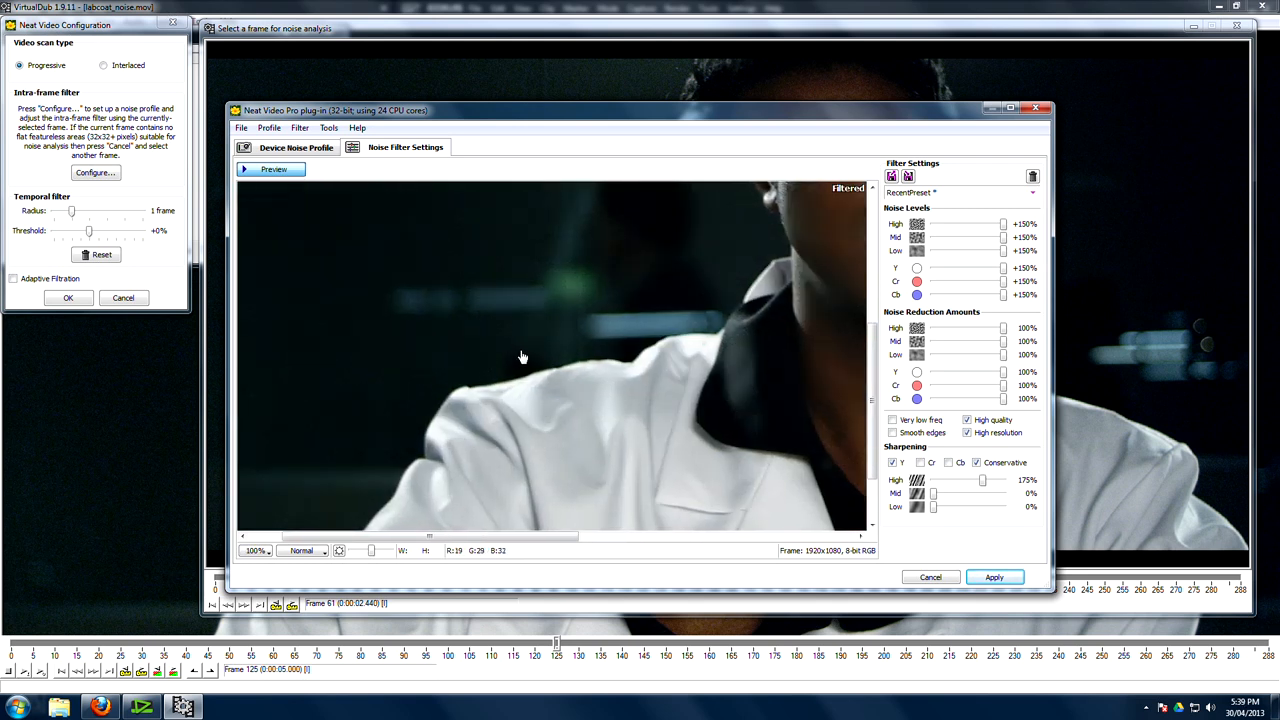
mouse_move(528, 353)
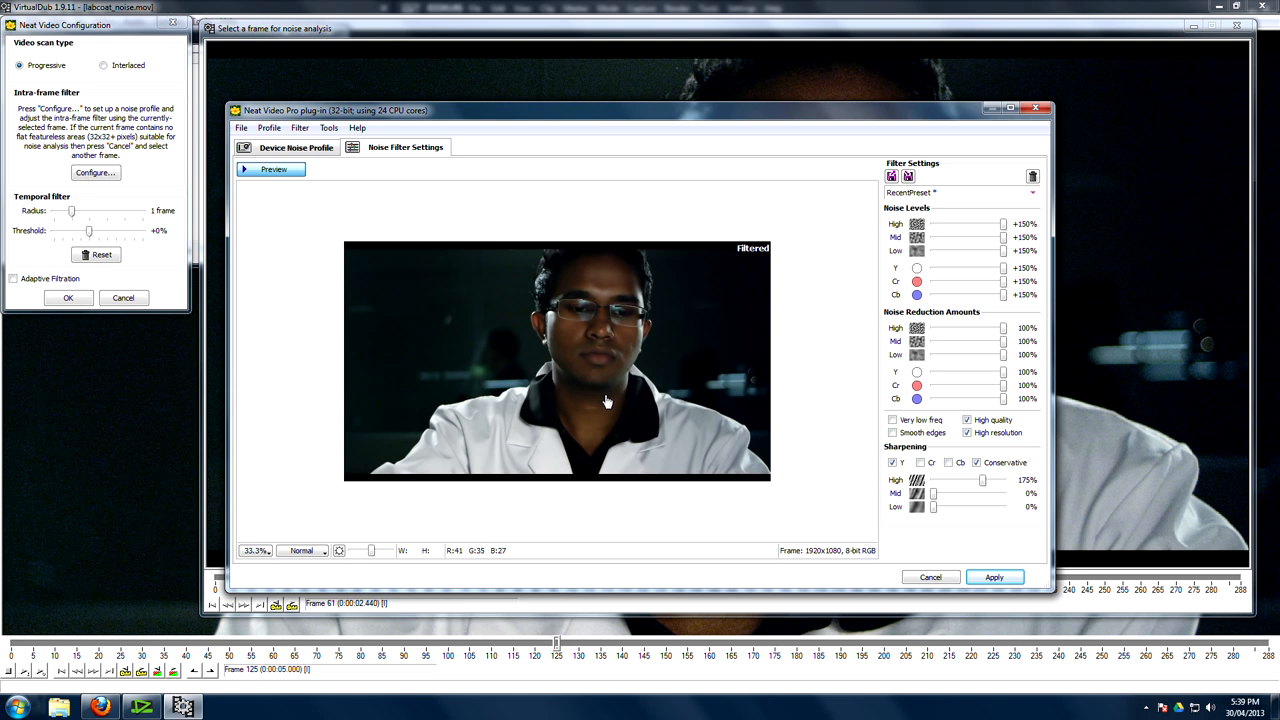
mouse_move(613, 406)
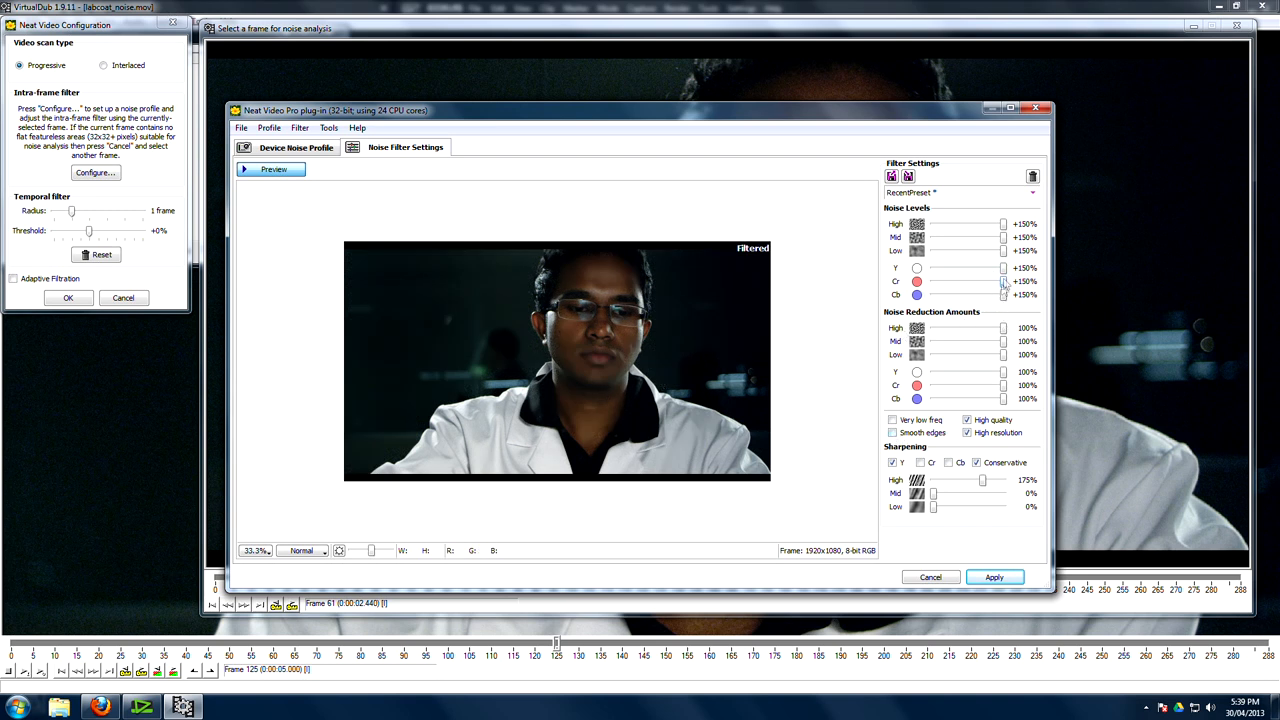
mouse_move(947, 347)
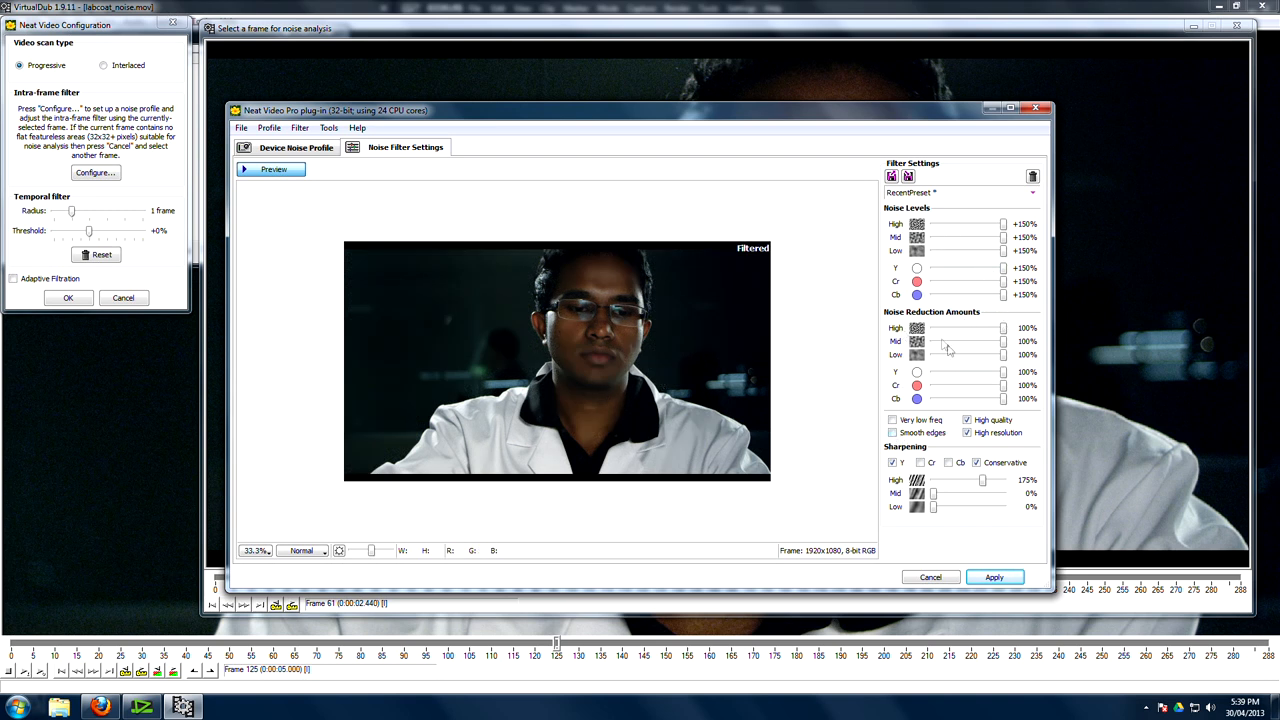
mouse_move(905, 408)
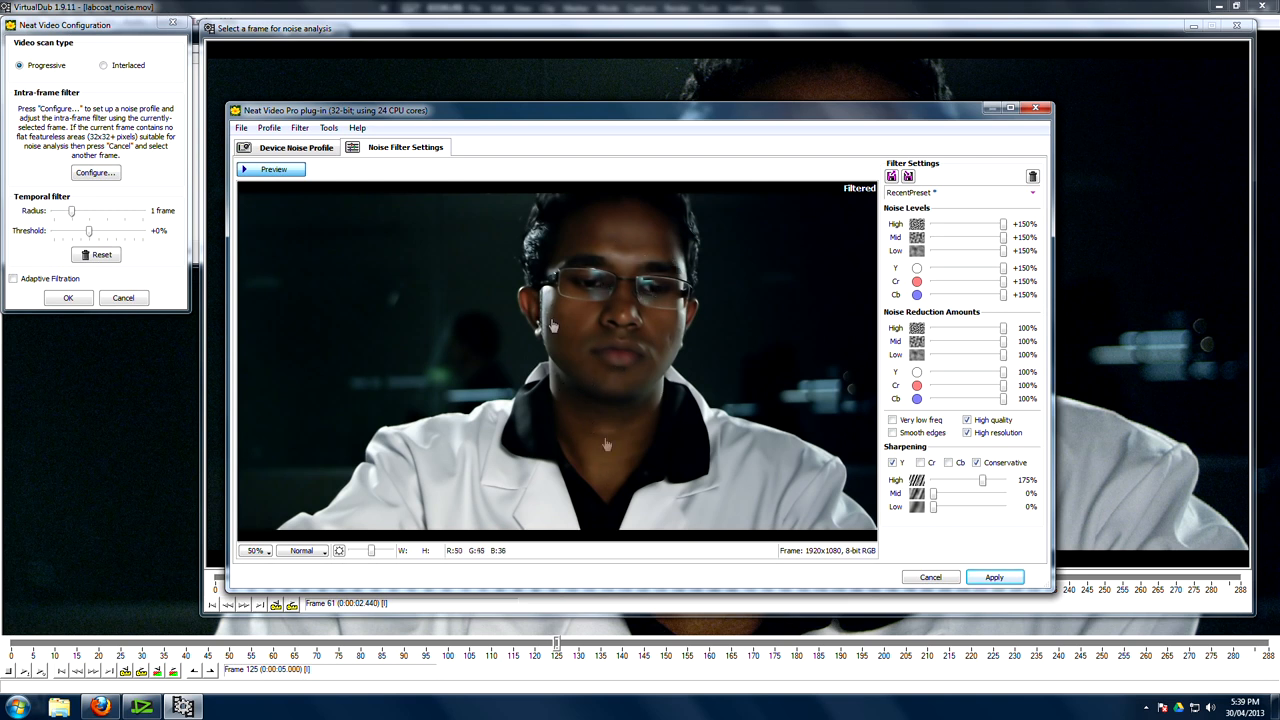
mouse_move(640, 398)
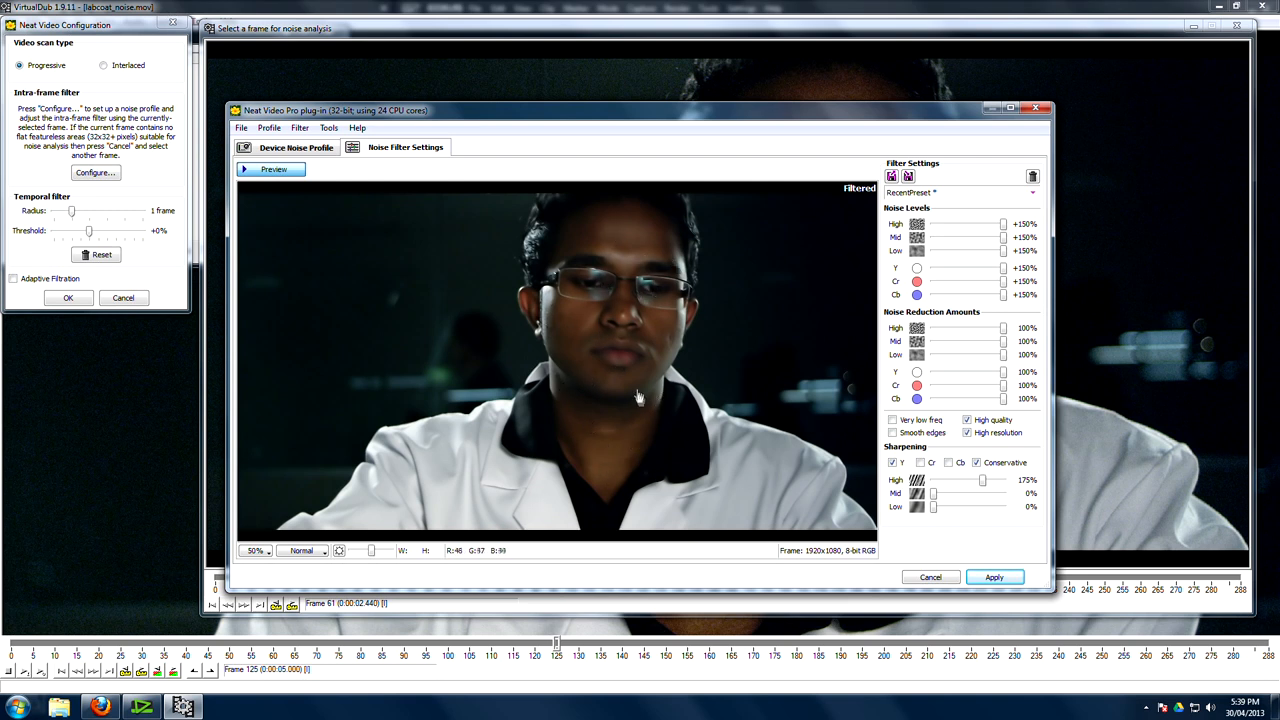
mouse_move(620, 338)
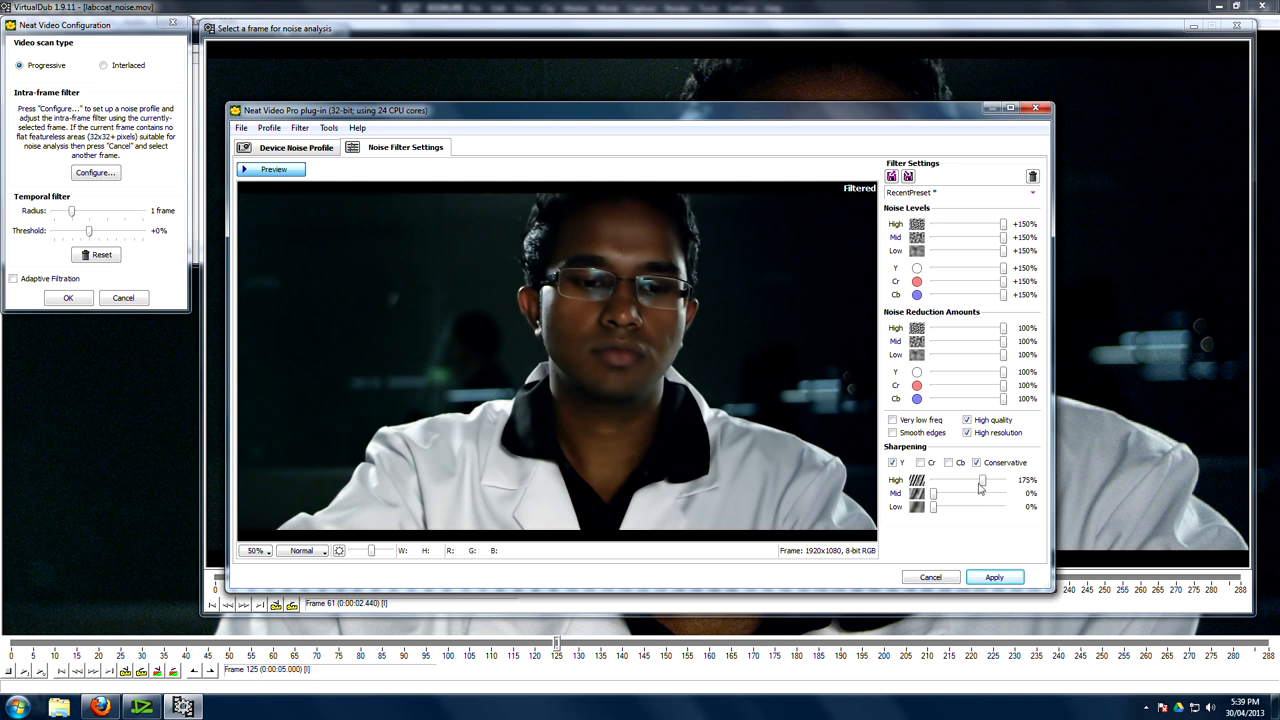
left_click_drag(980, 480, 992, 480)
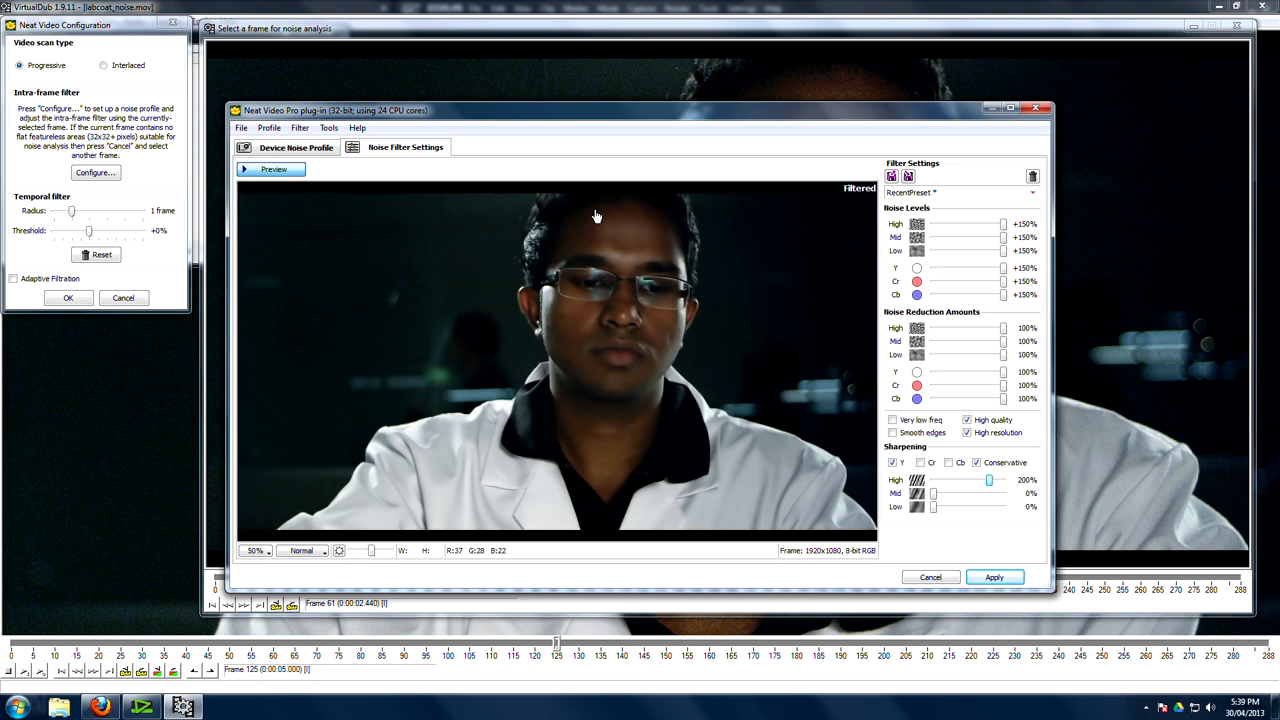
mouse_move(585, 337)
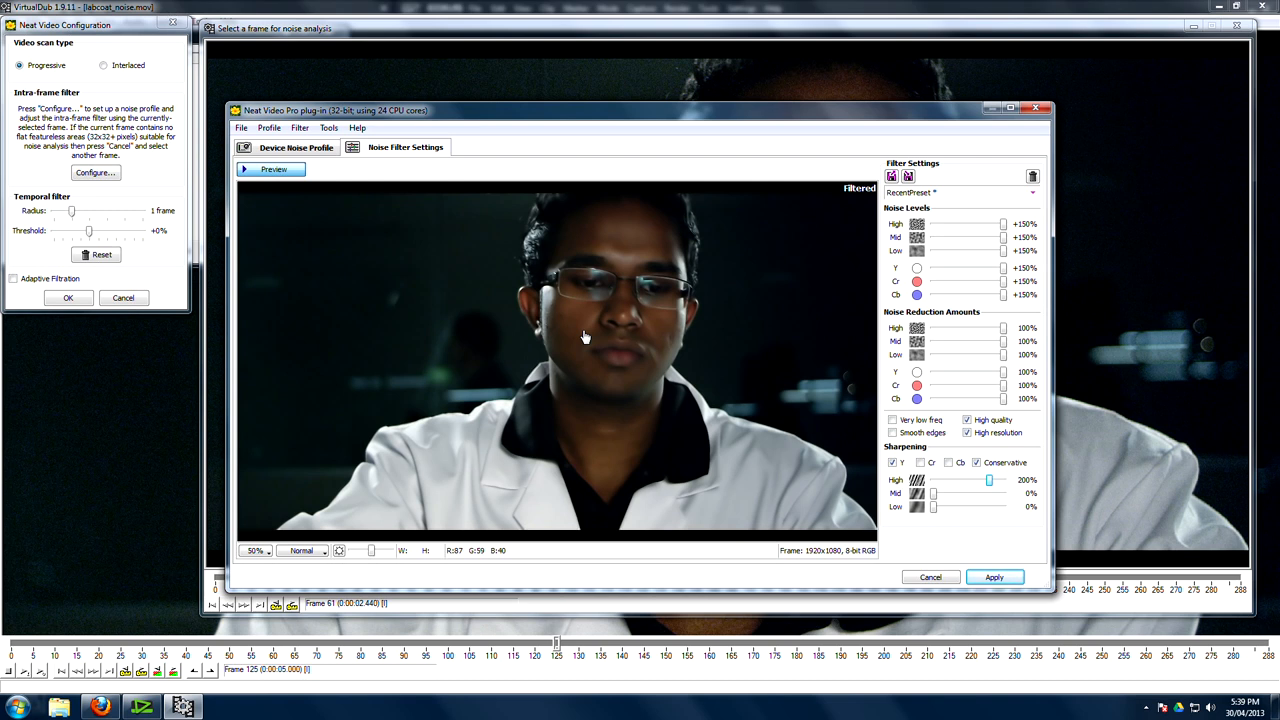
mouse_move(604, 332)
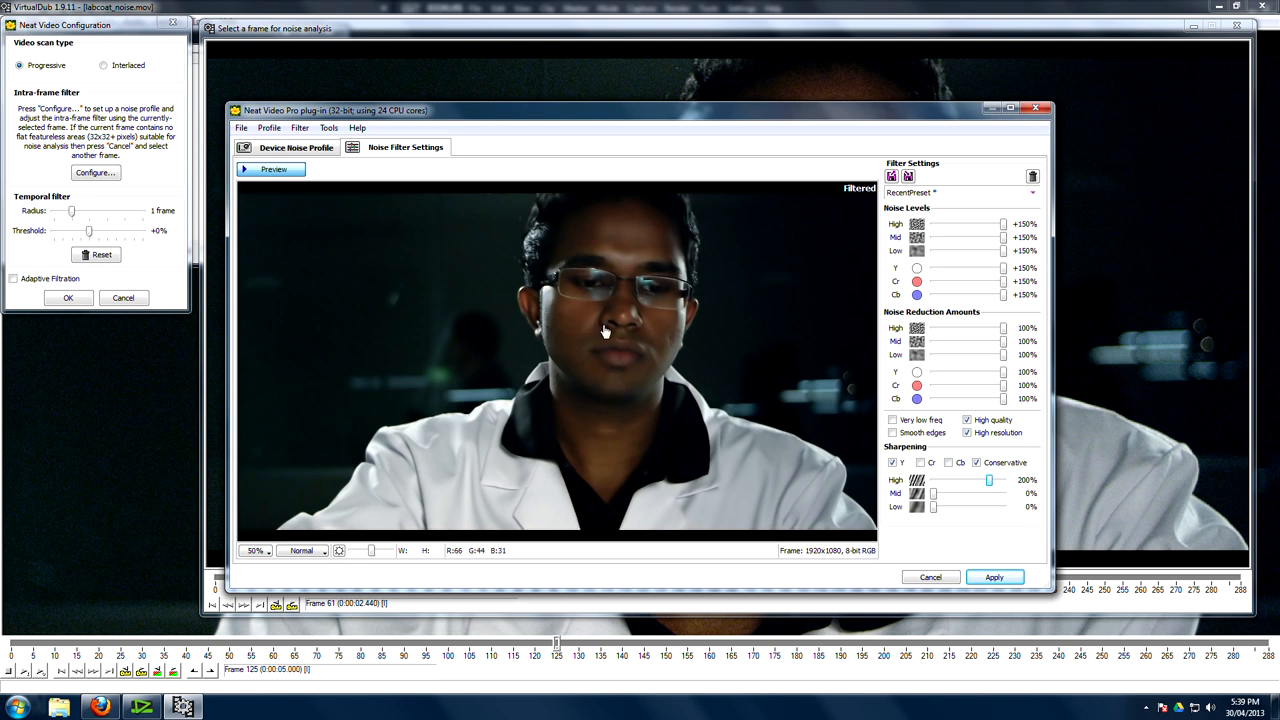
mouse_move(930, 577)
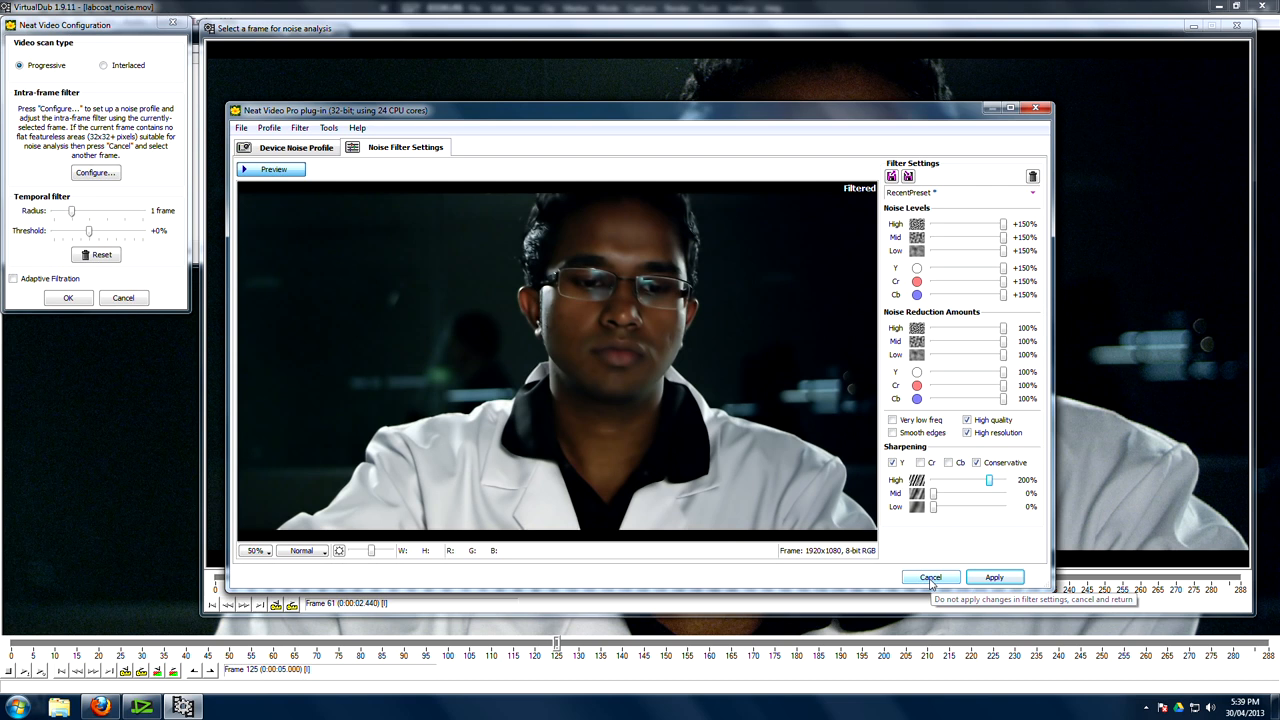
left_click(929, 577)
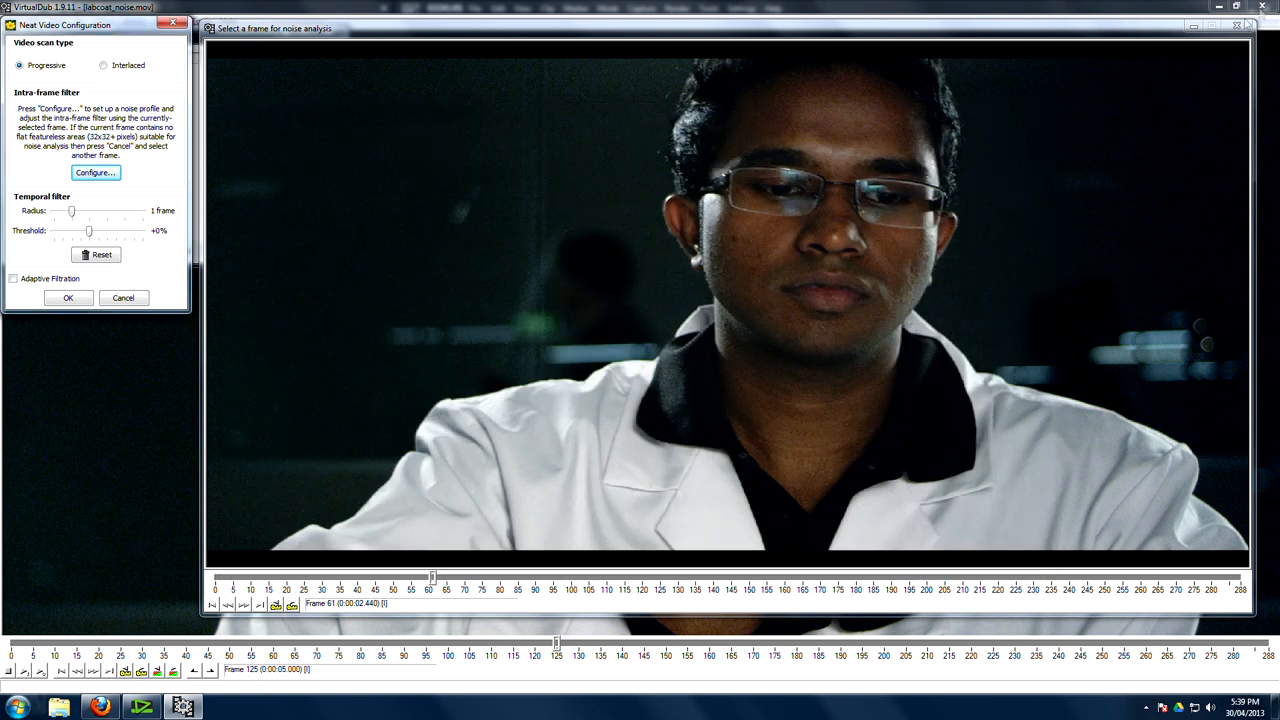
Return to EDIUS and pick the labcoat_noise_FREE clip for the bottom track.
left_click(68, 297)
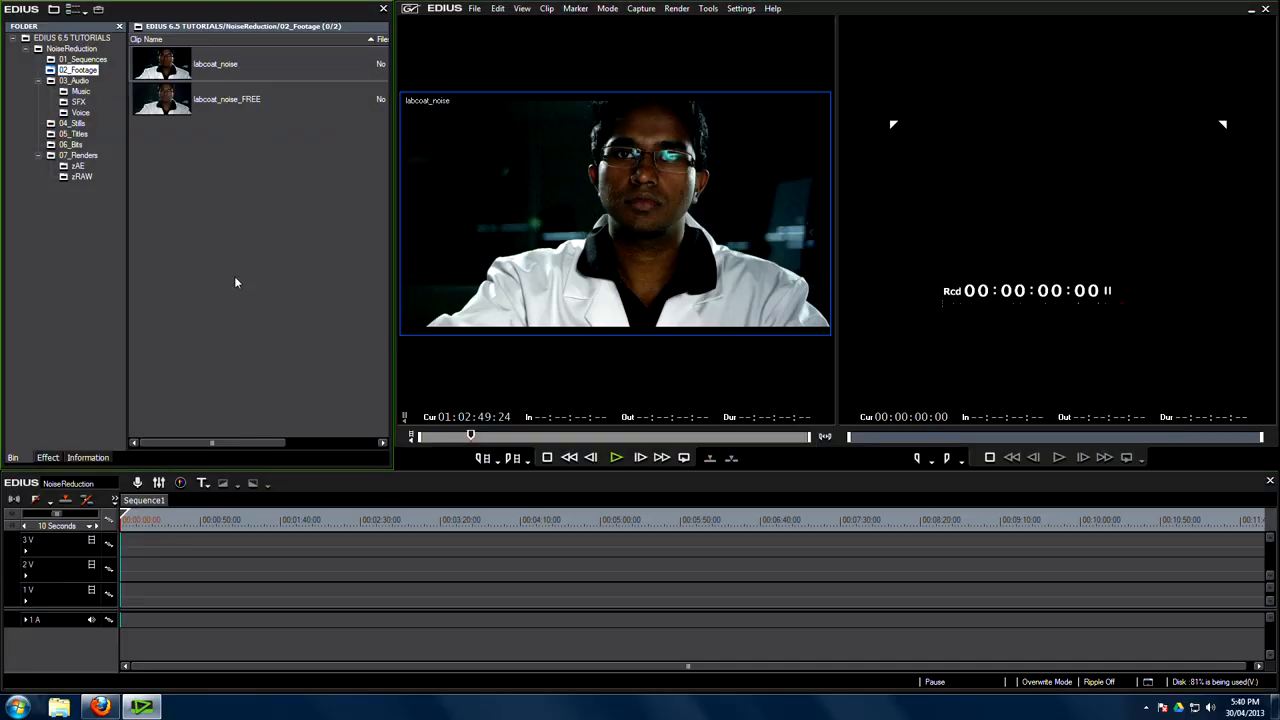
mouse_move(197, 249)
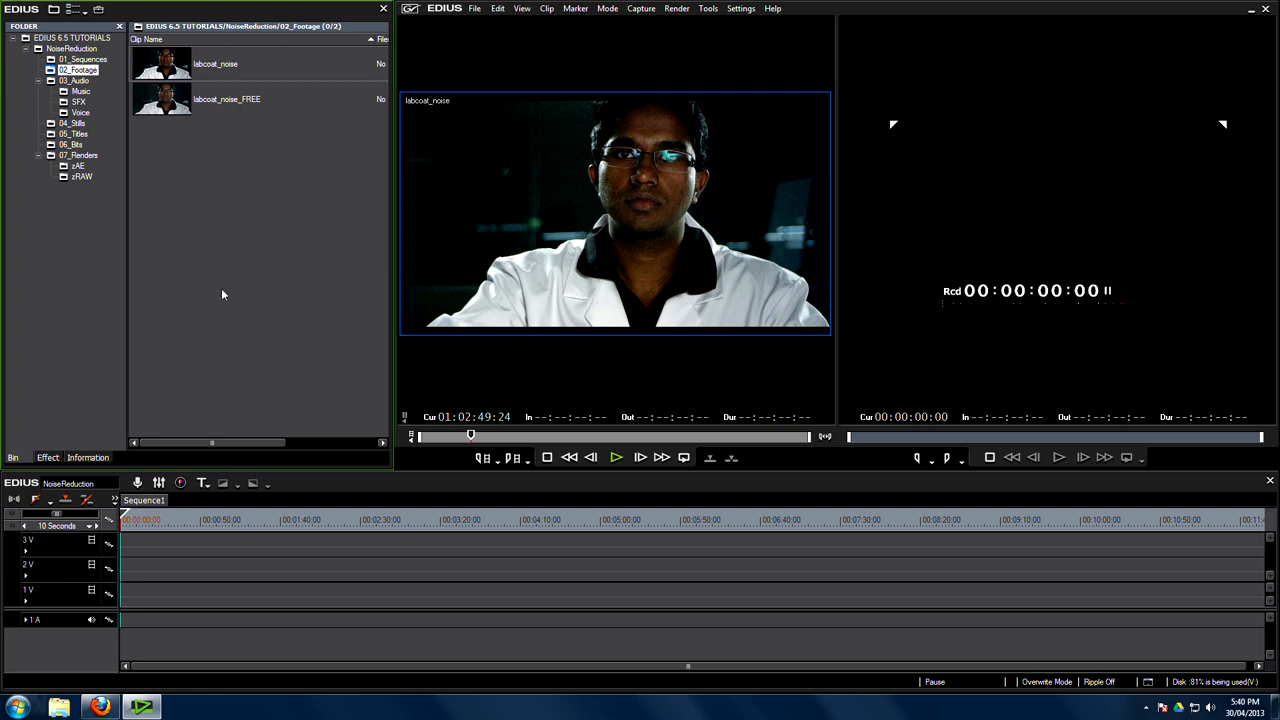
mouse_move(171, 108)
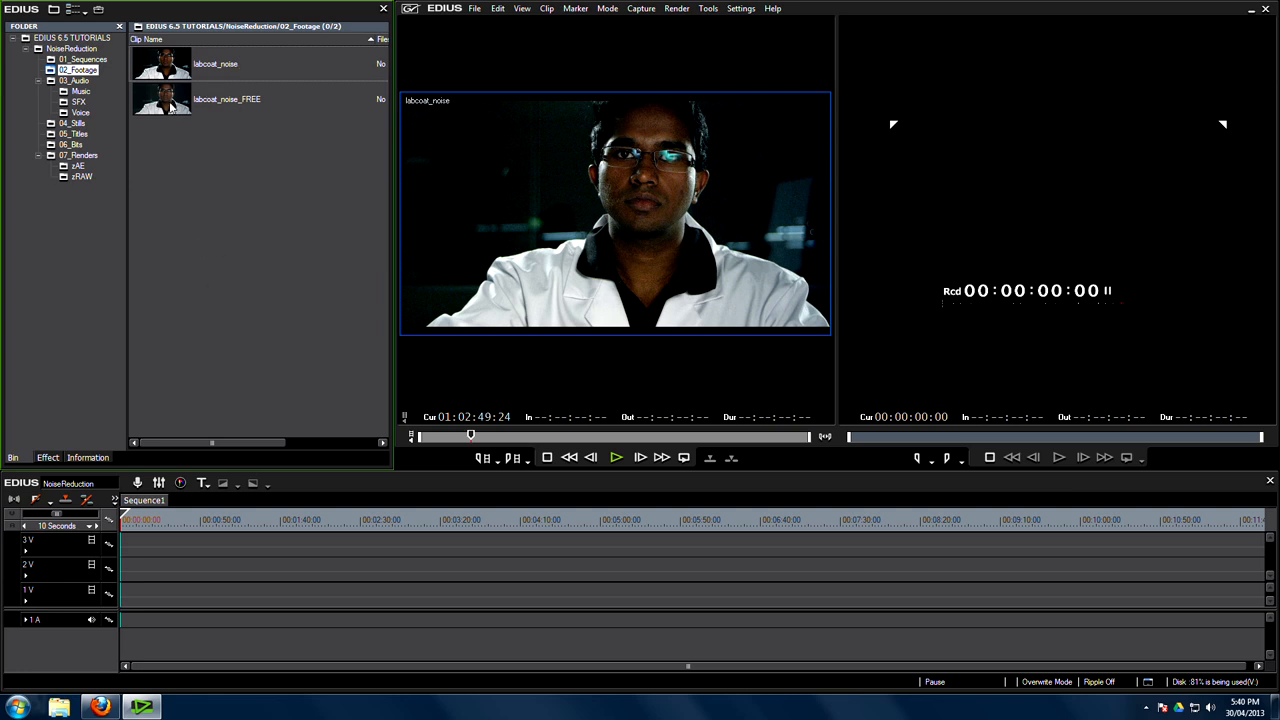
mouse_move(196, 124)
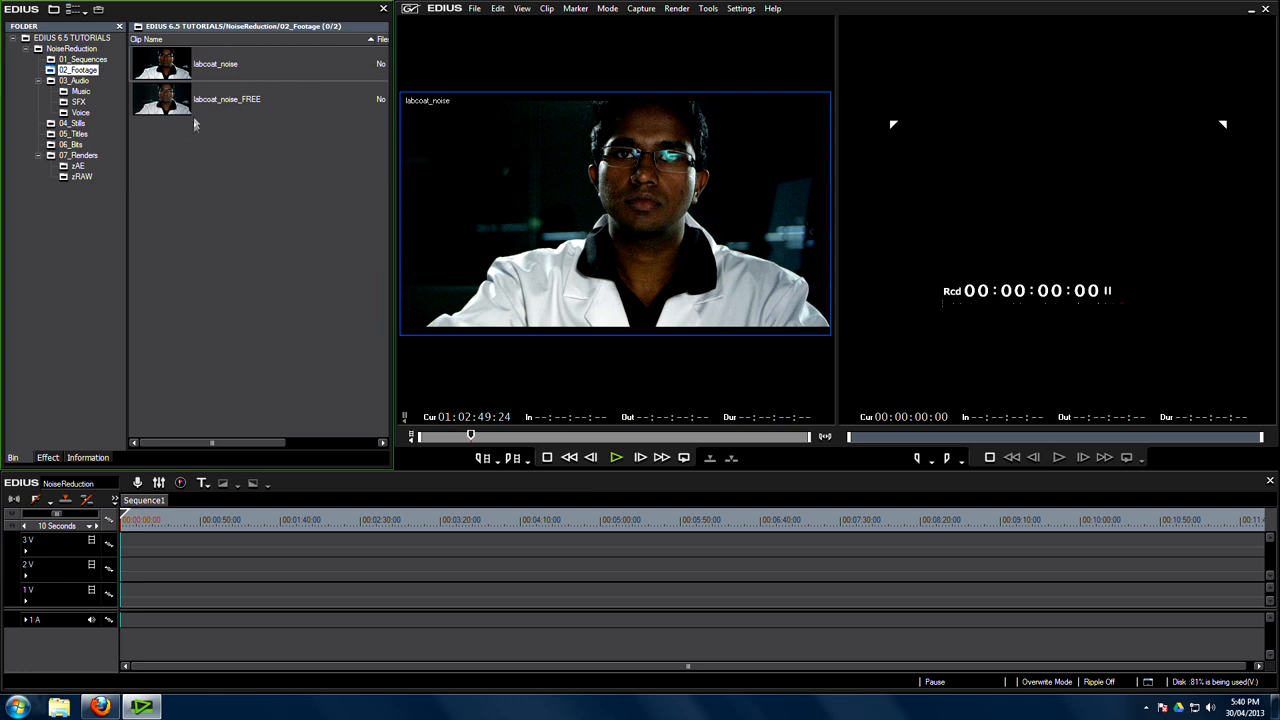
left_click(227, 98)
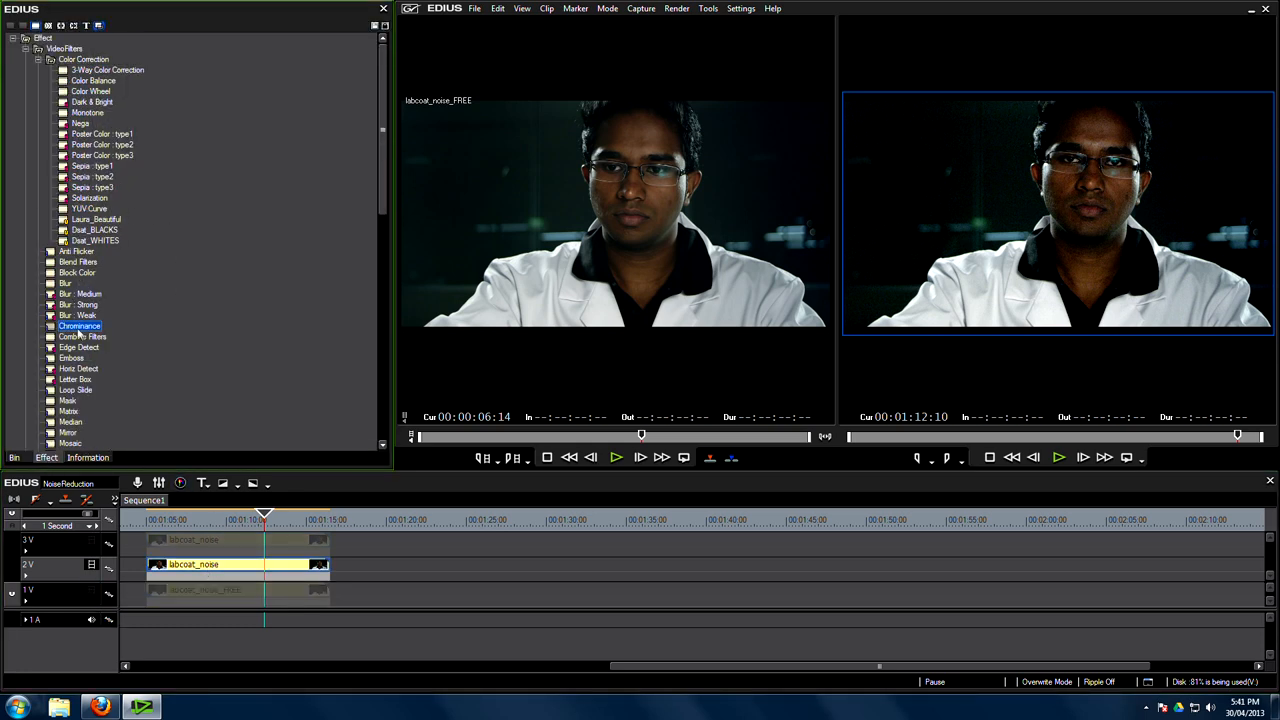
Select the labcoat_noise clip on track 2V and add the Chrominance filter to it.
left_click(240, 564)
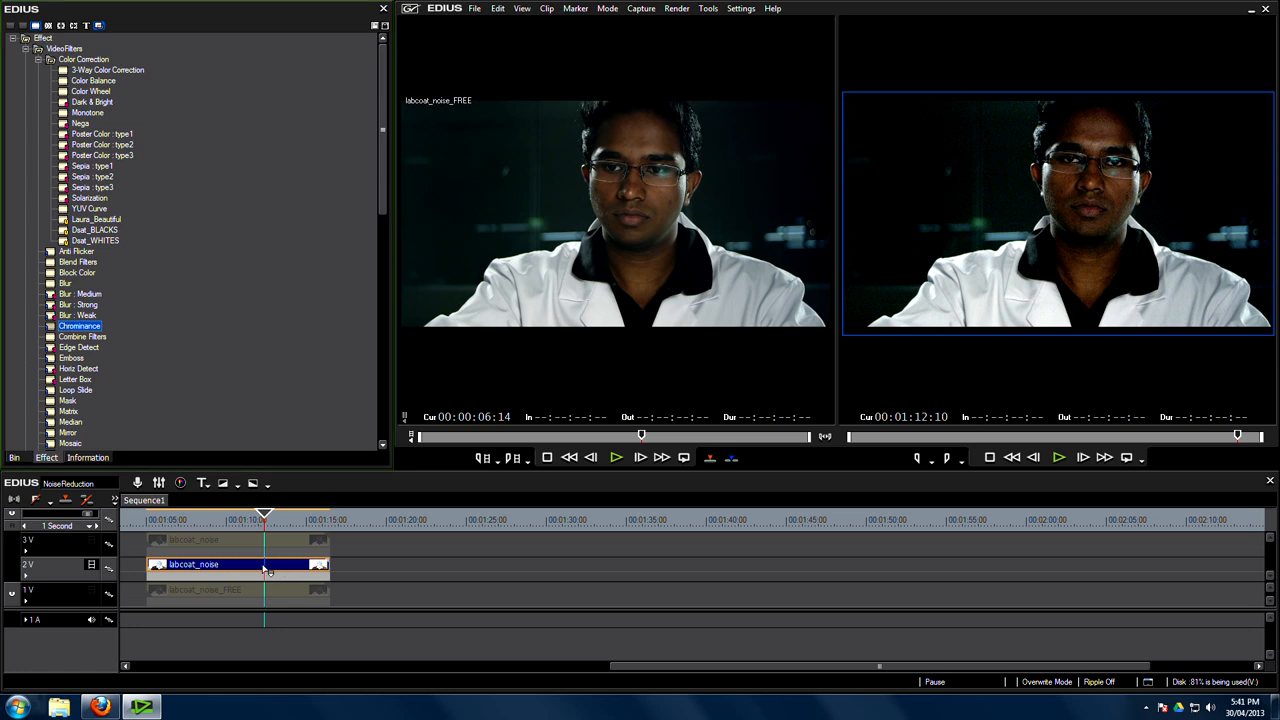
left_click(86, 457)
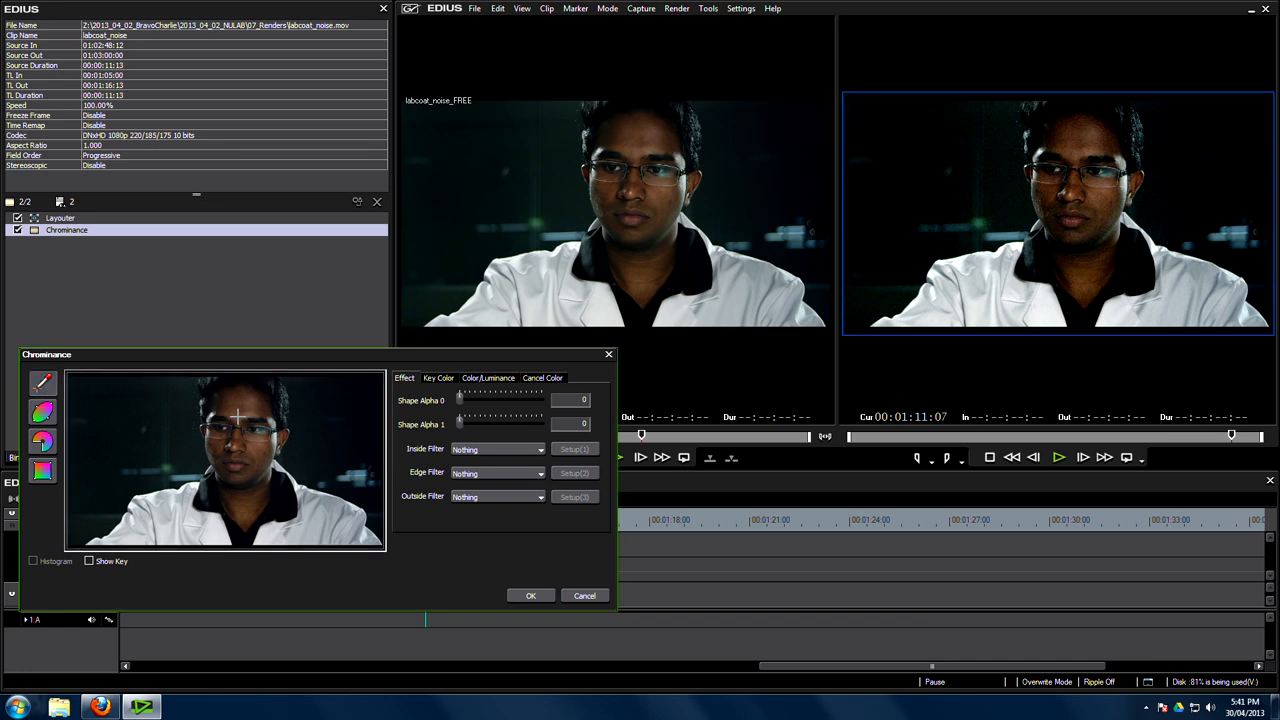
Sample skin as the key colour, soften Shape Alpha 0 to about 26, and hide the matte.
left_click(90, 561)
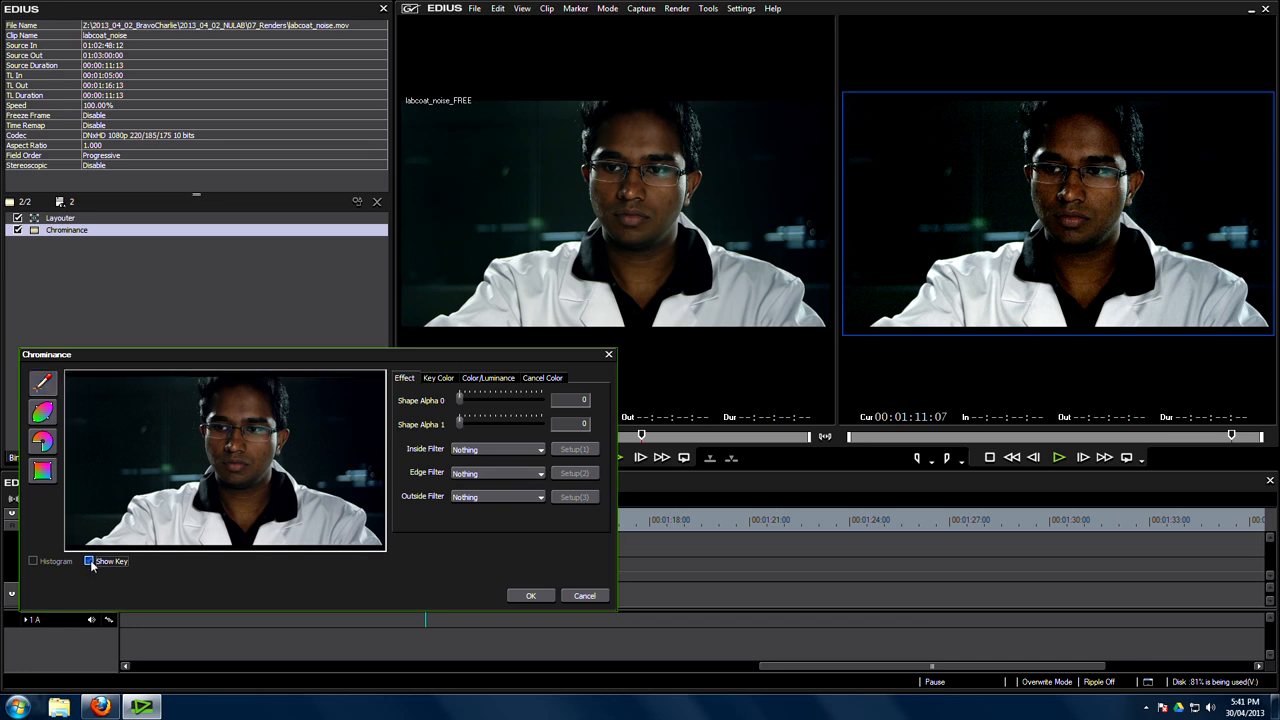
left_click(88, 561)
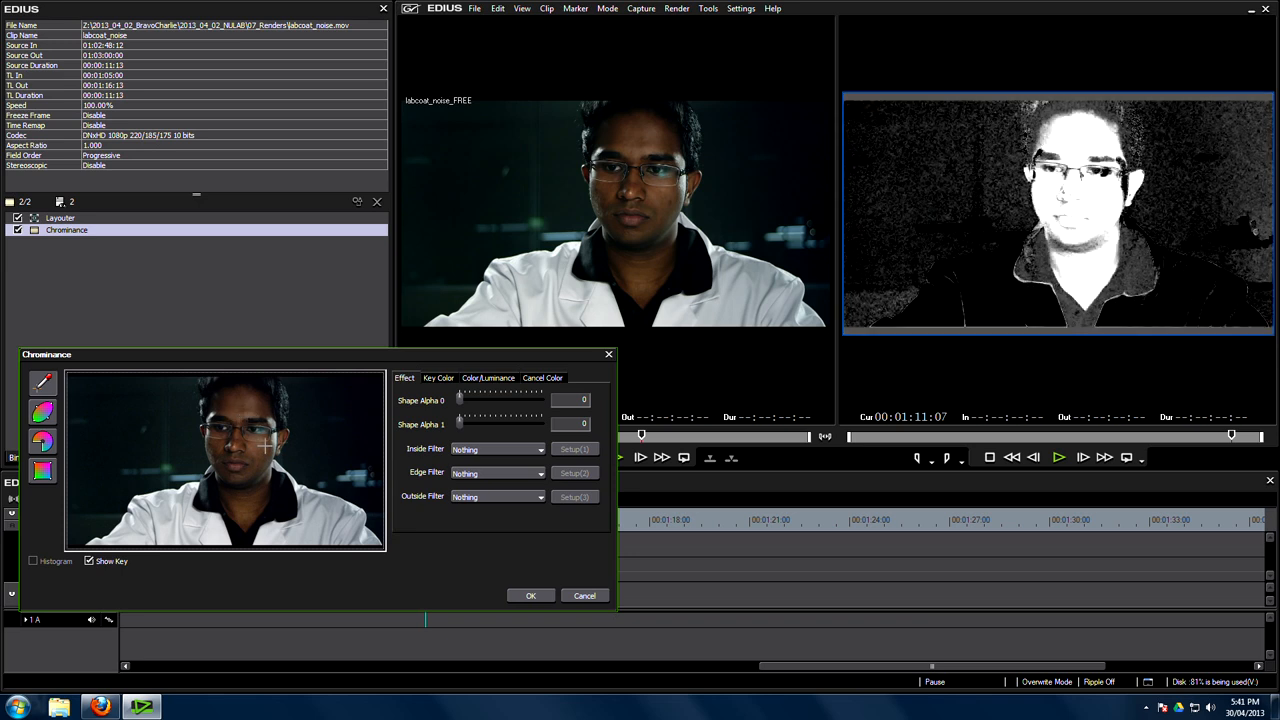
mouse_move(320, 547)
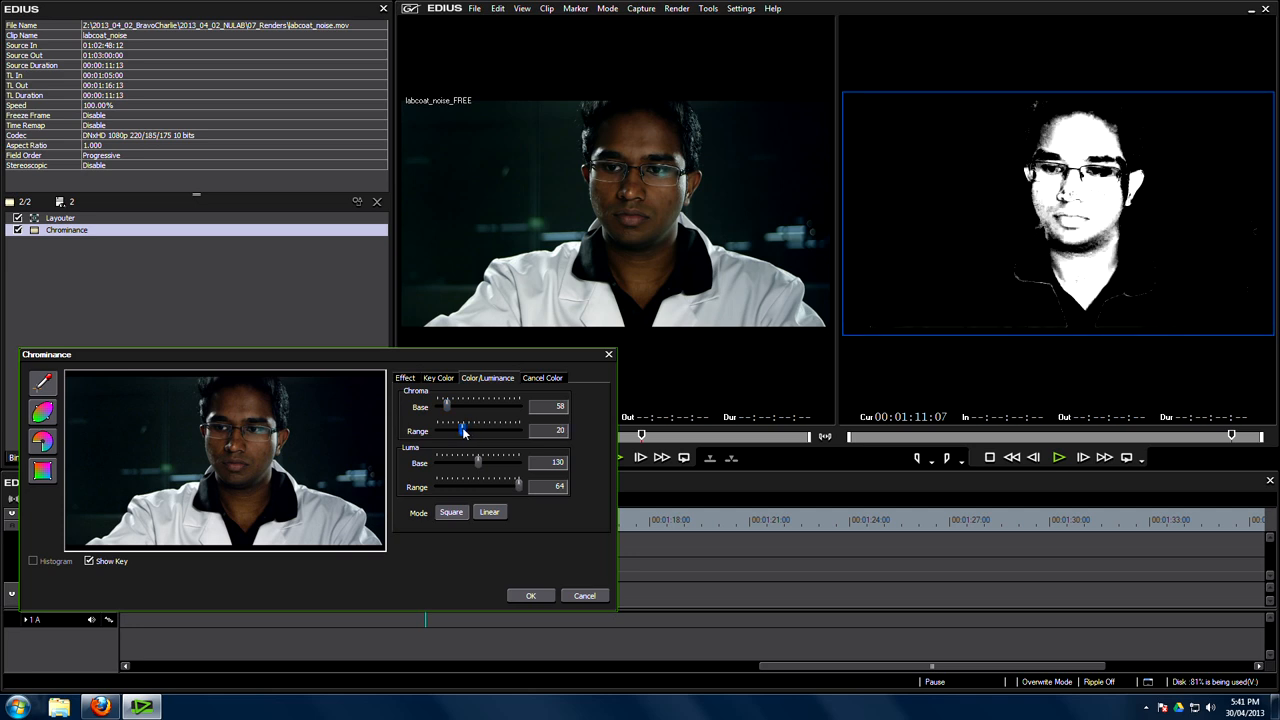
mouse_move(463, 431)
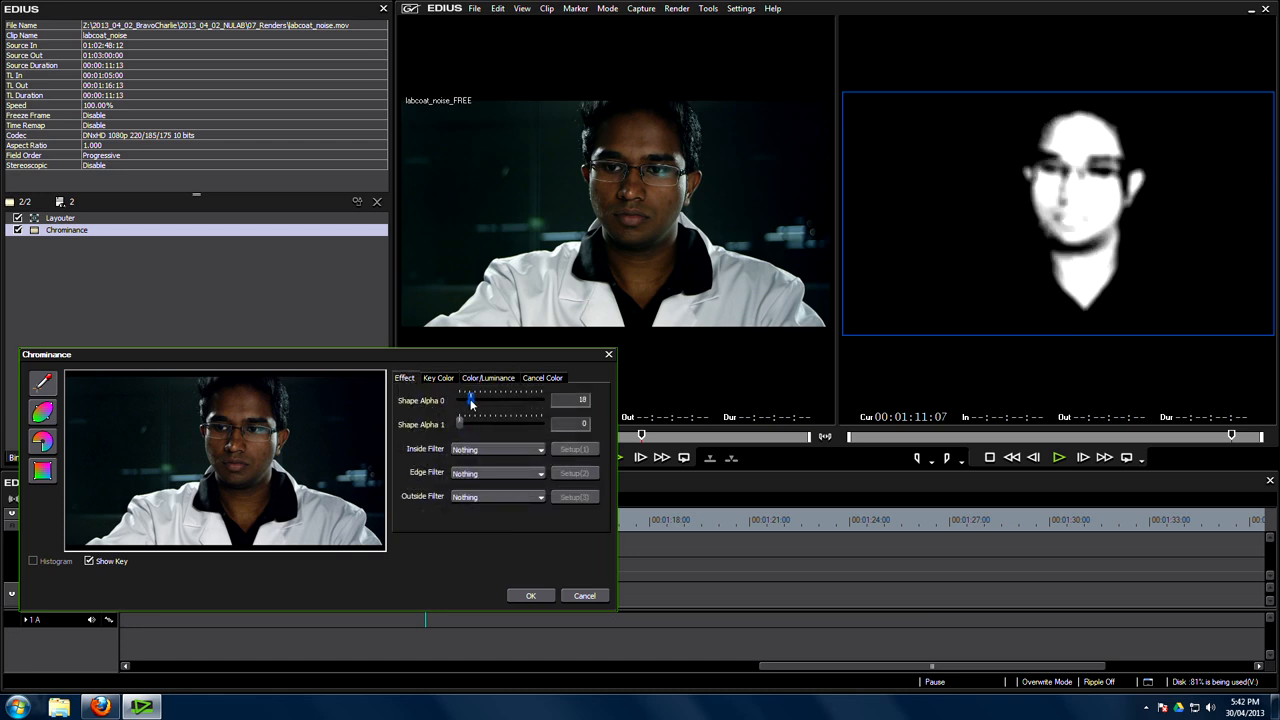
left_click_drag(468, 392, 476, 392)
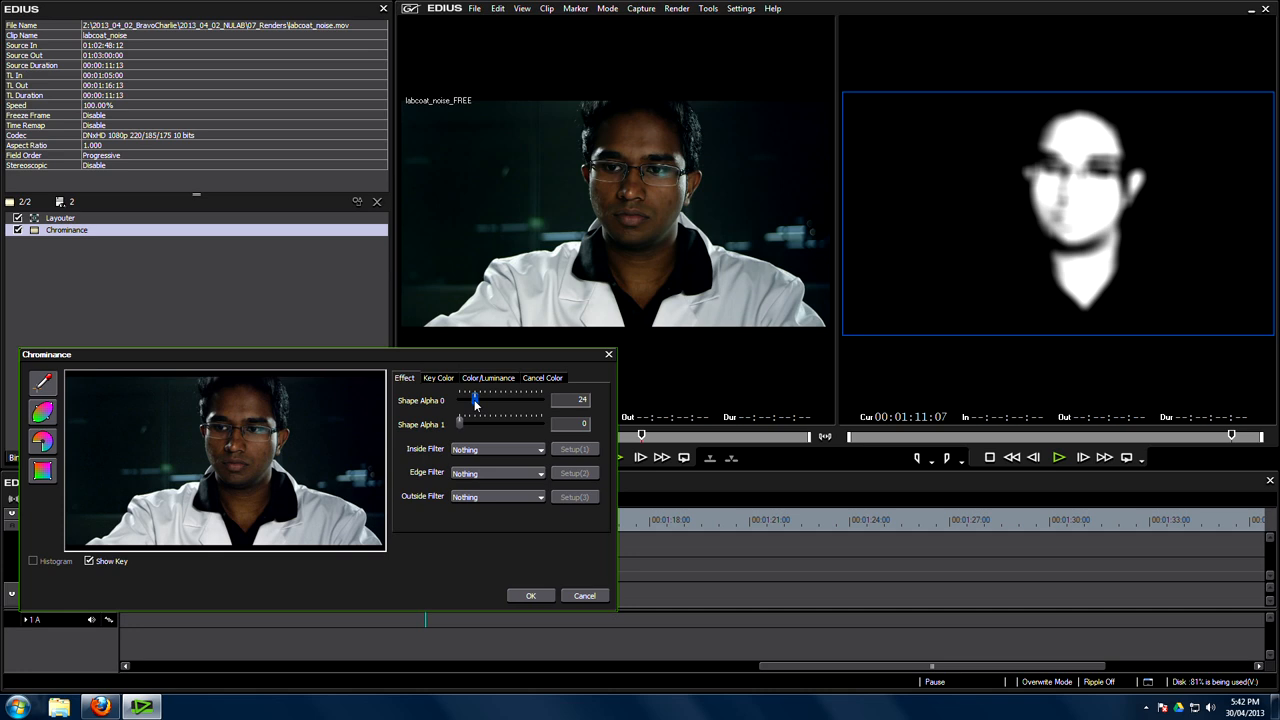
left_click_drag(474, 395, 478, 395)
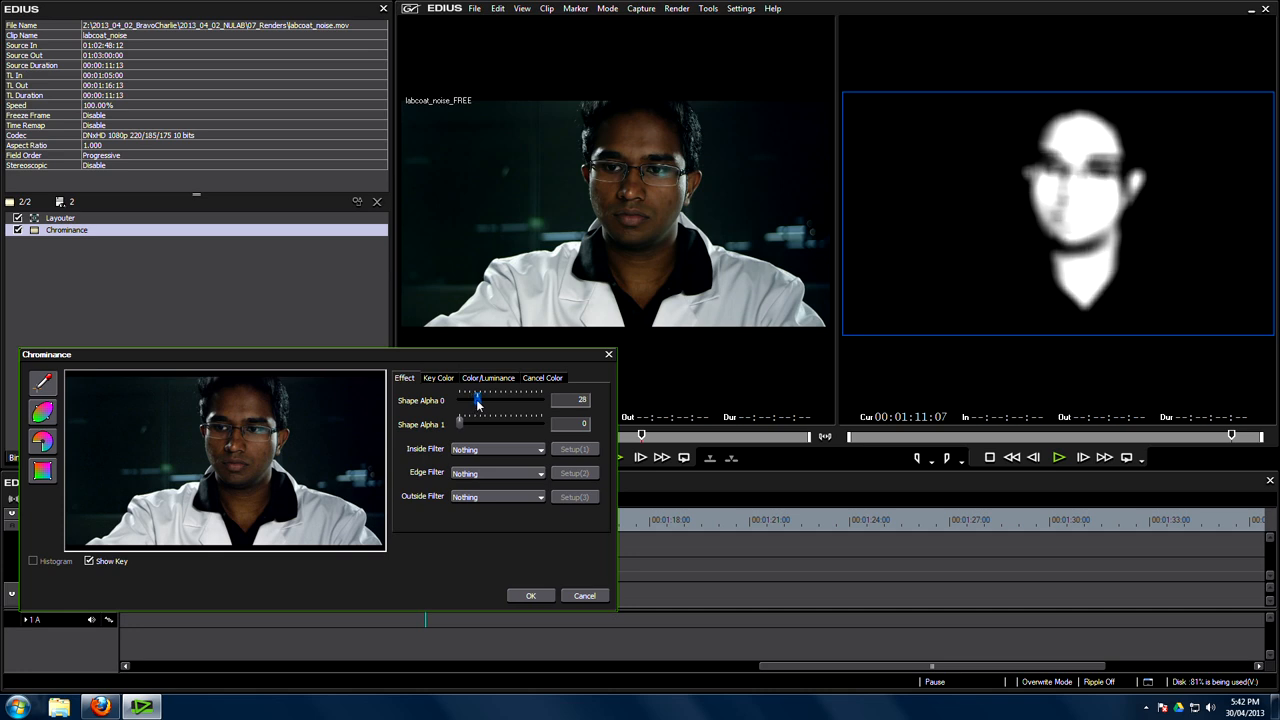
left_click_drag(479, 399, 475, 399)
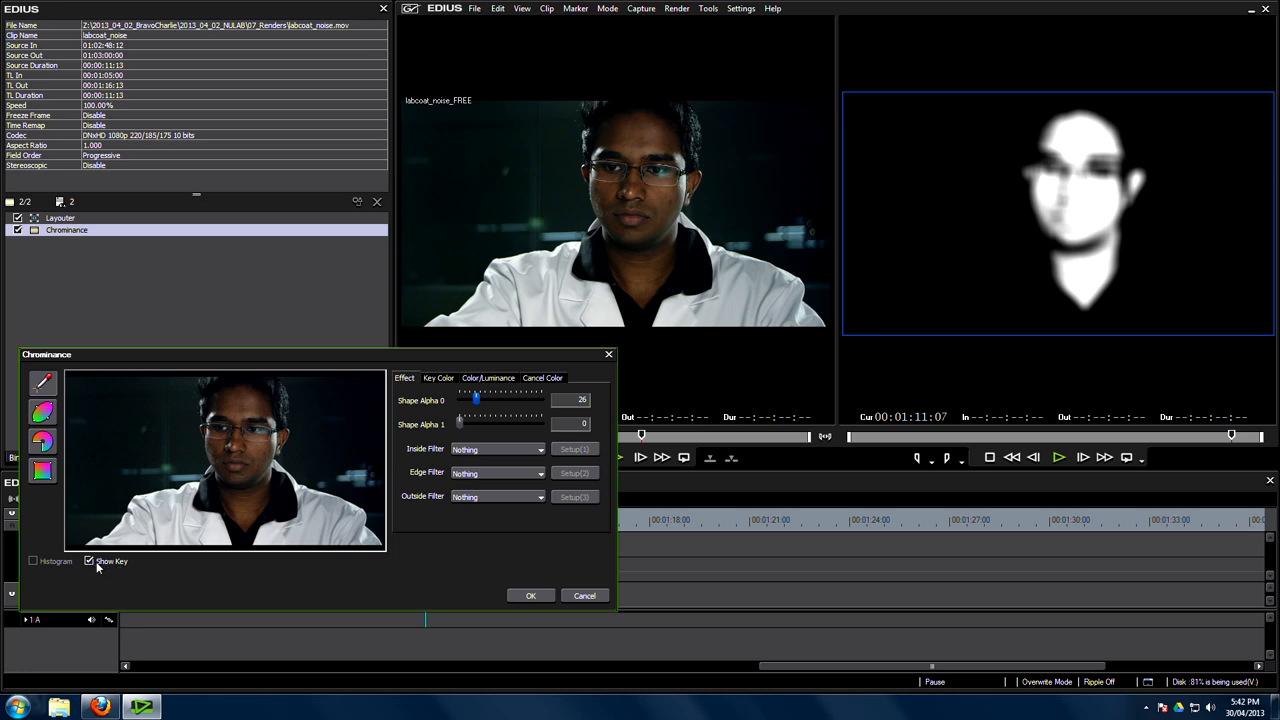
left_click(531, 595)
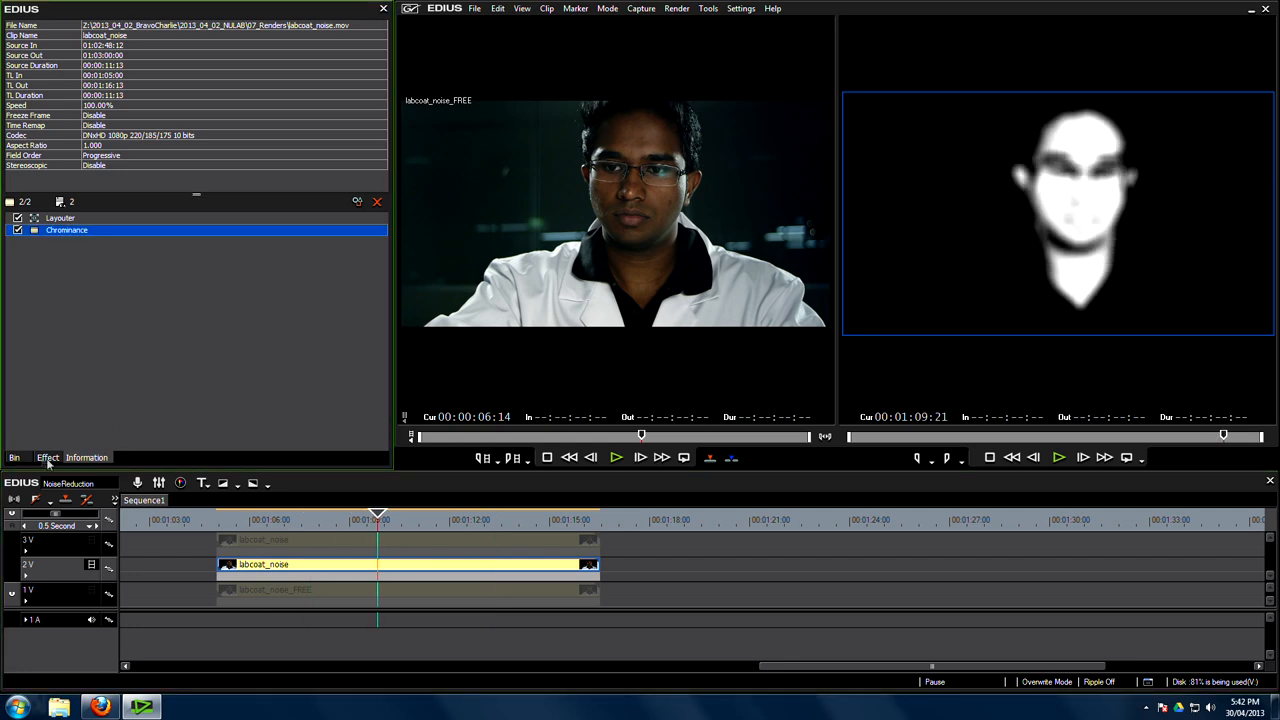
Drag a Luminance Track Matte from Keyers onto the top 3V labcoat_noise clip.
left_click(47, 457)
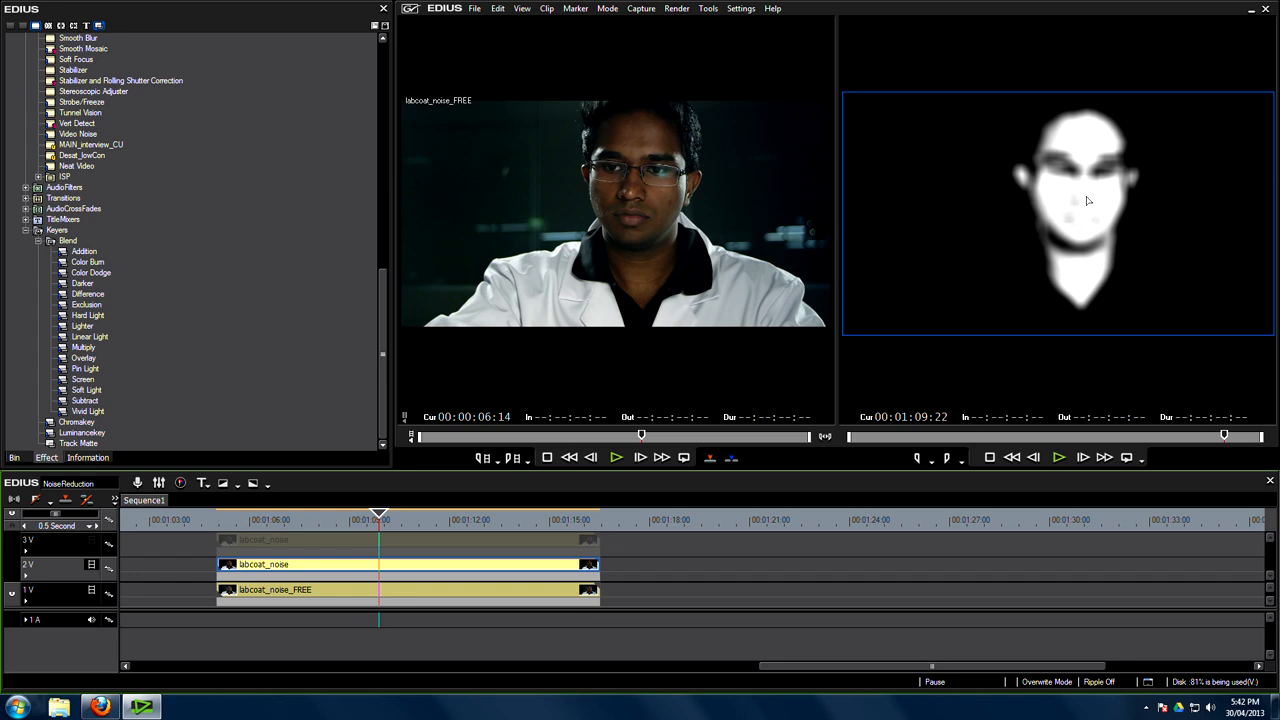
mouse_move(909, 272)
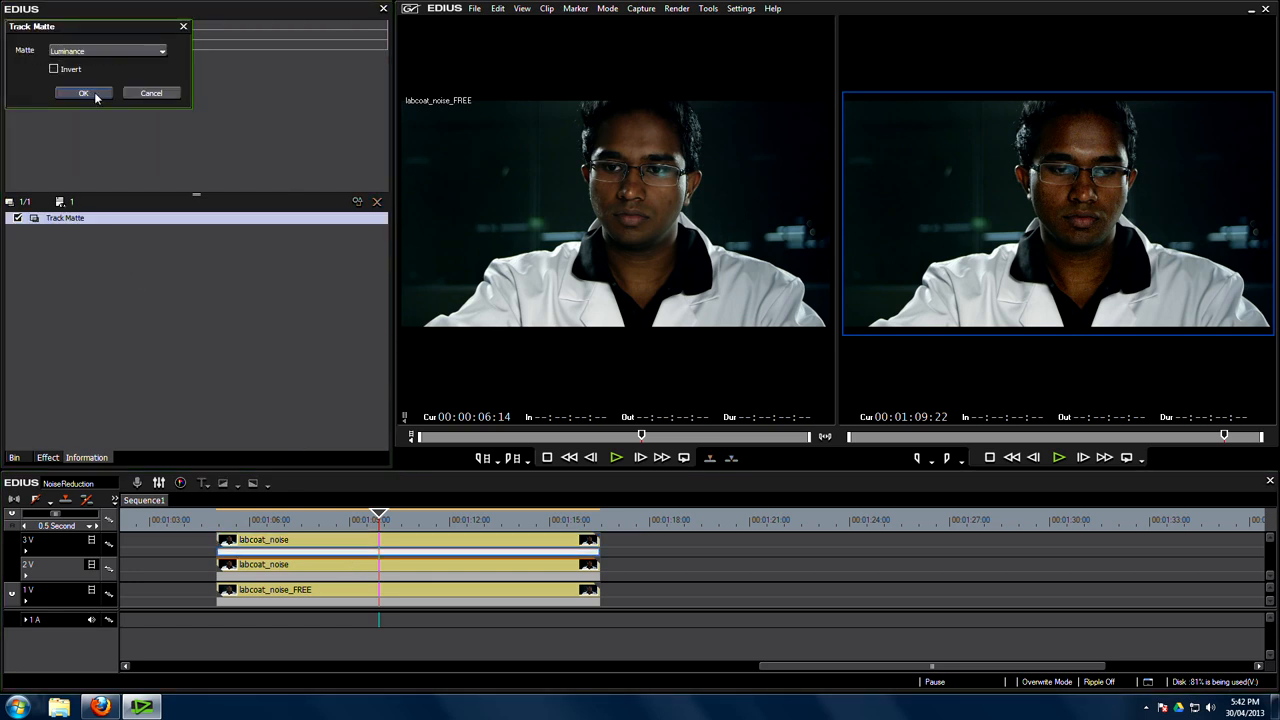
left_click(84, 92)
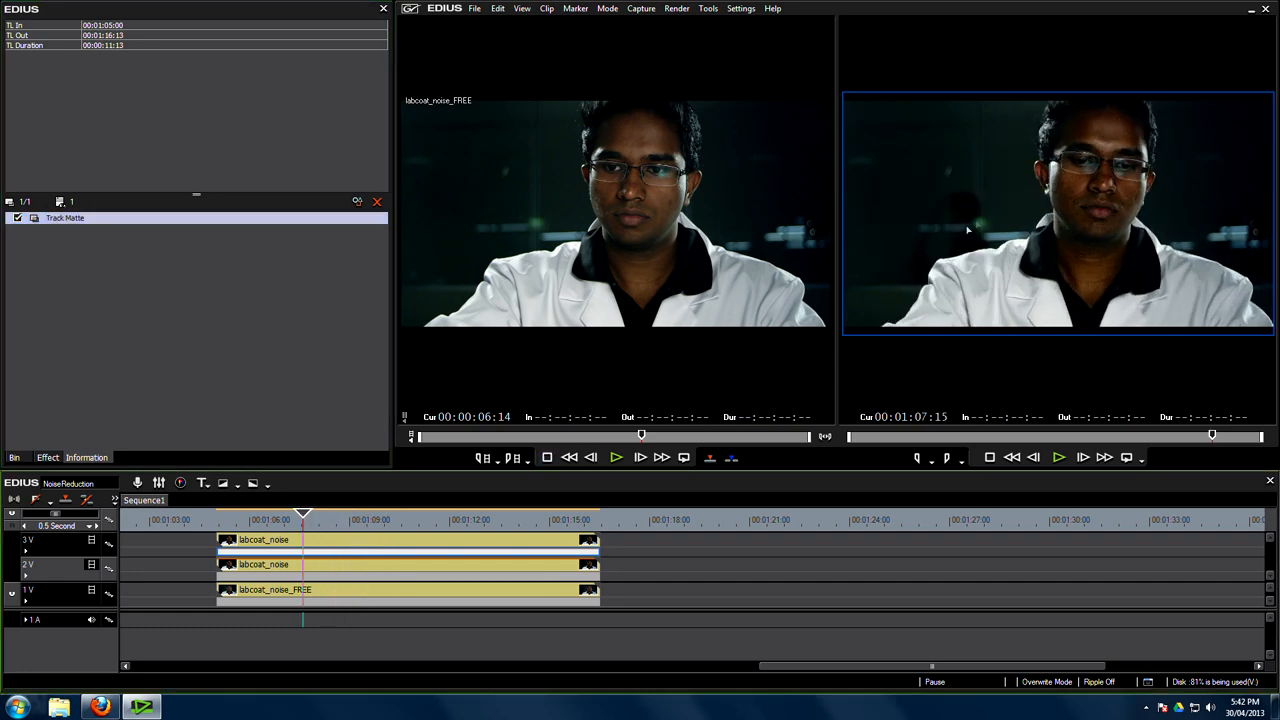
left_click(505, 513)
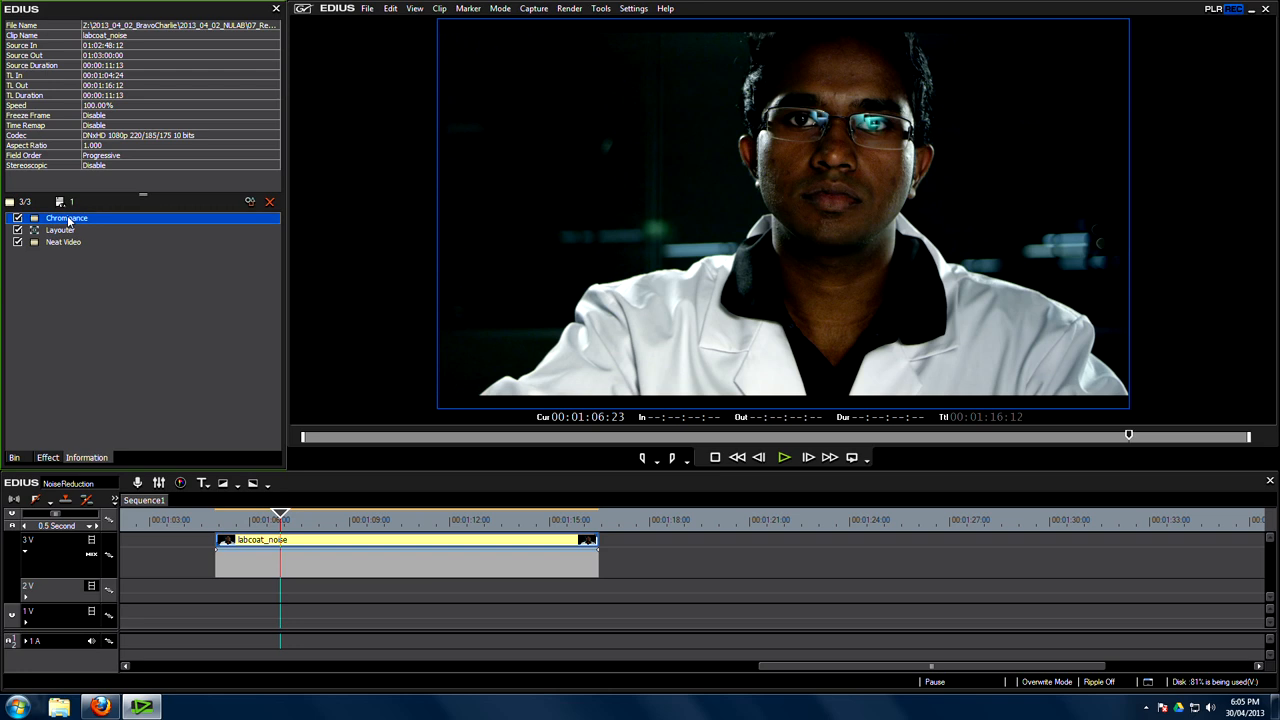
Delete the old Chrominance and Neat Video filters, then drag a new Chrominance filter onto the clip.
left_click(269, 201)
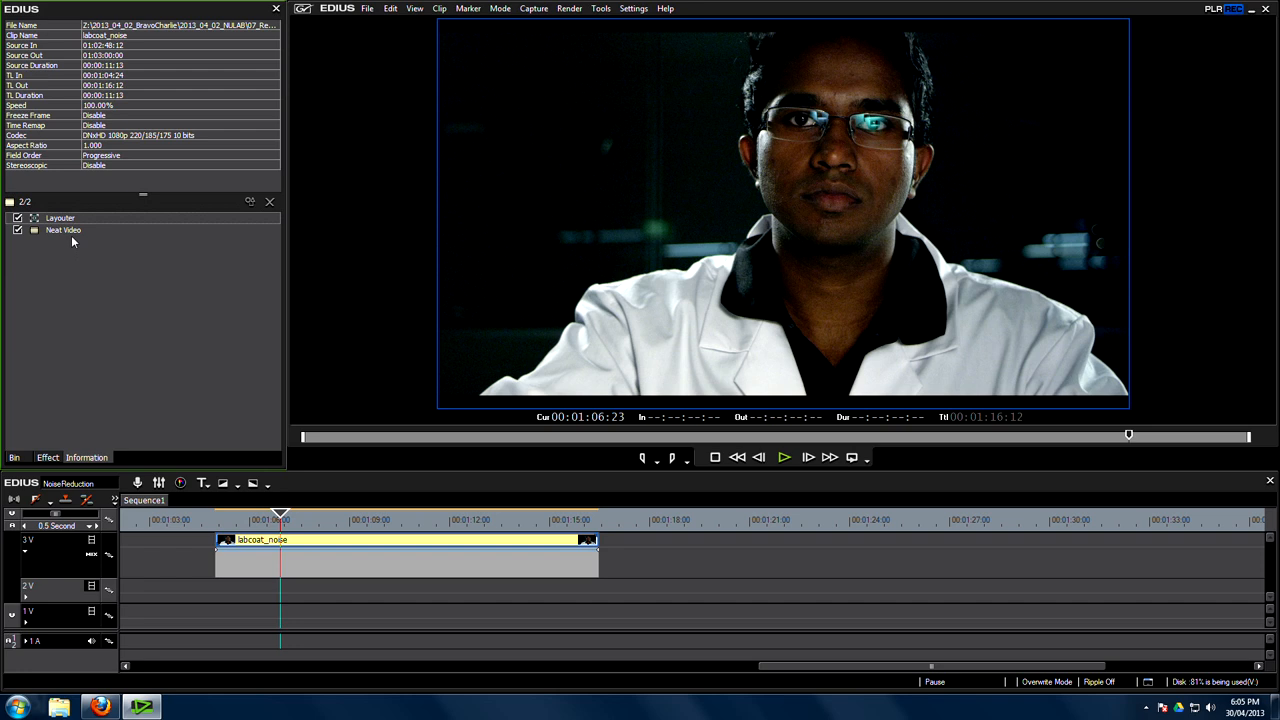
left_click(63, 229)
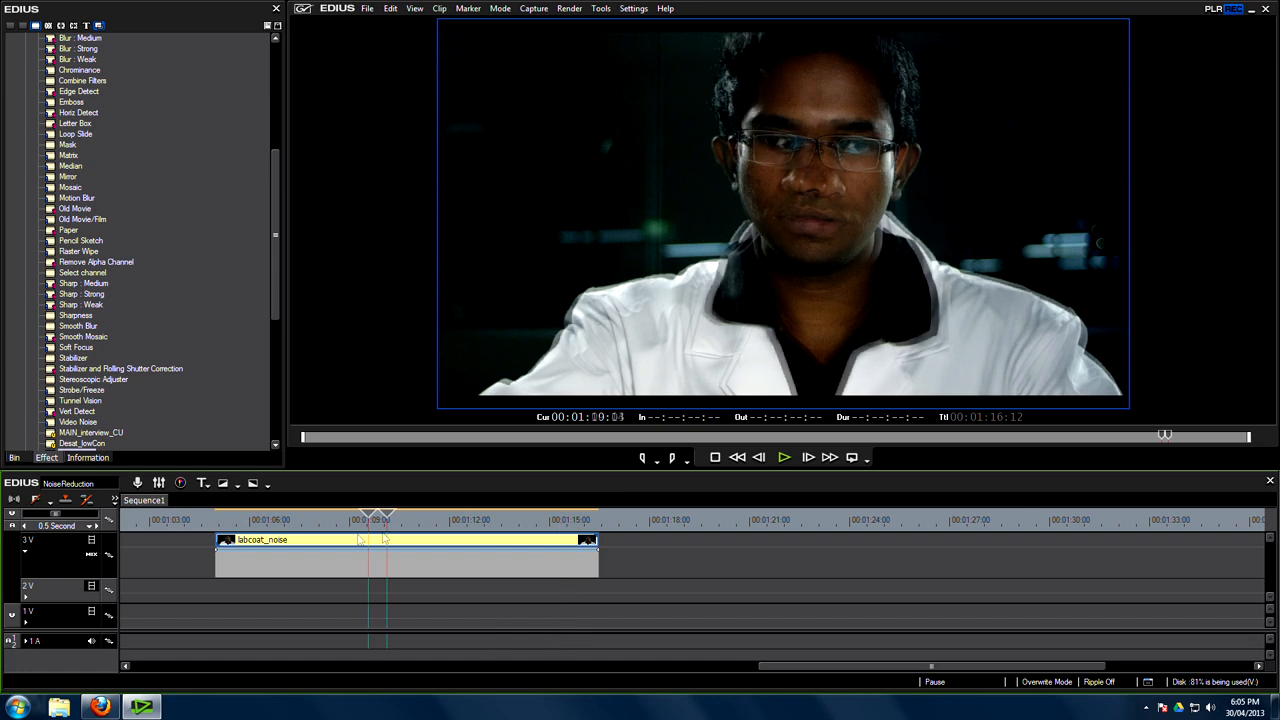
left_click(488, 520)
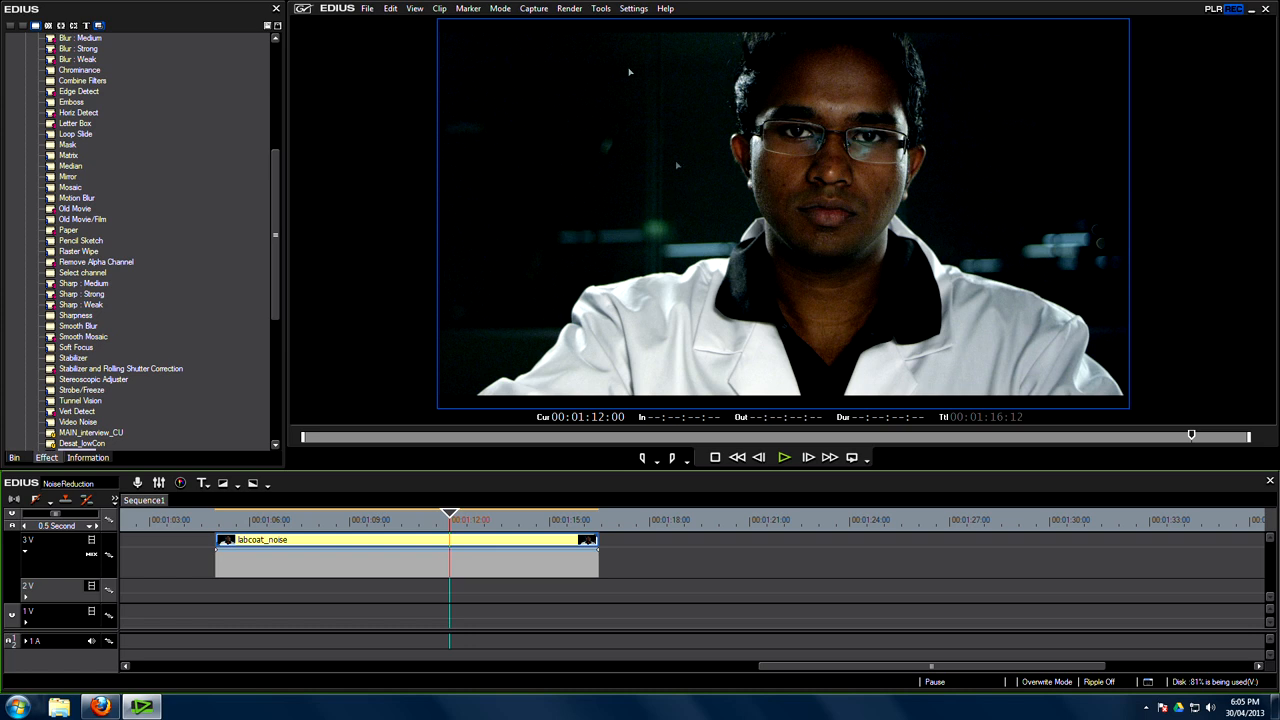
mouse_move(322, 374)
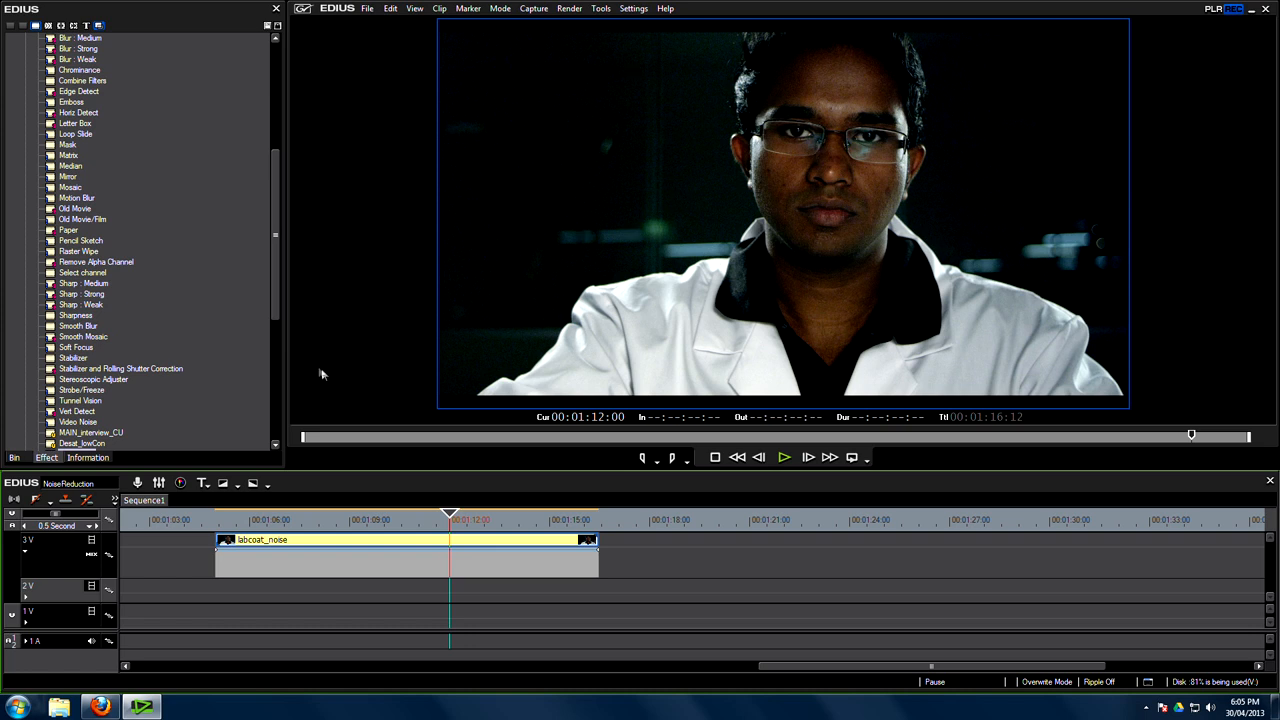
left_click(79, 70)
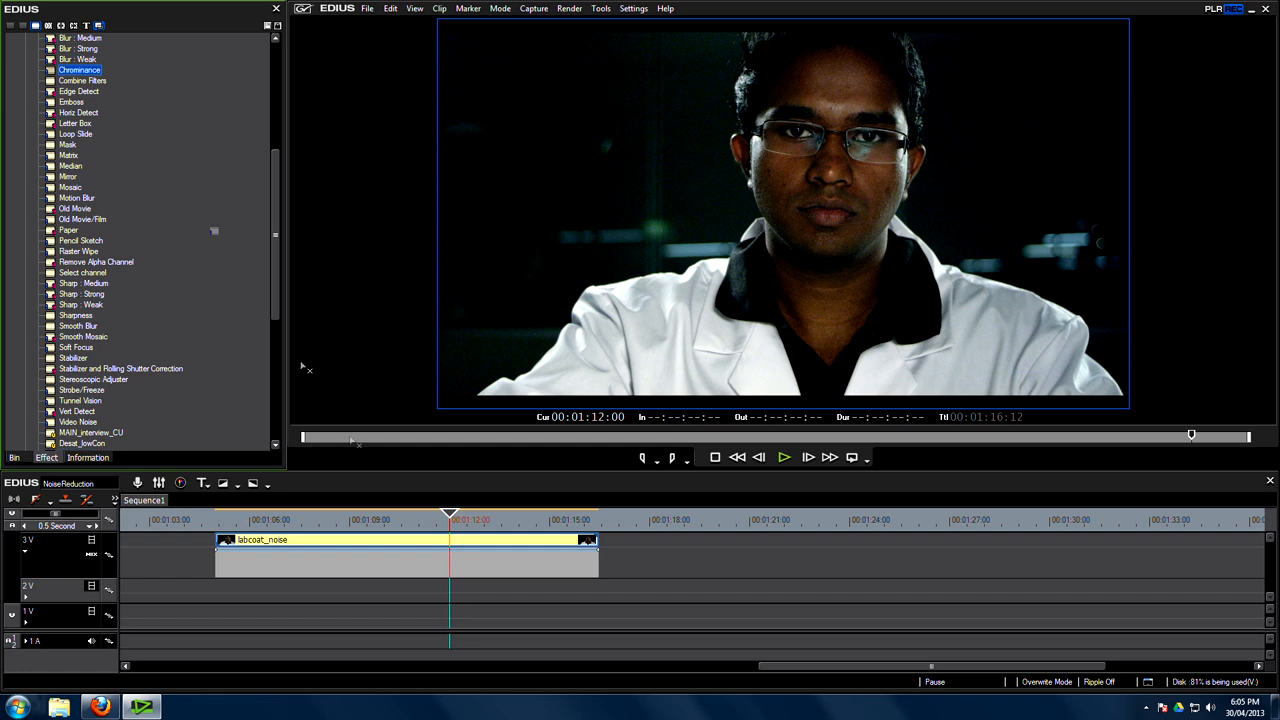
left_click(86, 457)
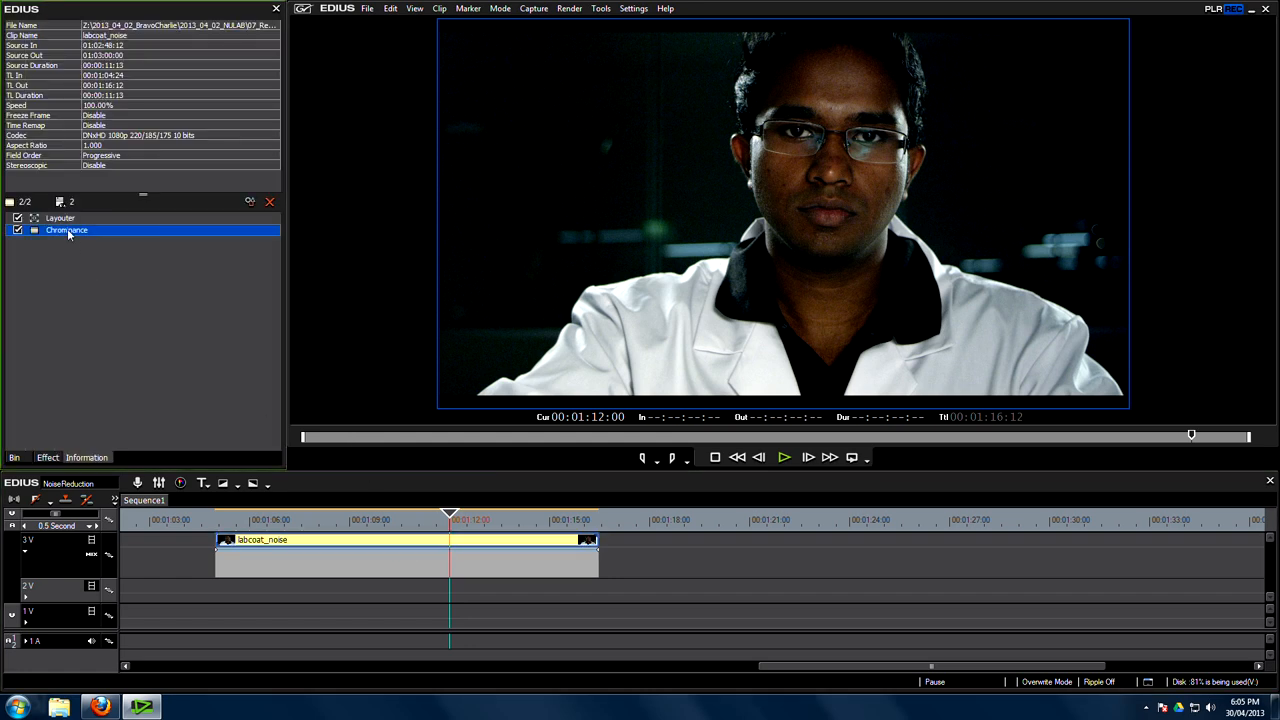
Move Chrominance above Layouter and eyedropper the forehead skin as its key colour.
double_click(67, 230)
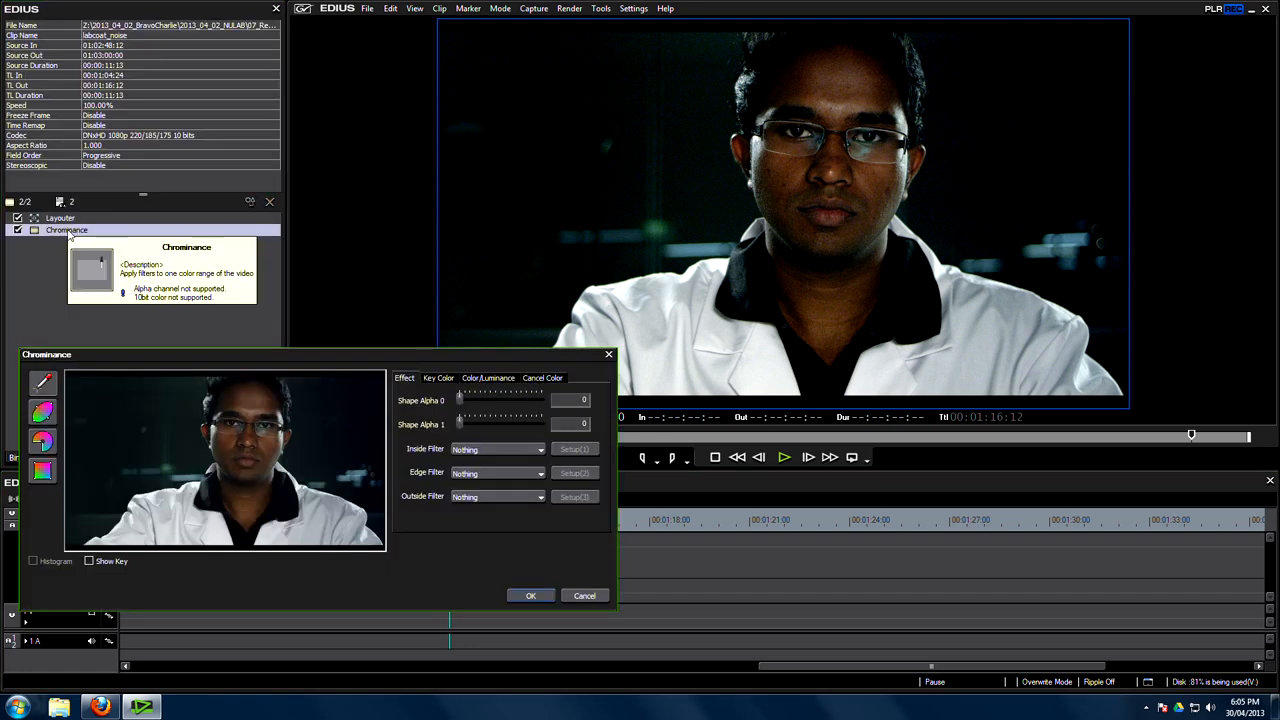
left_click(531, 595)
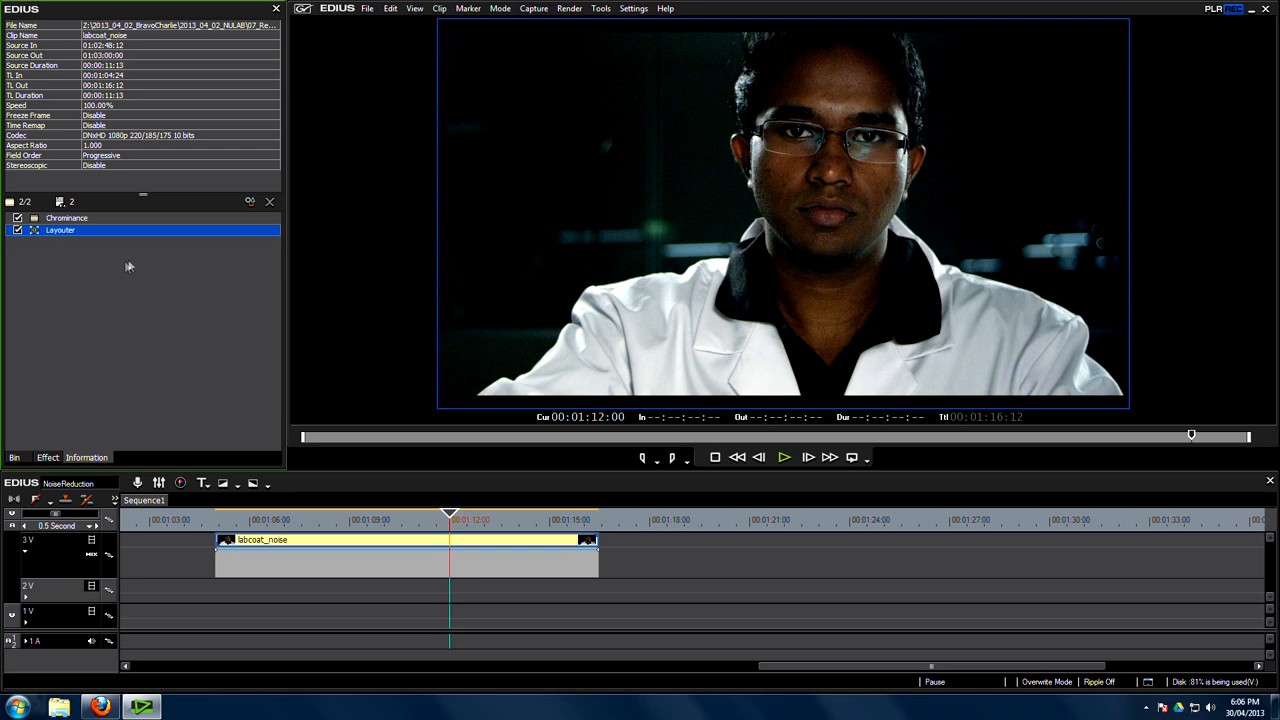
left_click(67, 218)
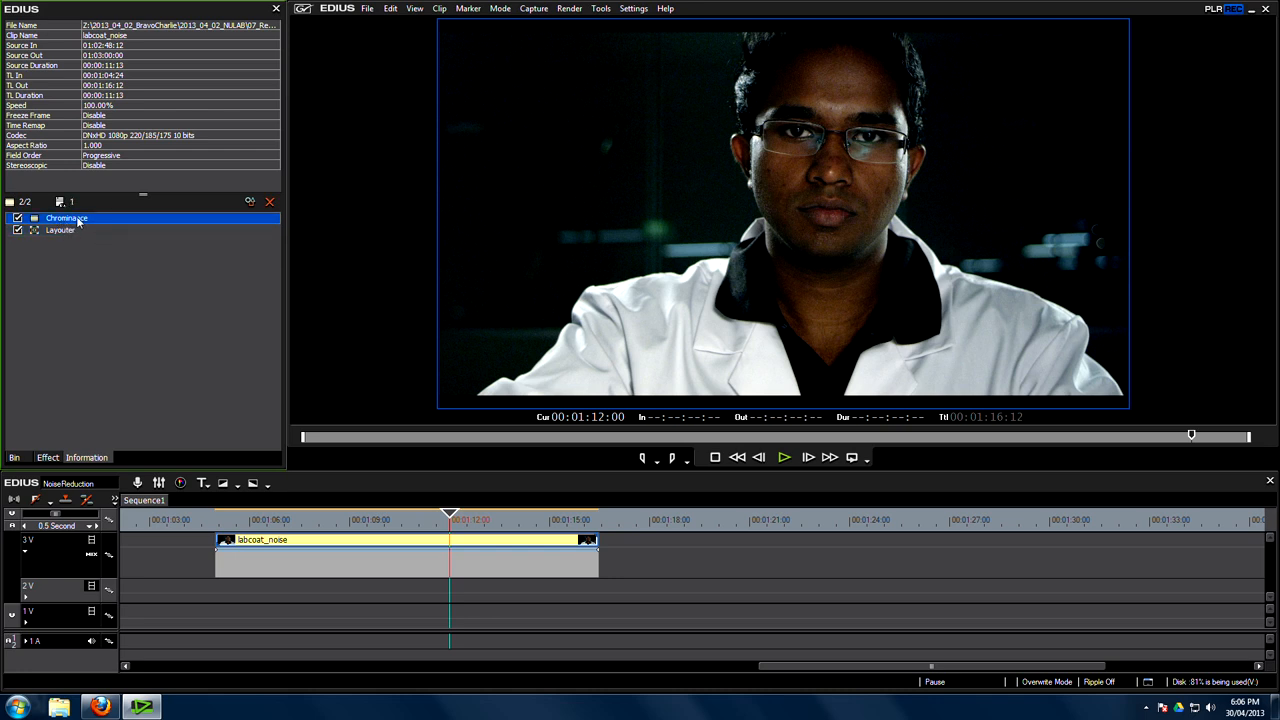
double_click(67, 218)
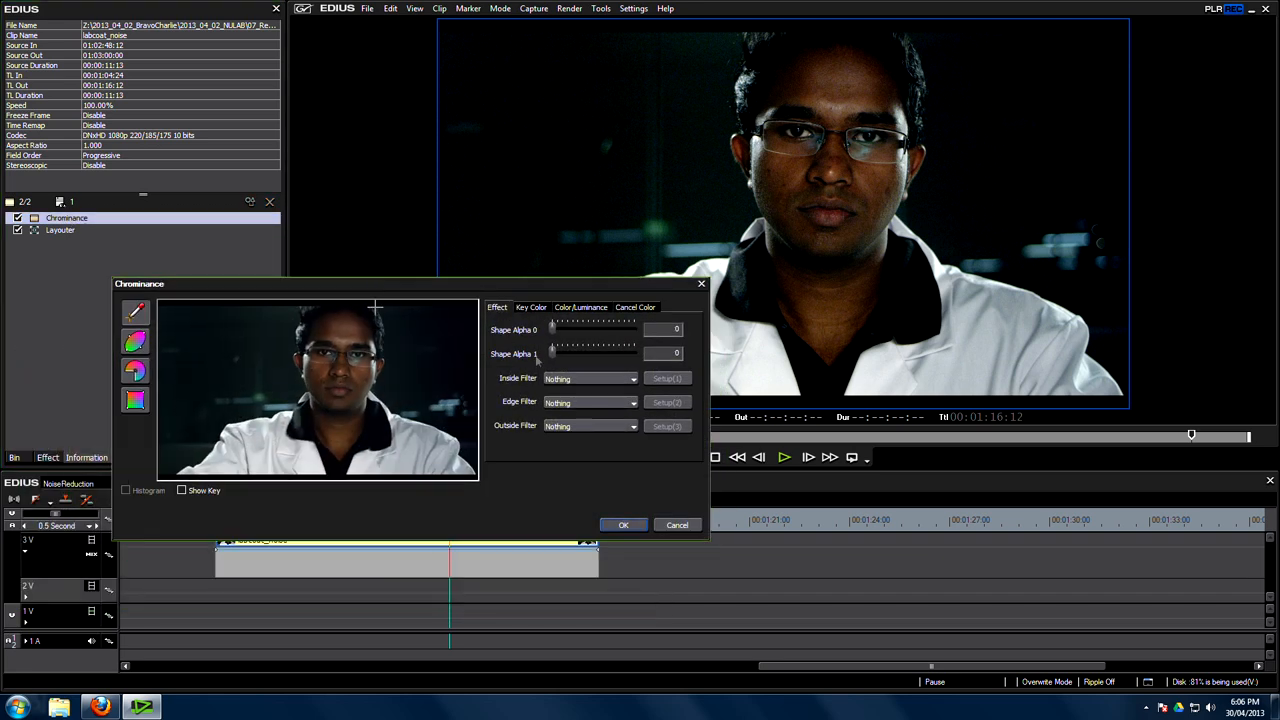
mouse_move(155, 377)
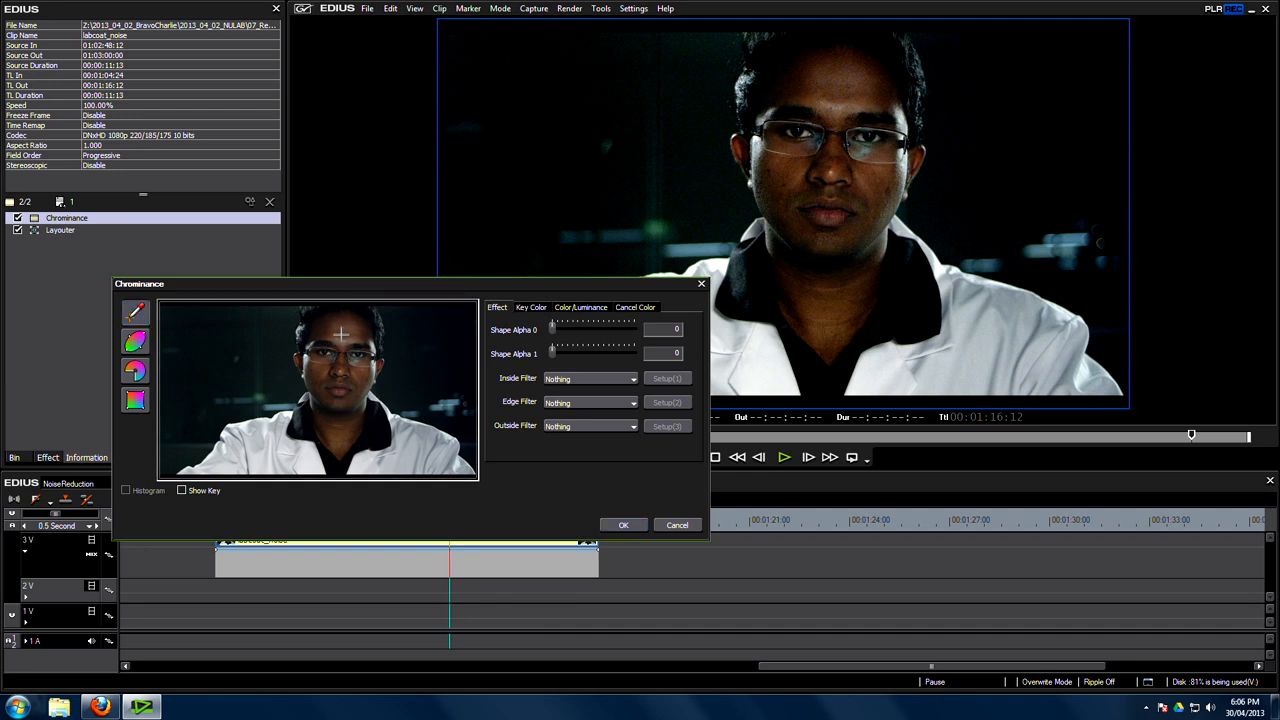
left_click(182, 490)
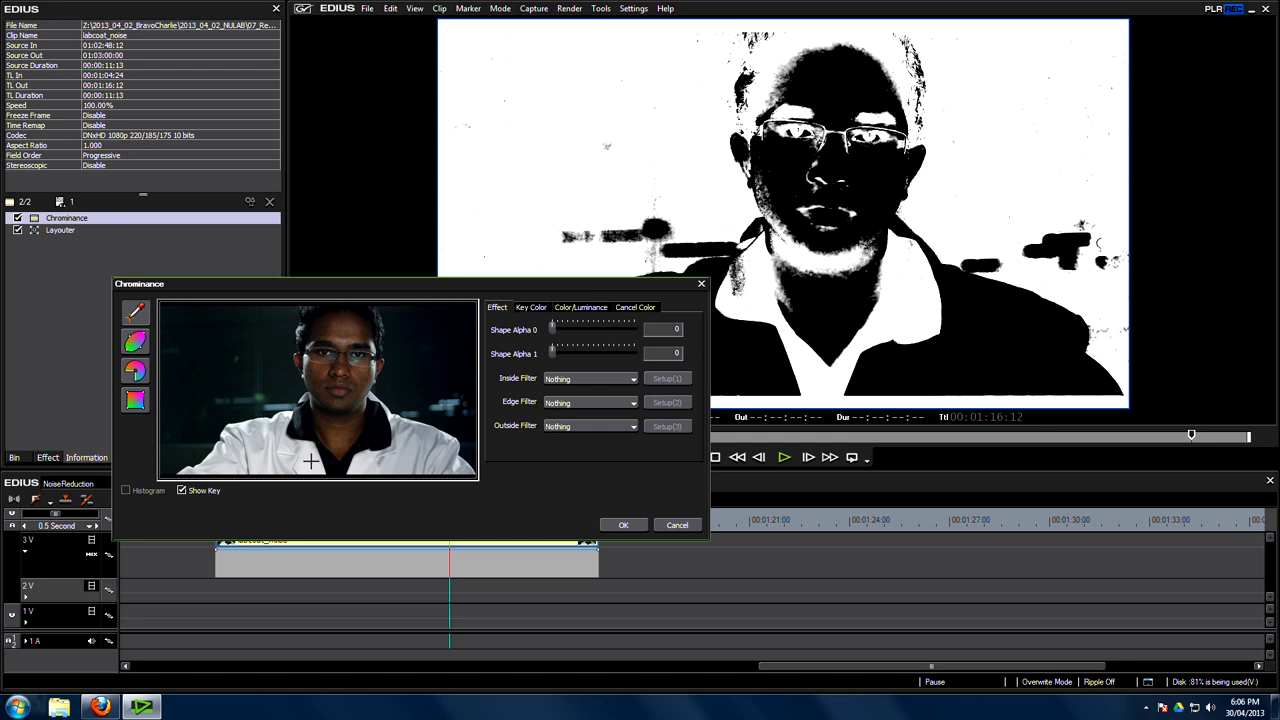
mouse_move(985, 170)
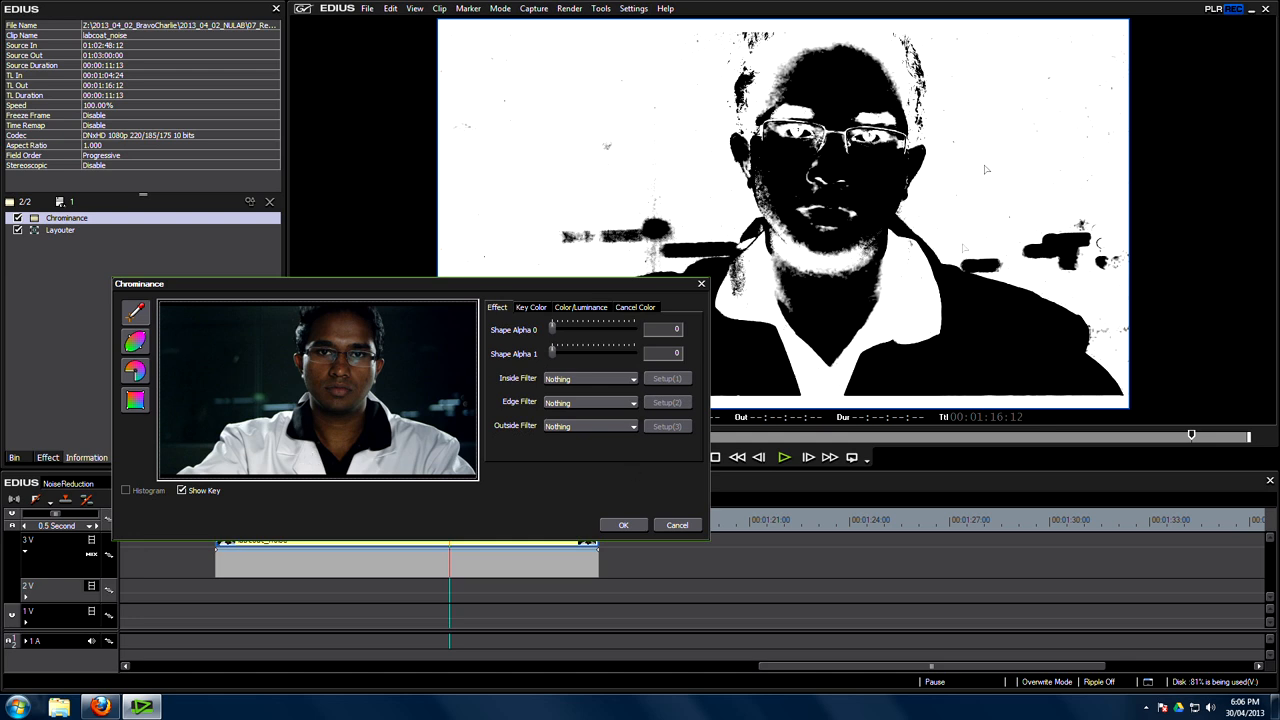
mouse_move(995, 368)
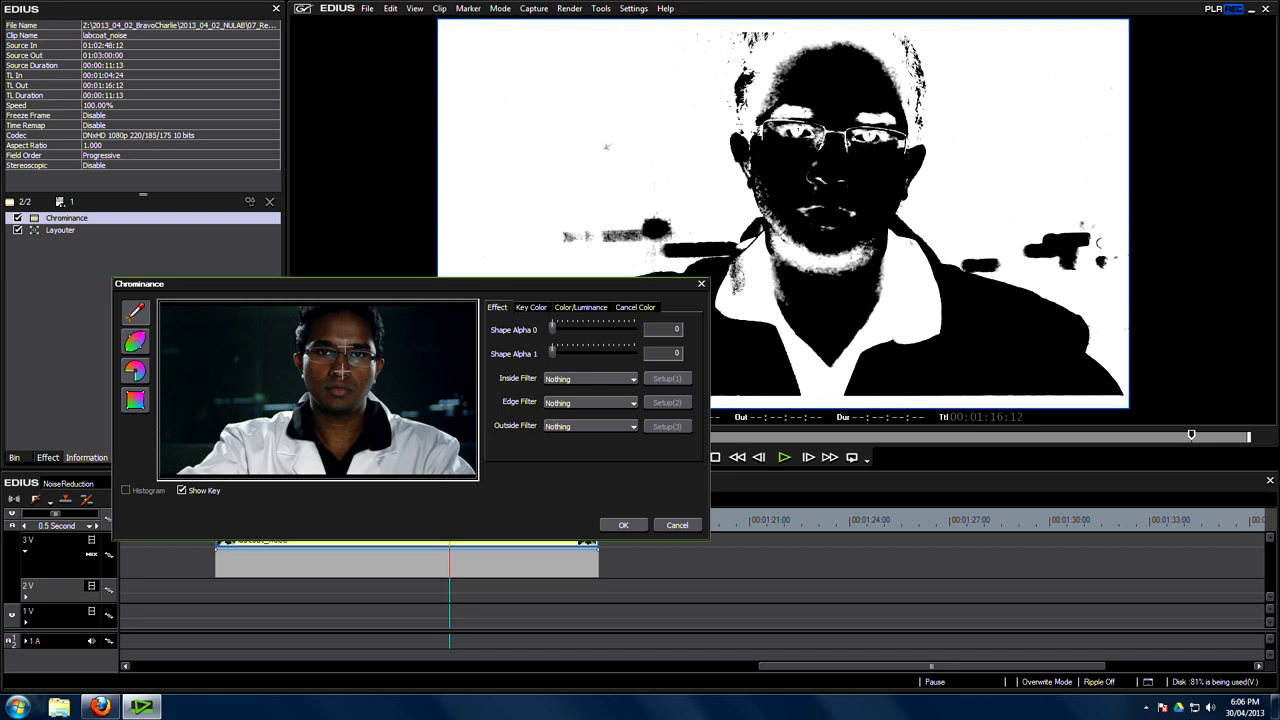
mouse_move(301, 371)
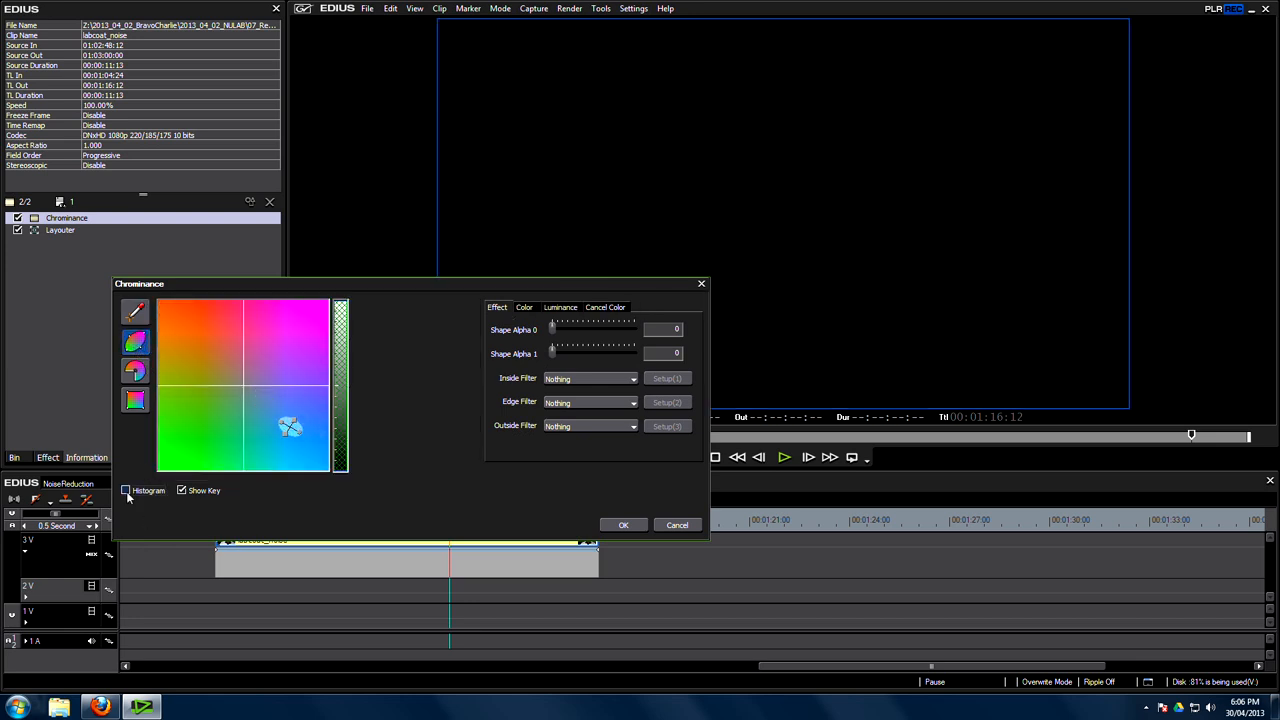
Enable the Chrominance histogram and stretch the ellipse over the skin-tone cluster.
left_click(126, 490)
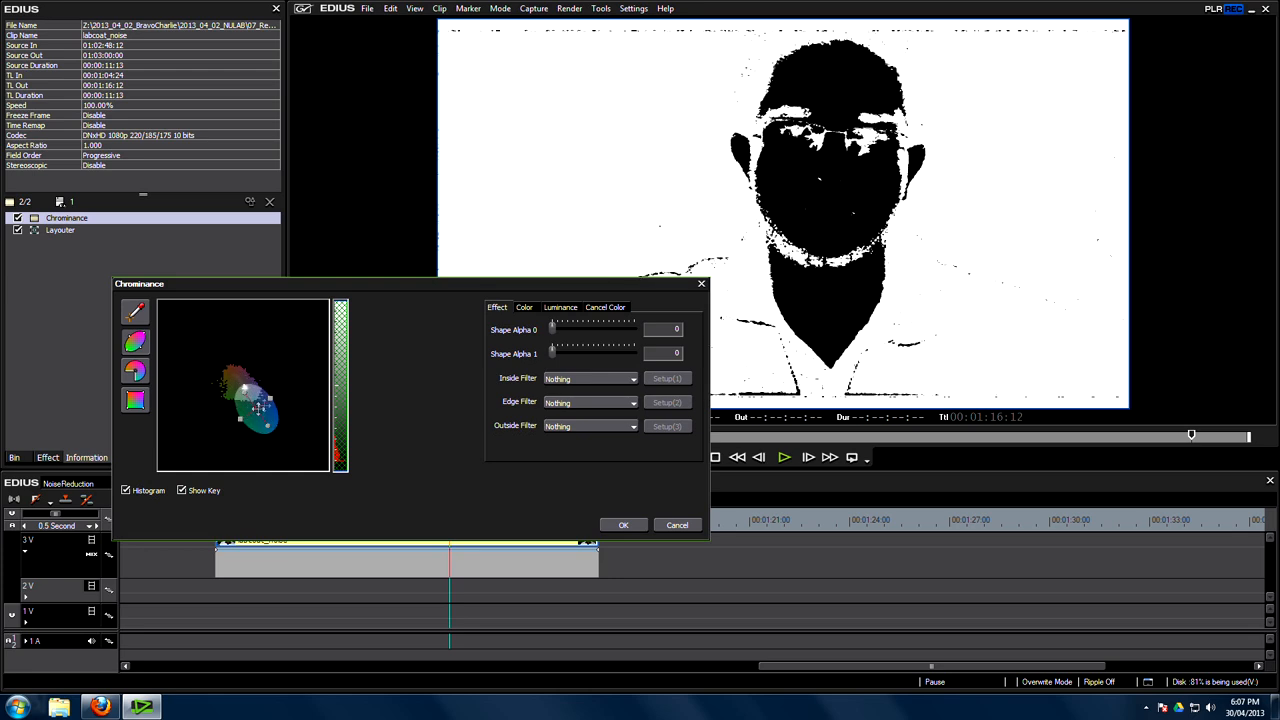
left_click_drag(258, 407, 255, 413)
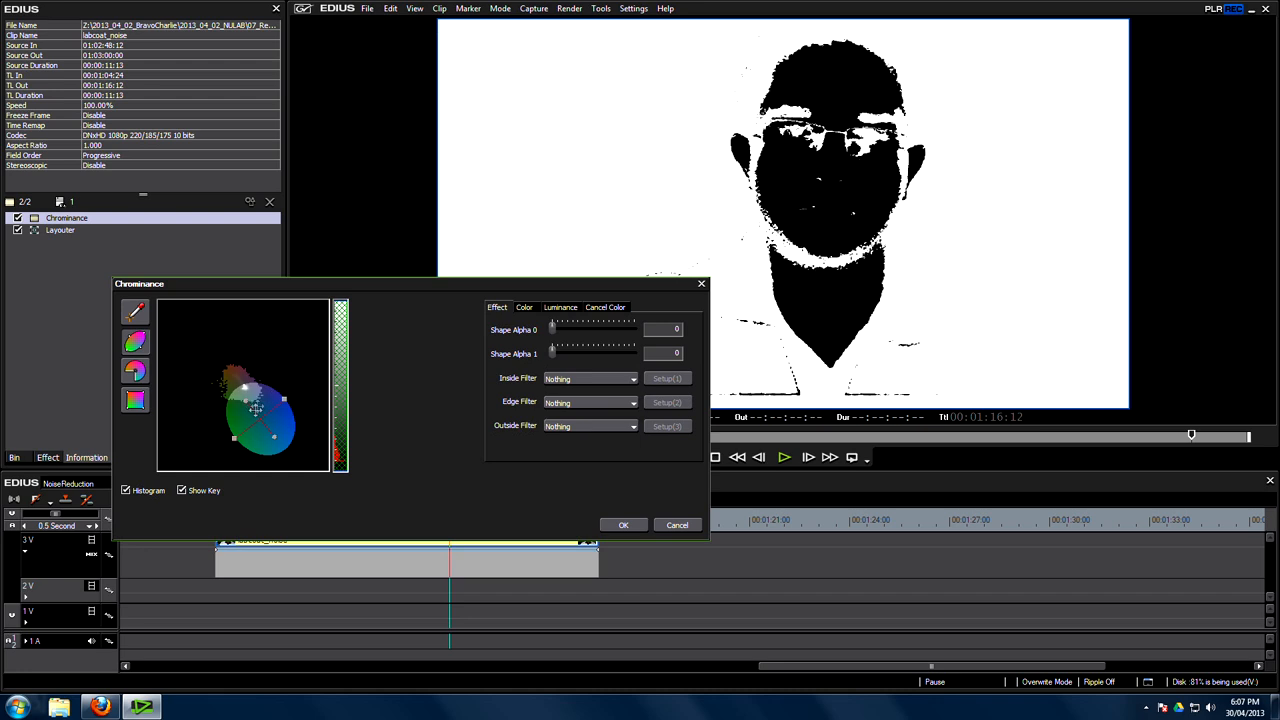
Soften the colour alpha on the Color tab and set Shape Alpha 0 to 11.
left_click(523, 307)
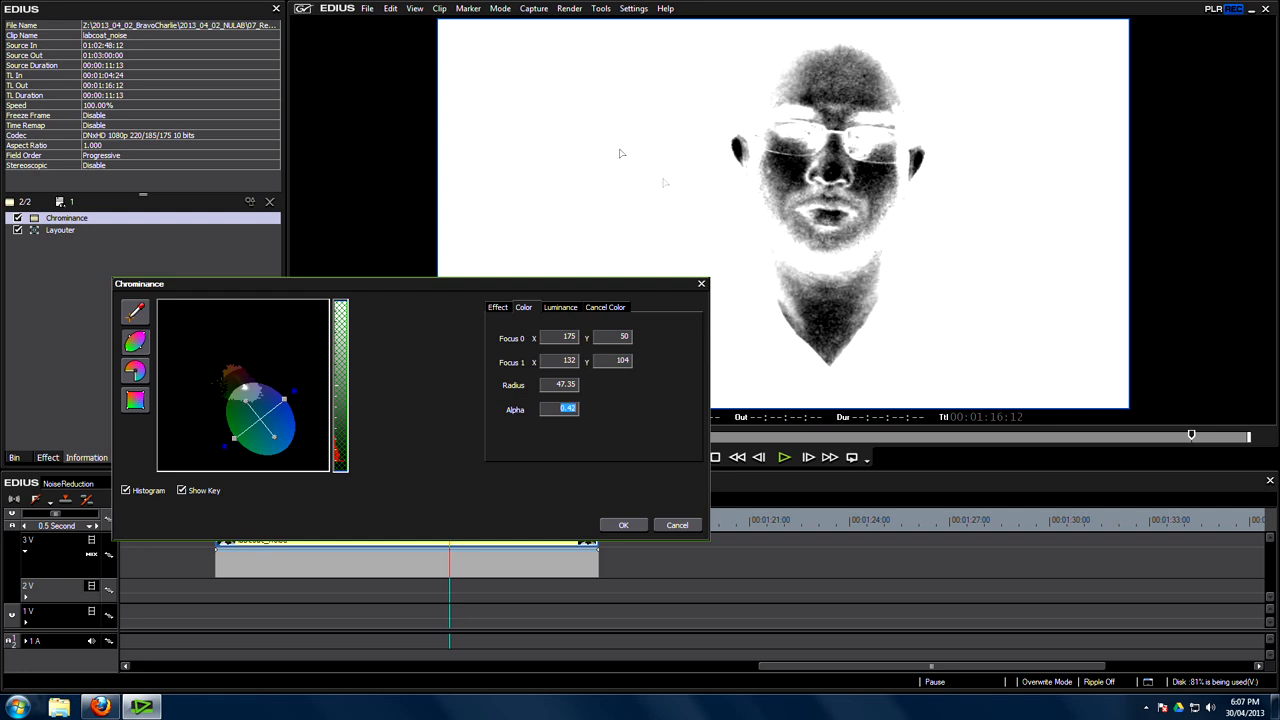
mouse_move(685, 317)
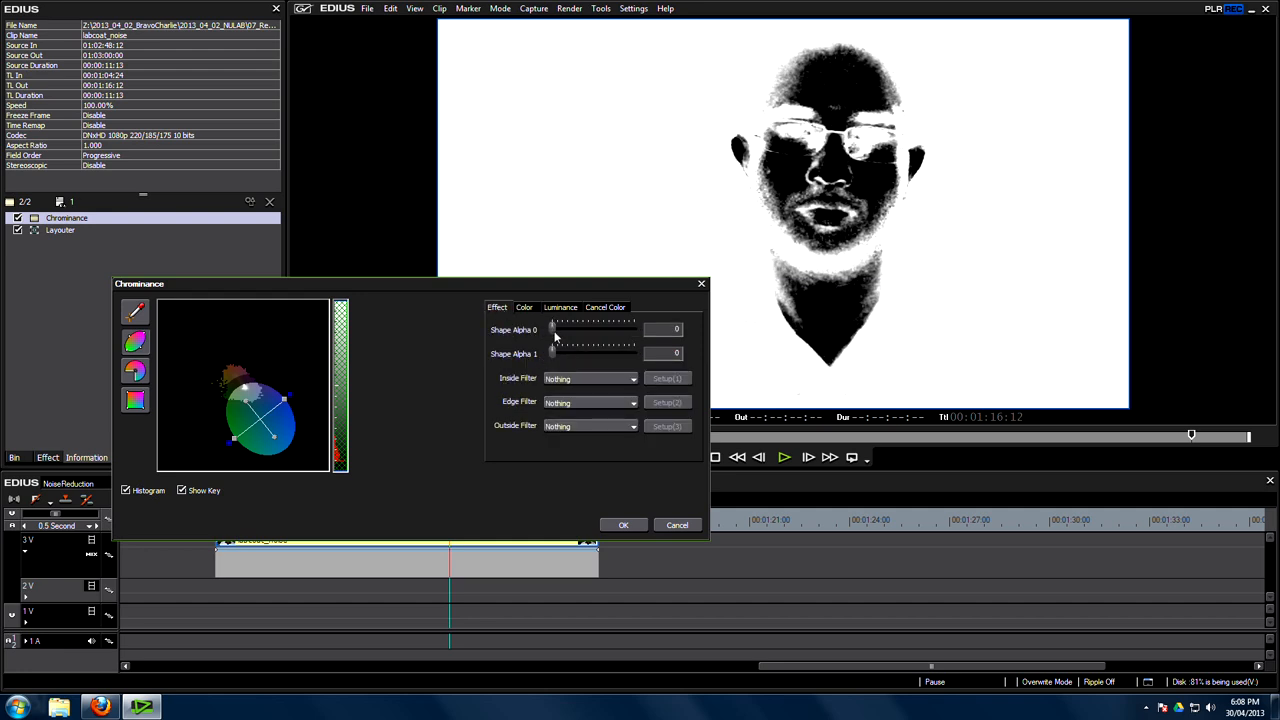
left_click_drag(551, 330, 560, 330)
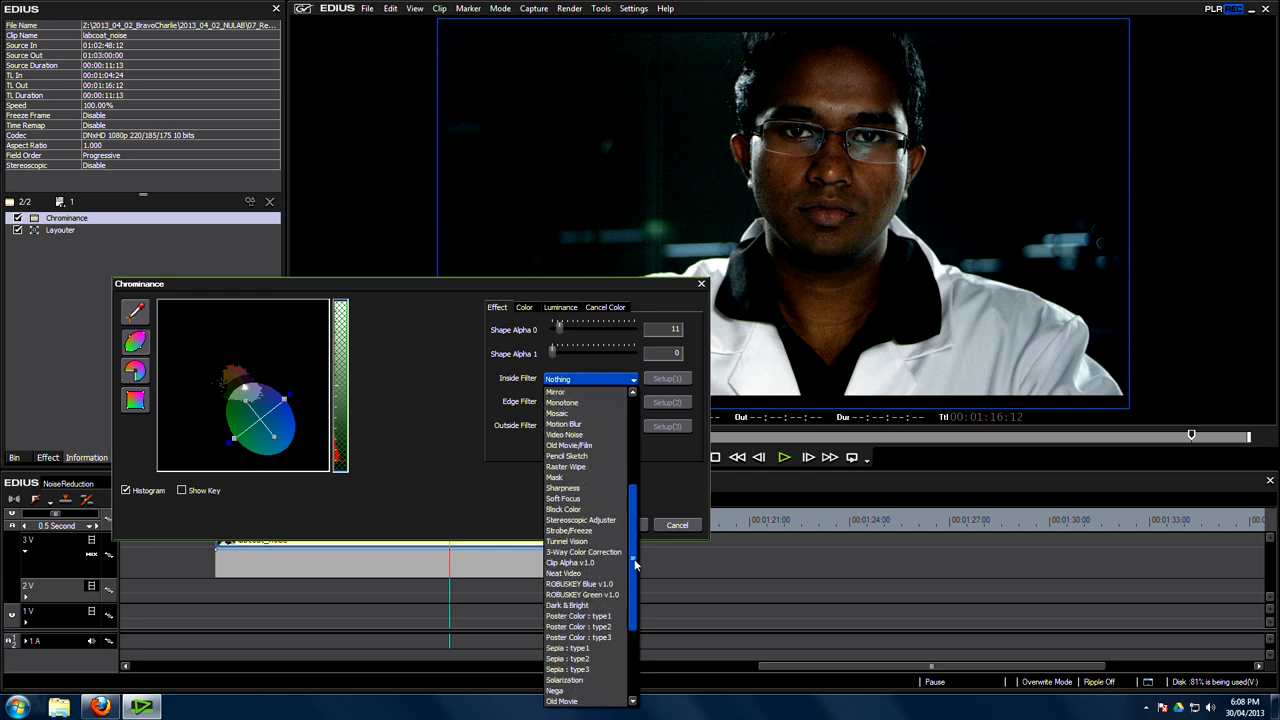
Choose Neat Video as the inside filter and auto-profile the lab-coat frame's noise.
left_click(567, 573)
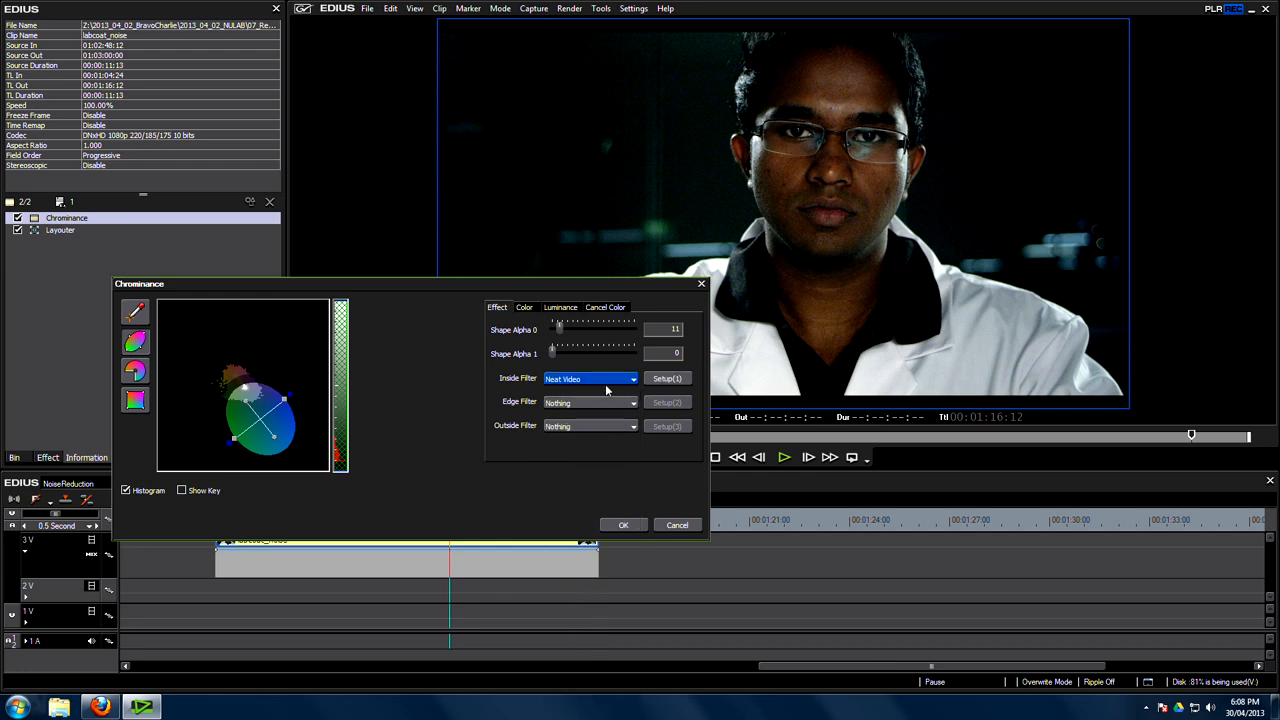
left_click(668, 378)
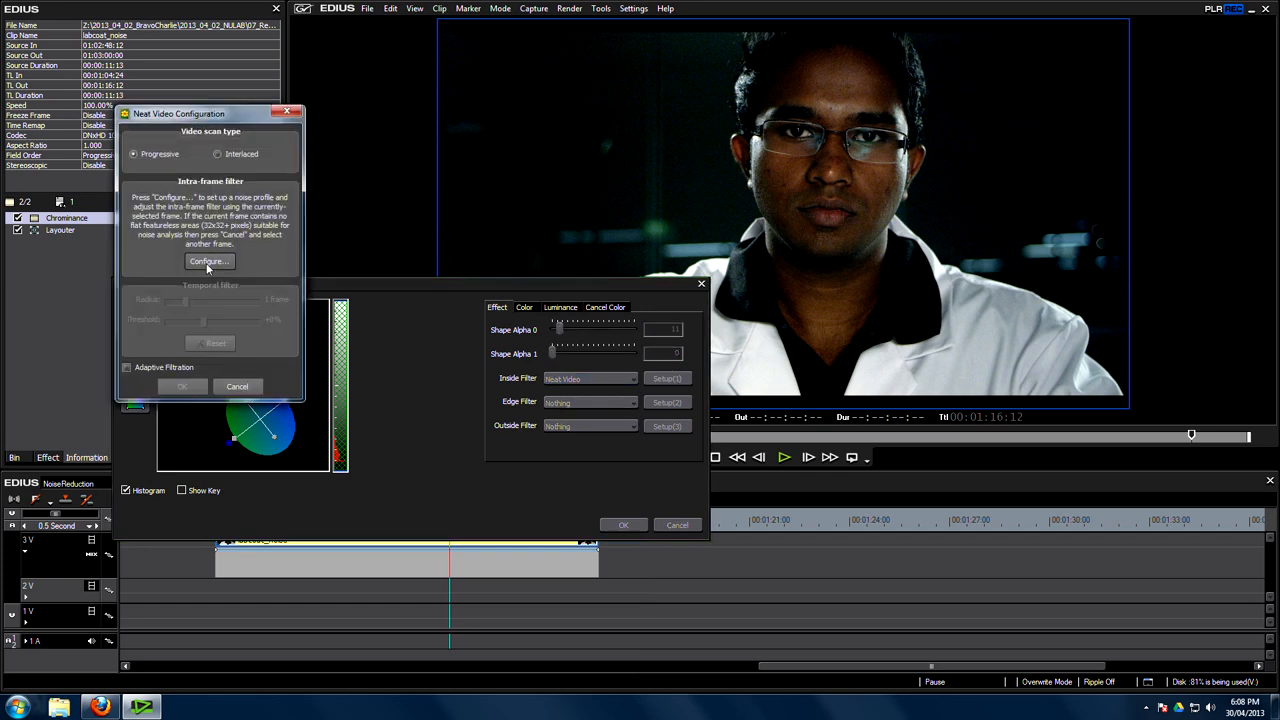
left_click(209, 261)
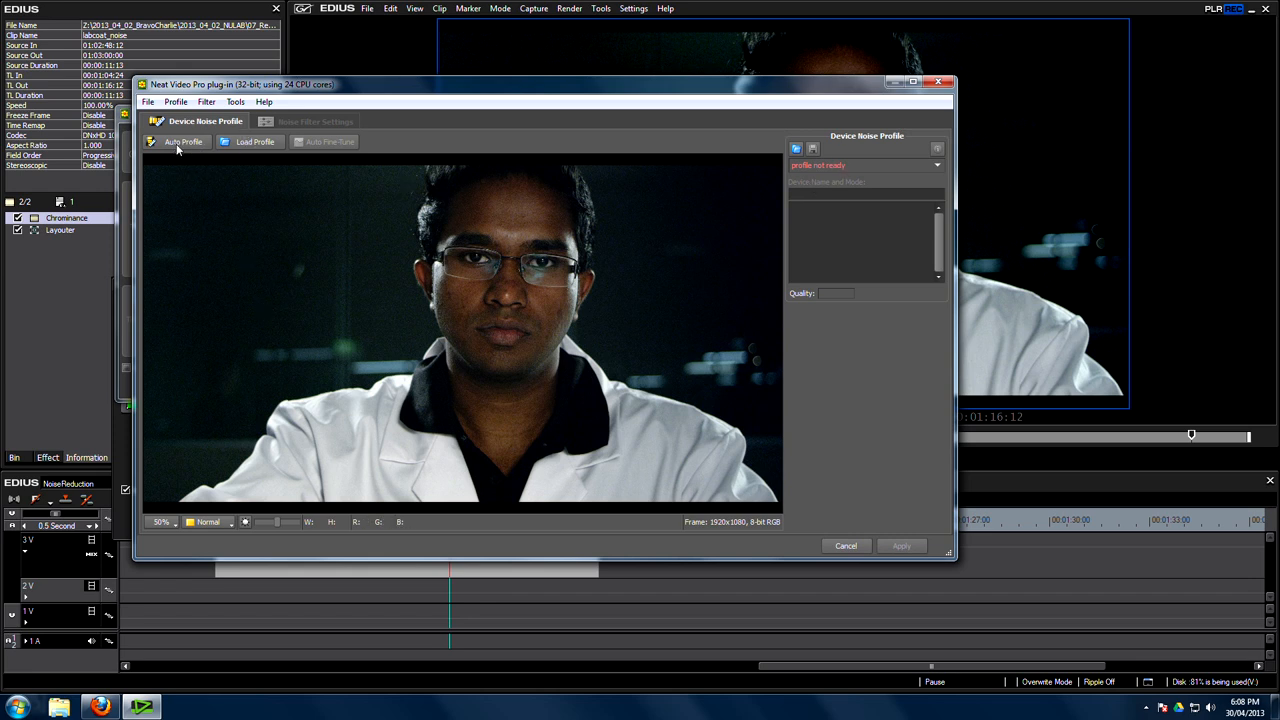
left_click(183, 141)
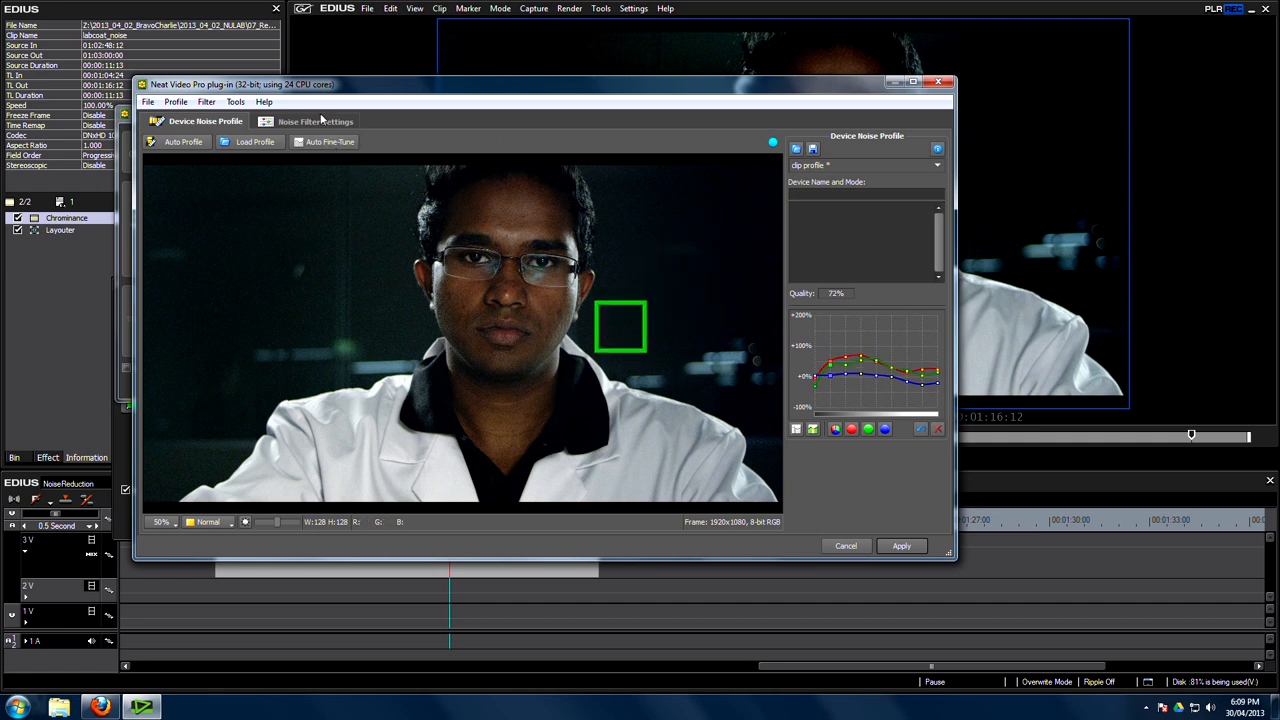
Raise the Y noise level in Noise Filter Settings and apply.
left_click(314, 121)
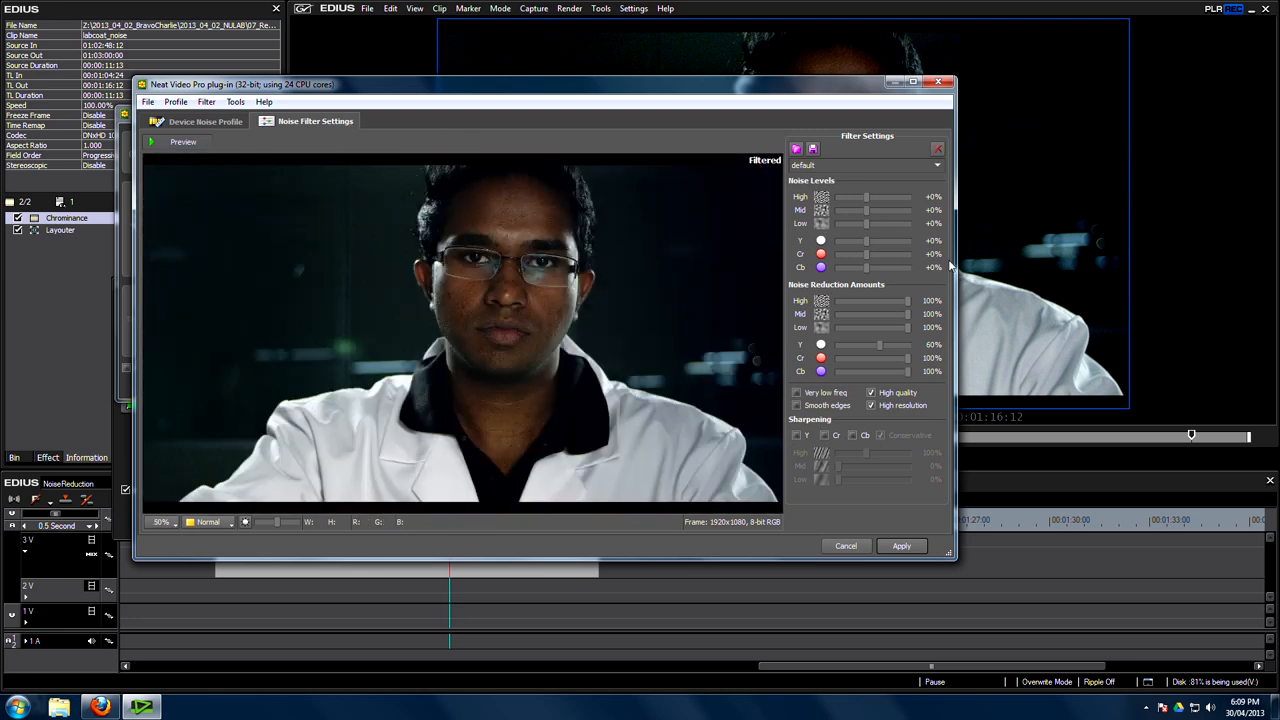
left_click_drag(848, 240, 897, 240)
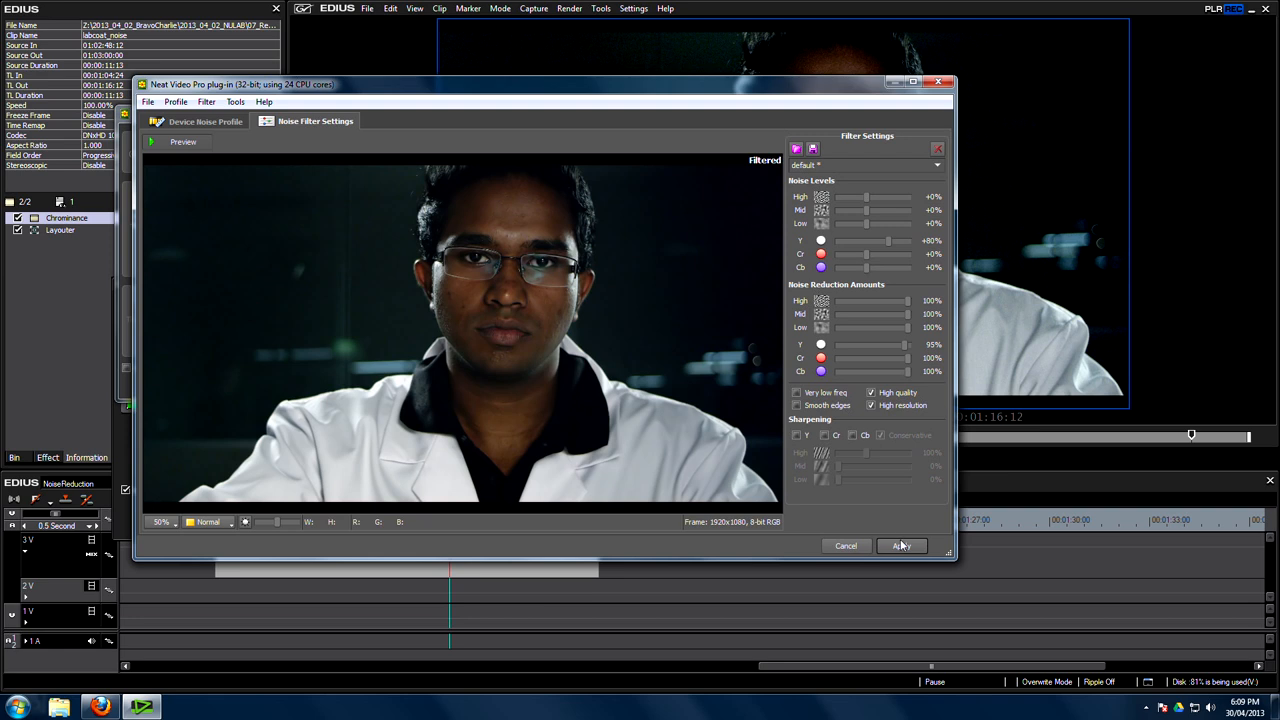
left_click(901, 545)
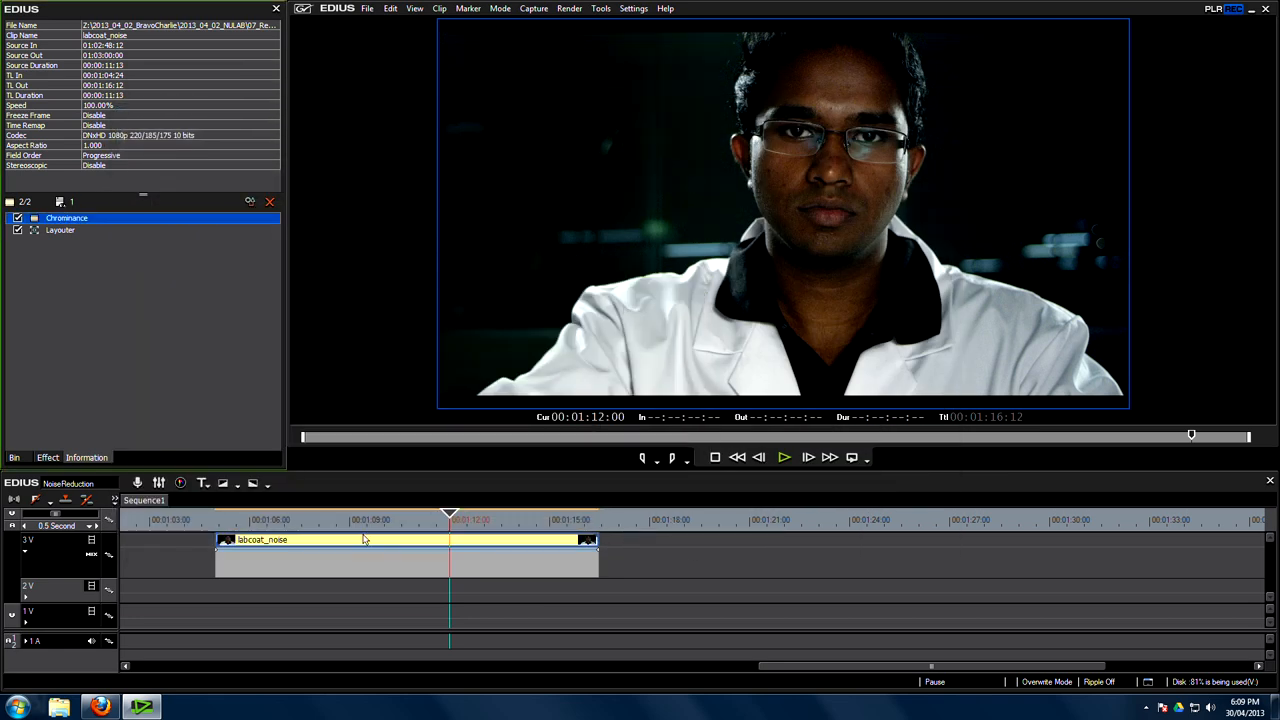
Play and stop the denoised clip, then reopen Chrominance from the filter list.
left_click(370, 519)
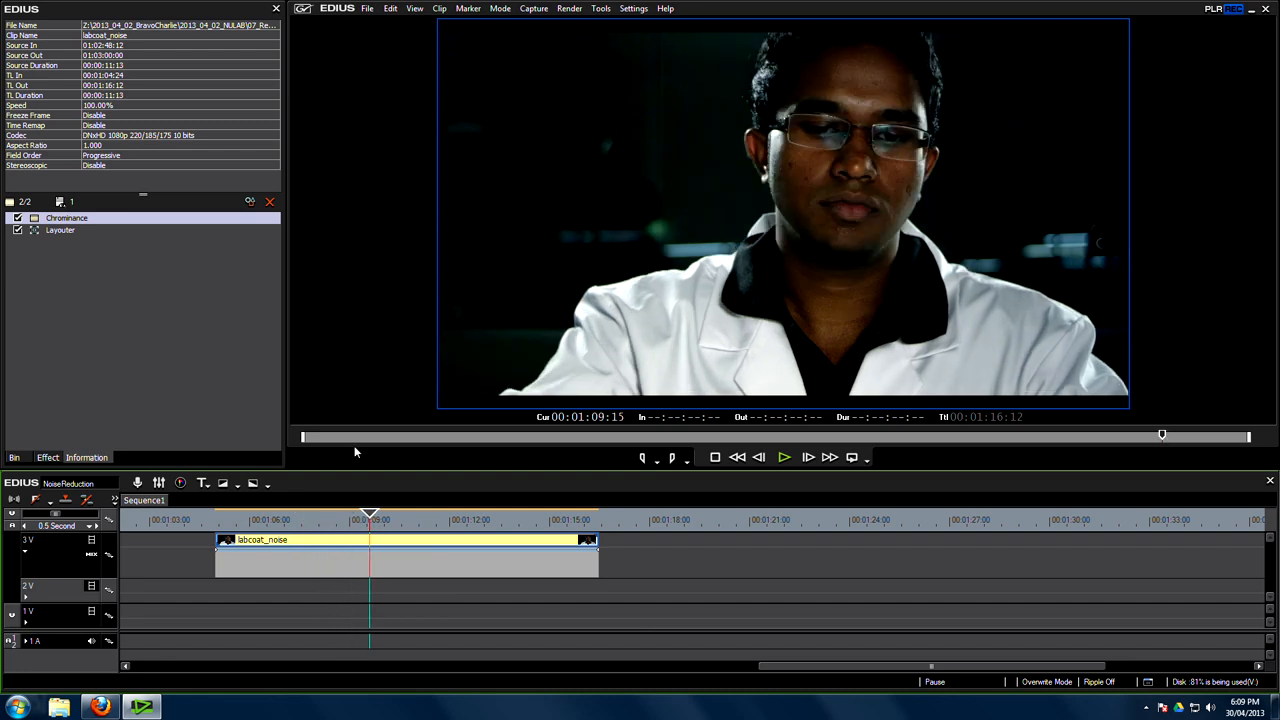
left_click(455, 515)
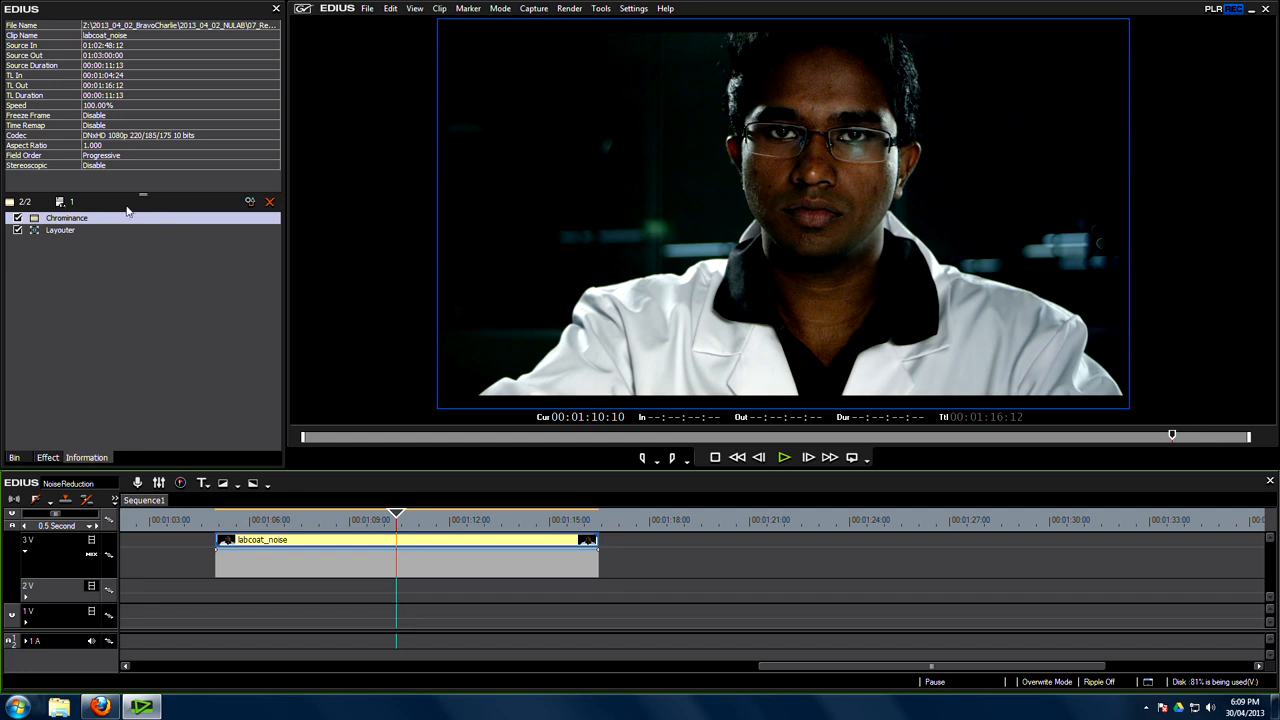
left_click(66, 218)
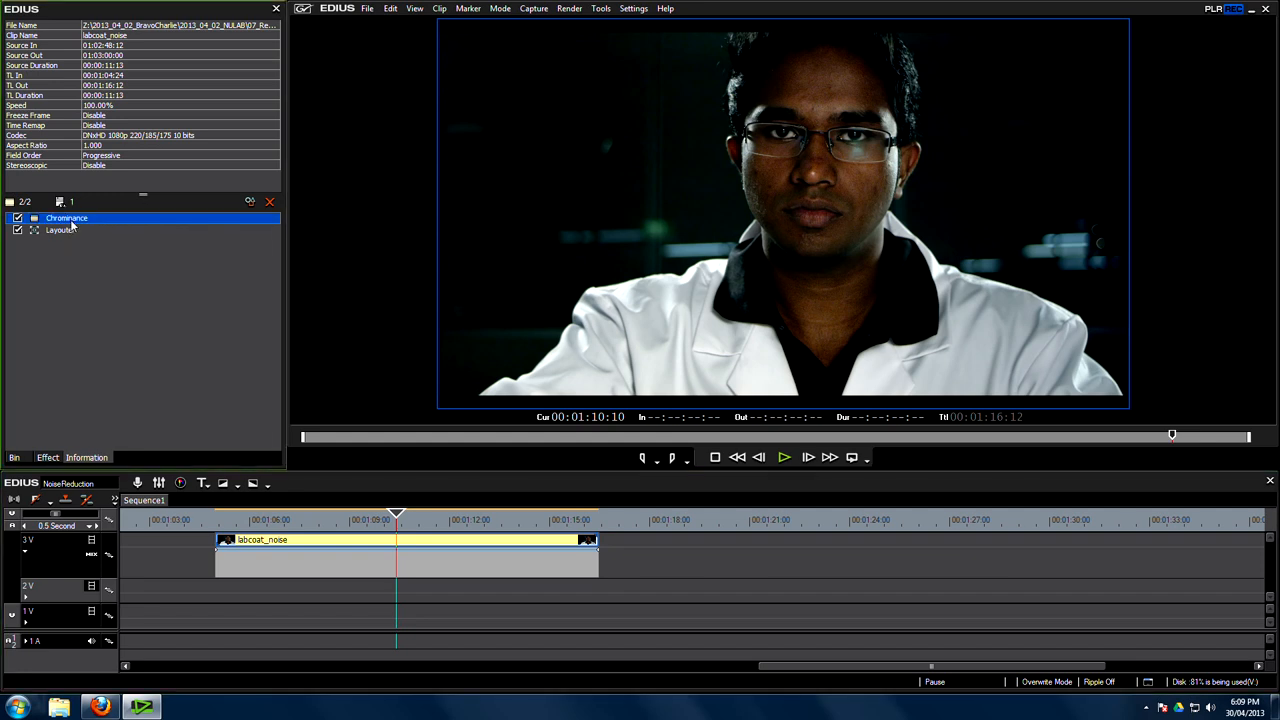
double_click(67, 218)
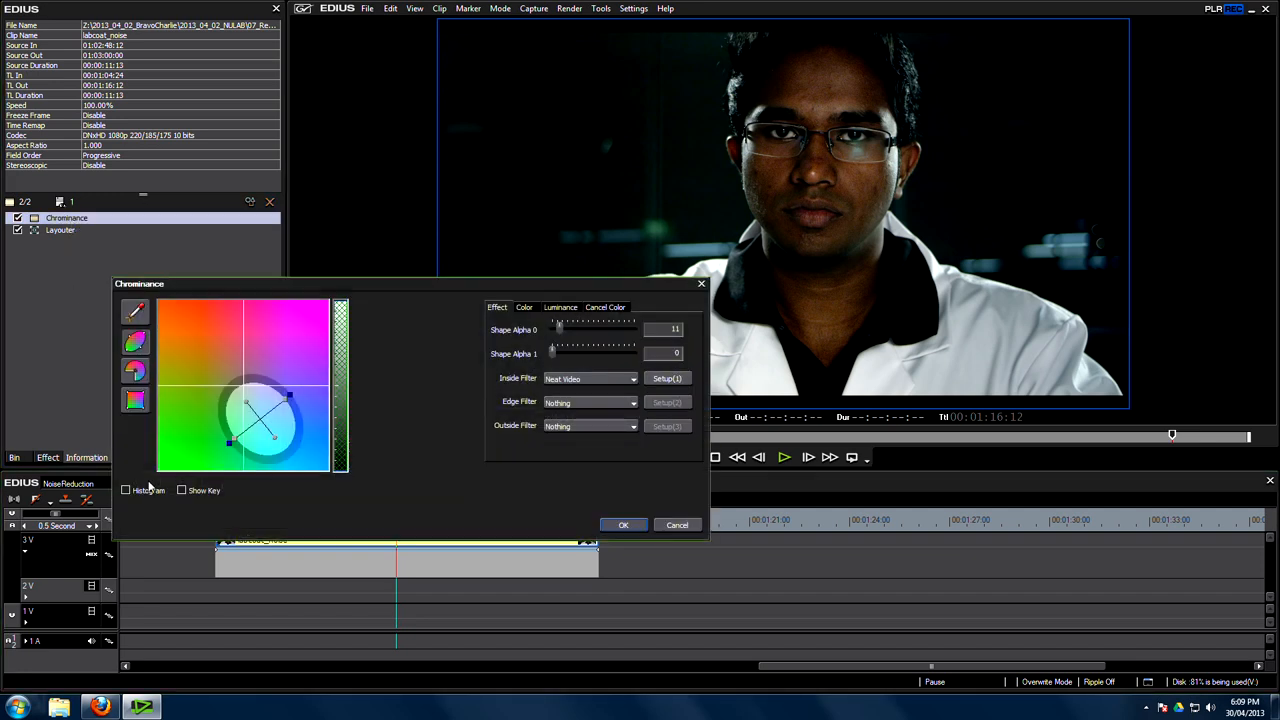
Check the matte with Show Key, raise Shape Alpha 0 to 70, and confirm.
left_click(182, 490)
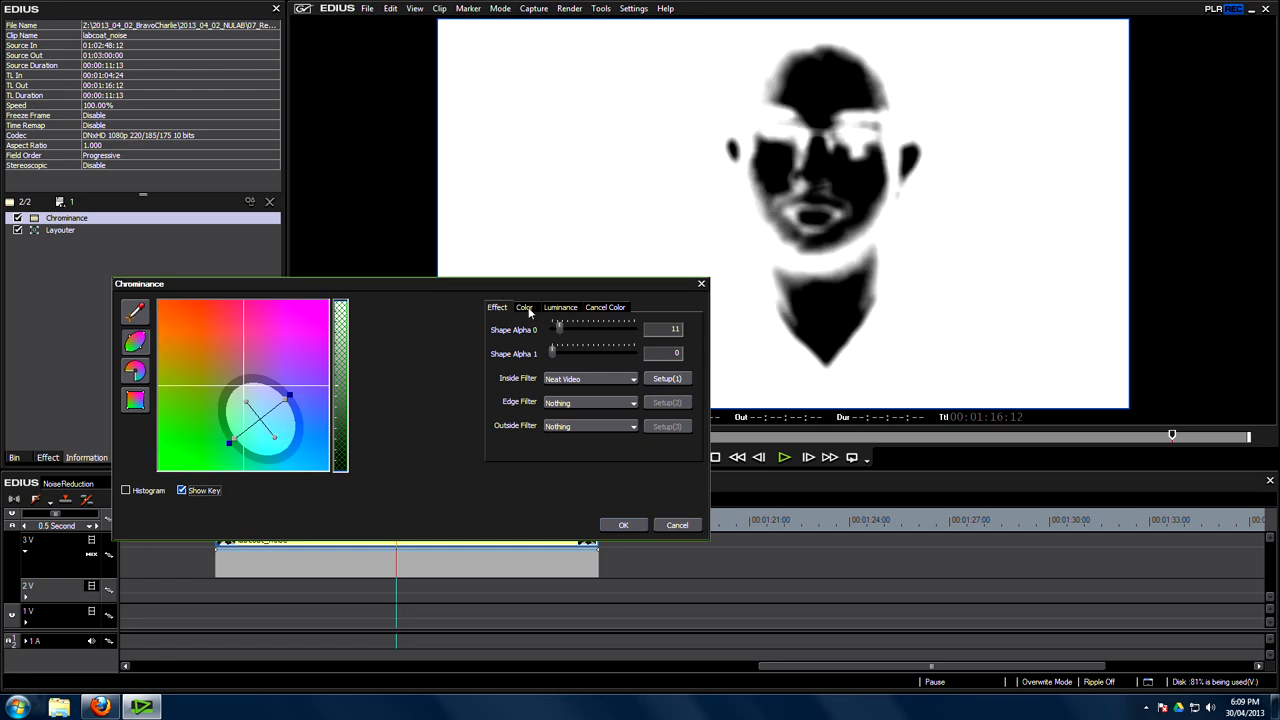
left_click(497, 307)
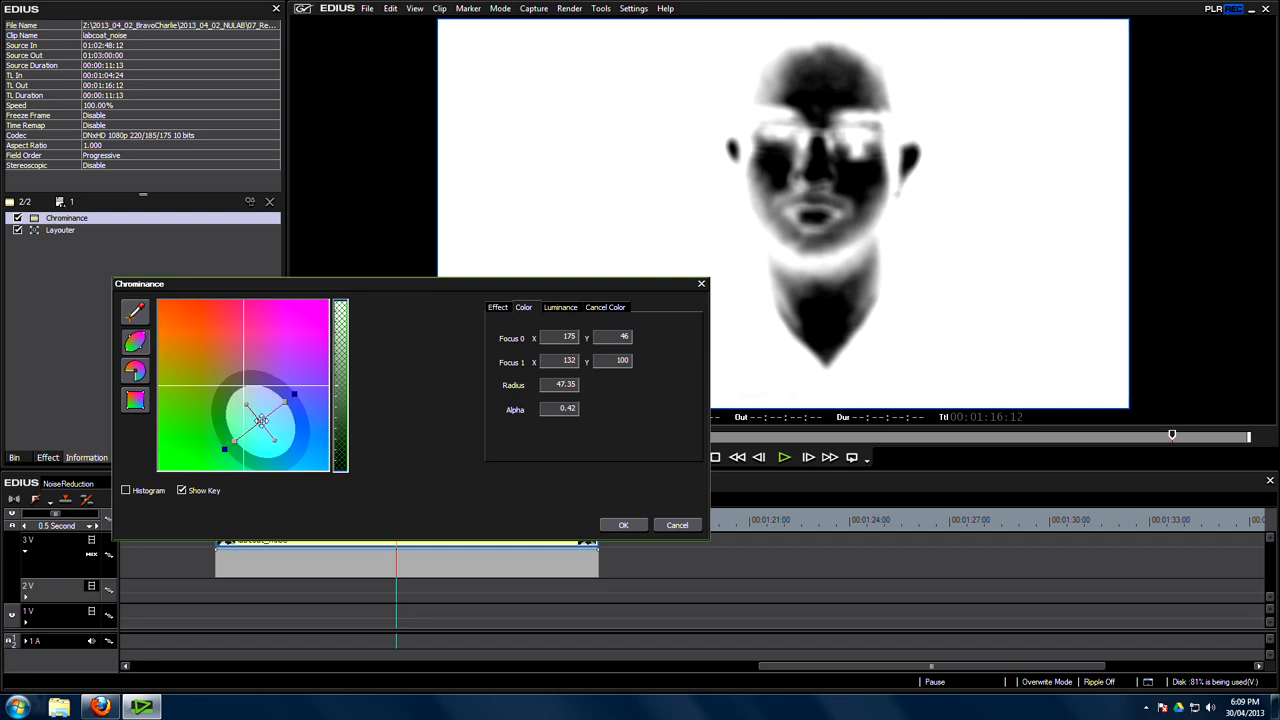
left_click(182, 490)
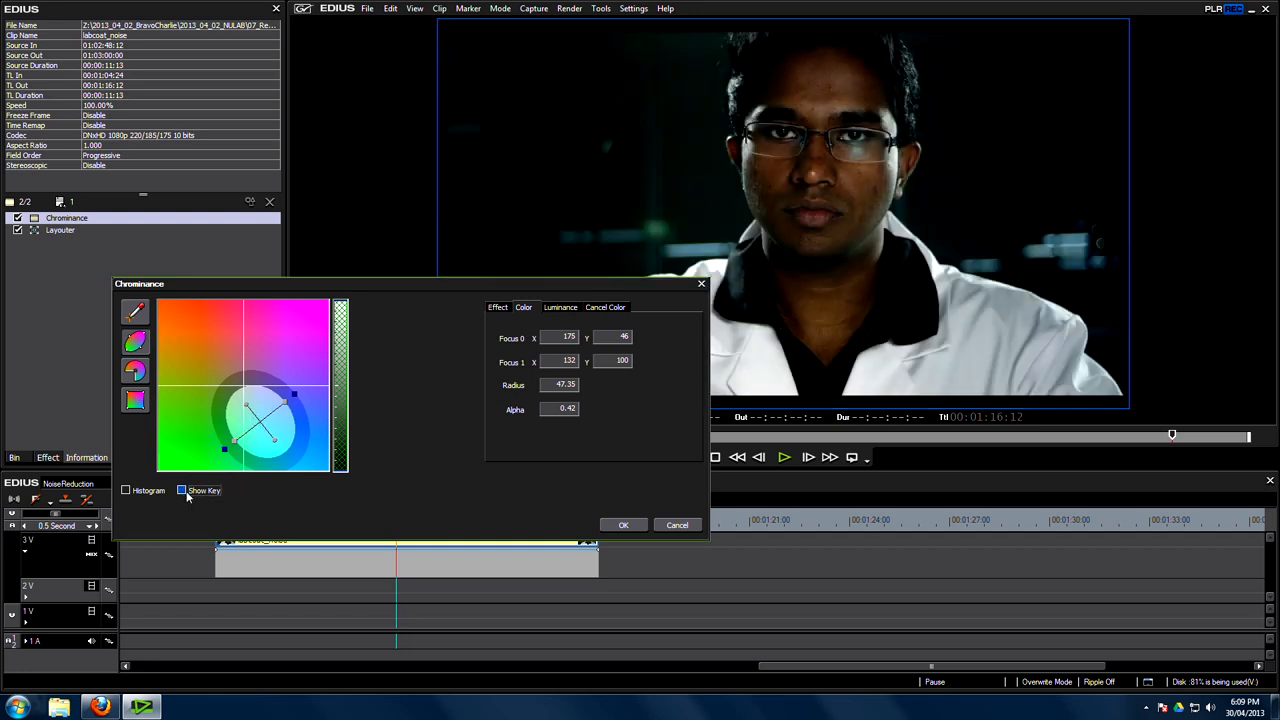
left_click(182, 490)
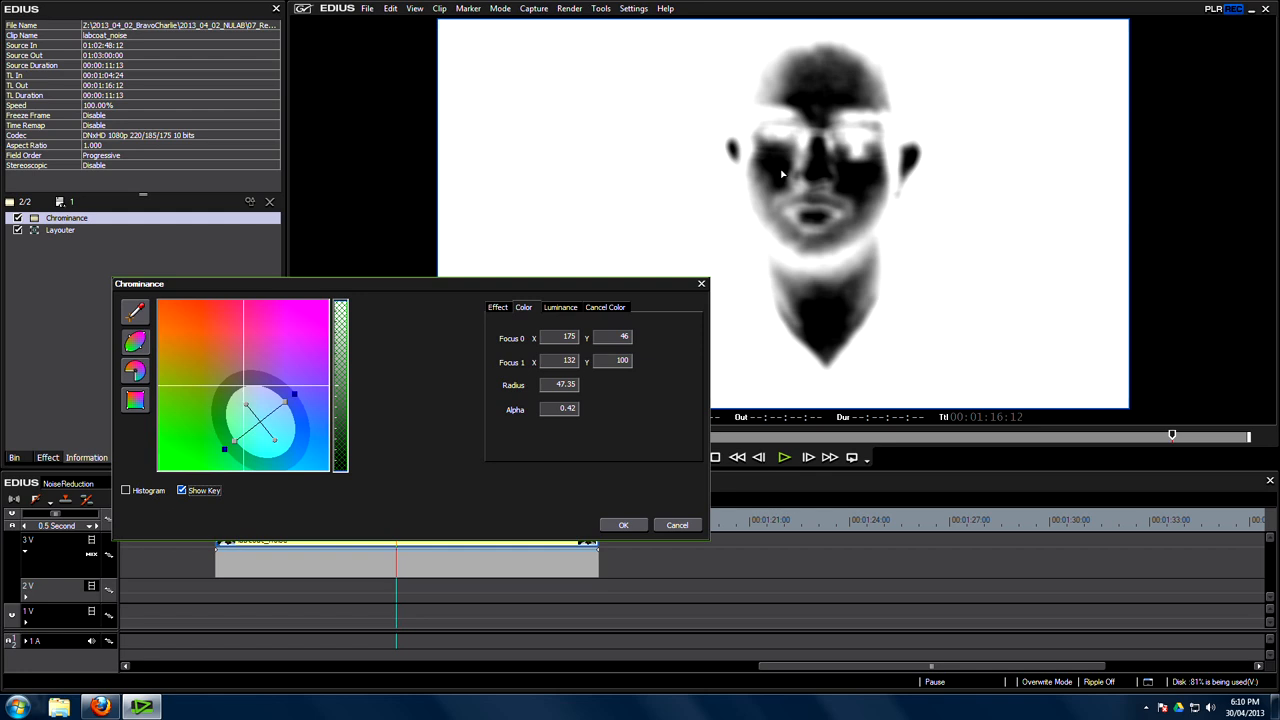
mouse_move(710, 198)
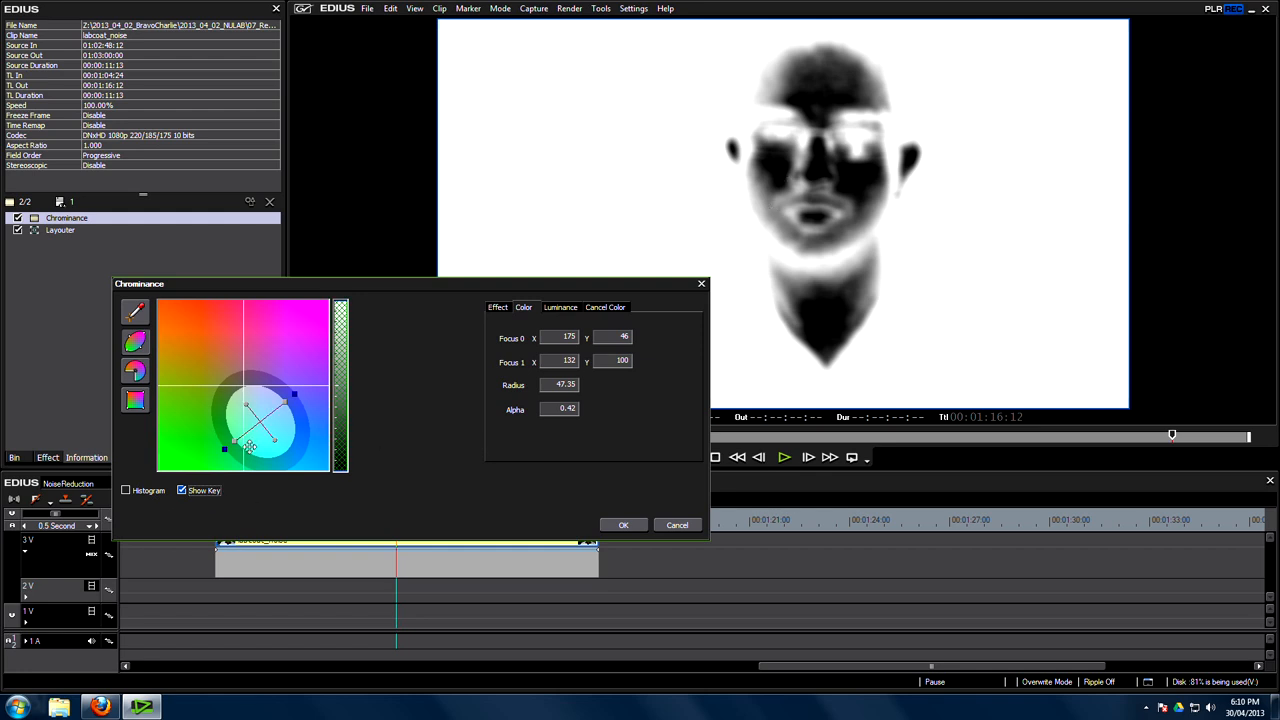
left_click_drag(250, 447, 260, 427)
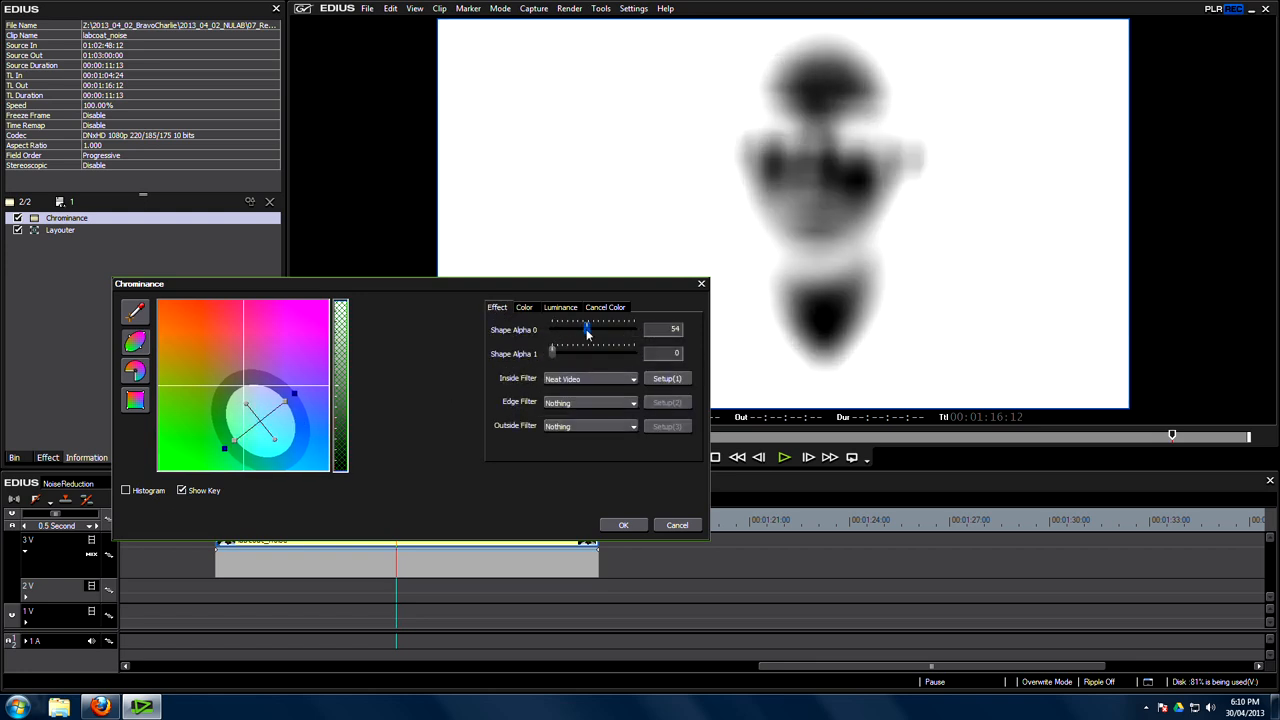
left_click_drag(587, 329, 597, 329)
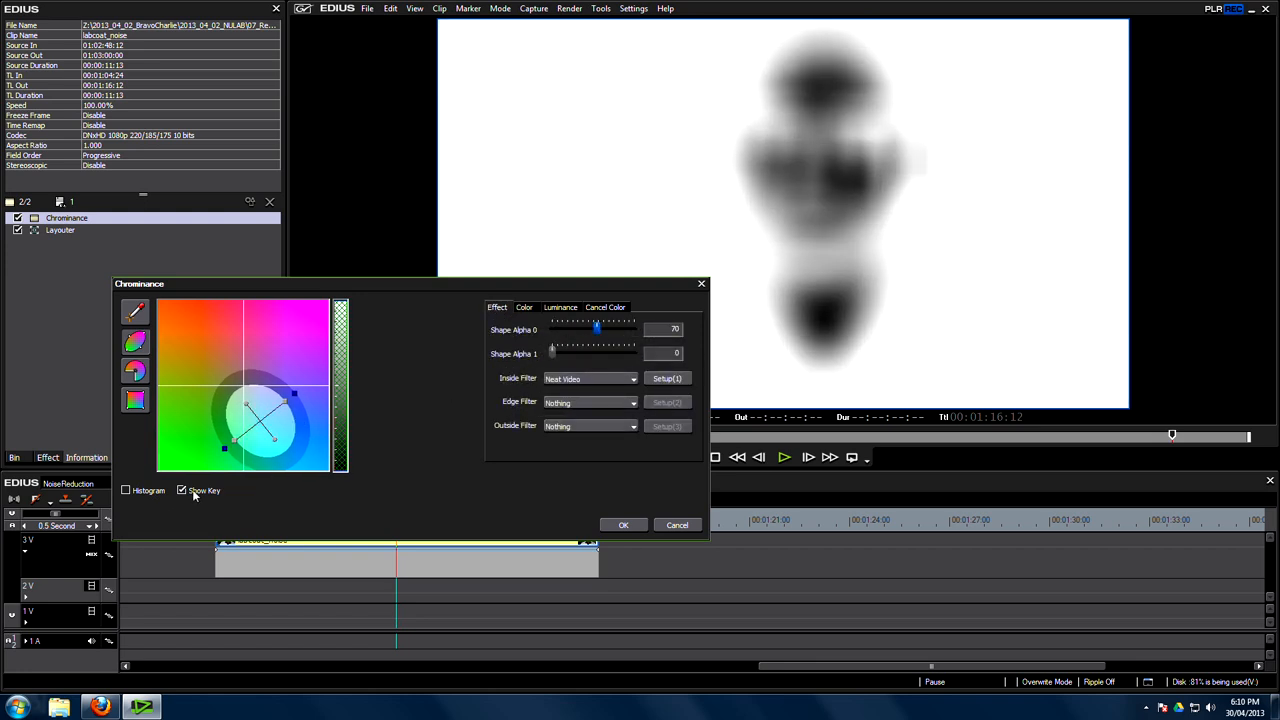
left_click(182, 490)
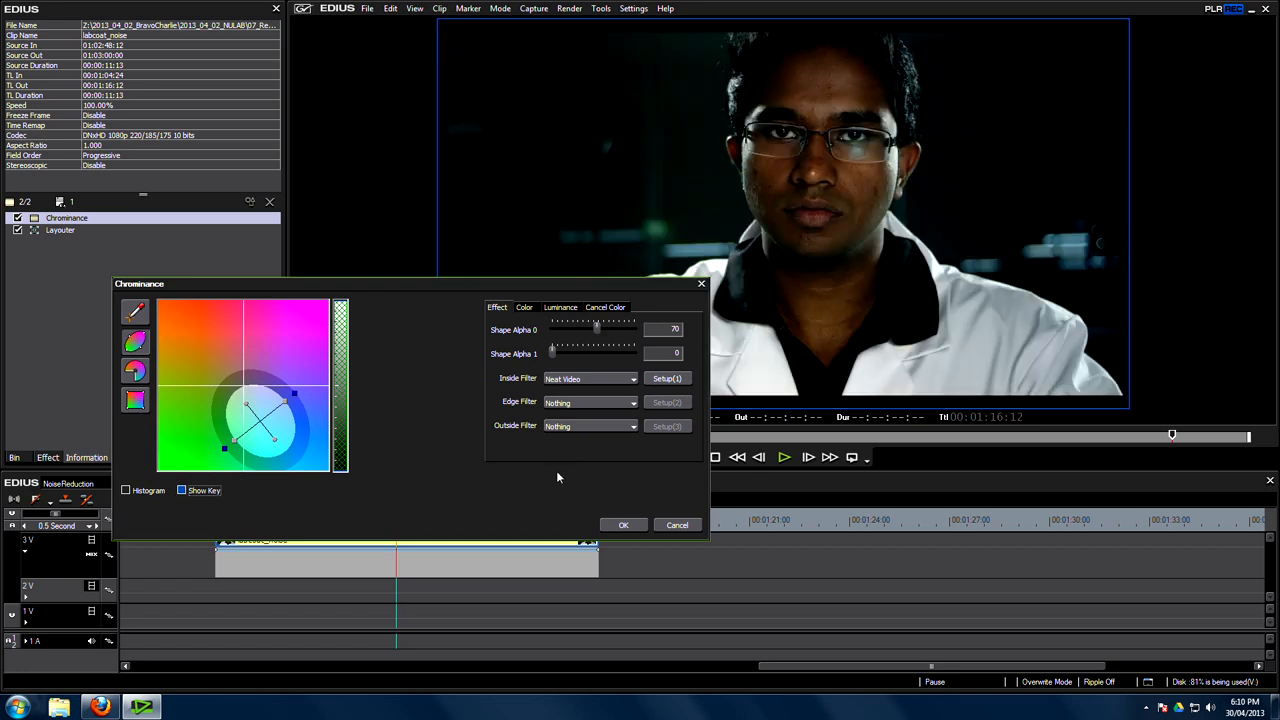
left_click(623, 525)
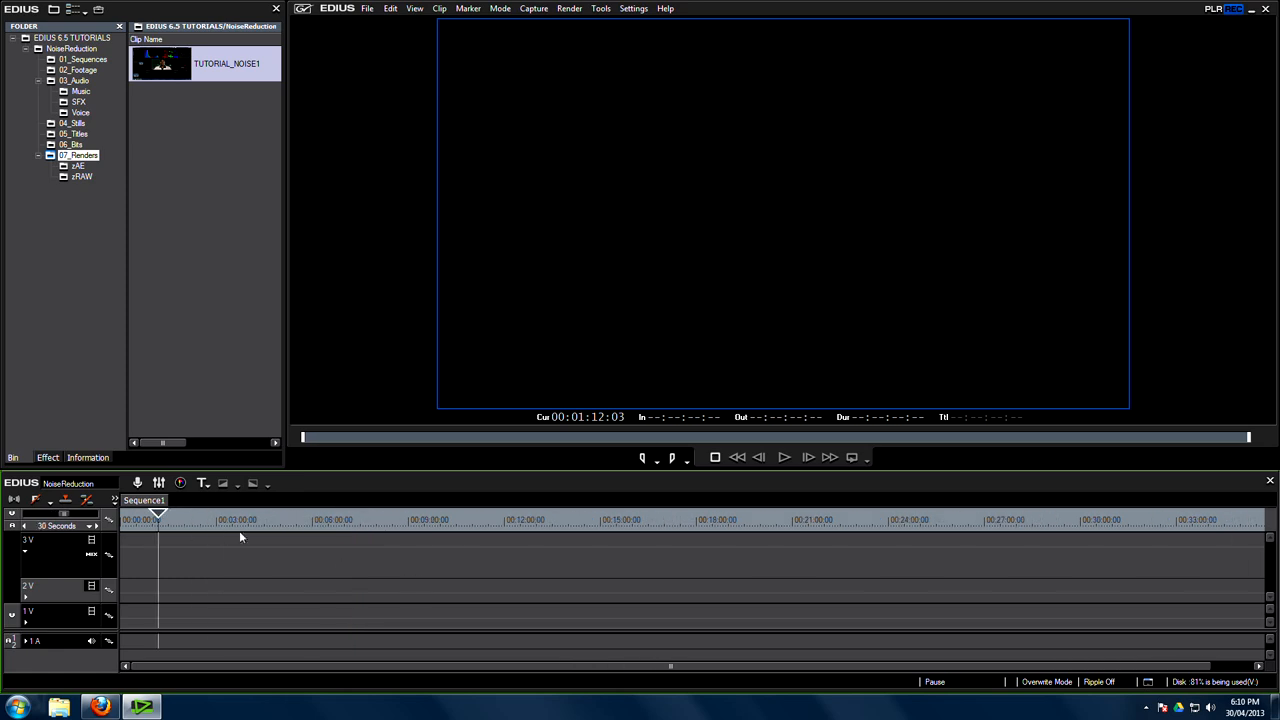
Stack labcoat_original on 2V above the clip and scrub to compare before and after.
left_click(80, 69)
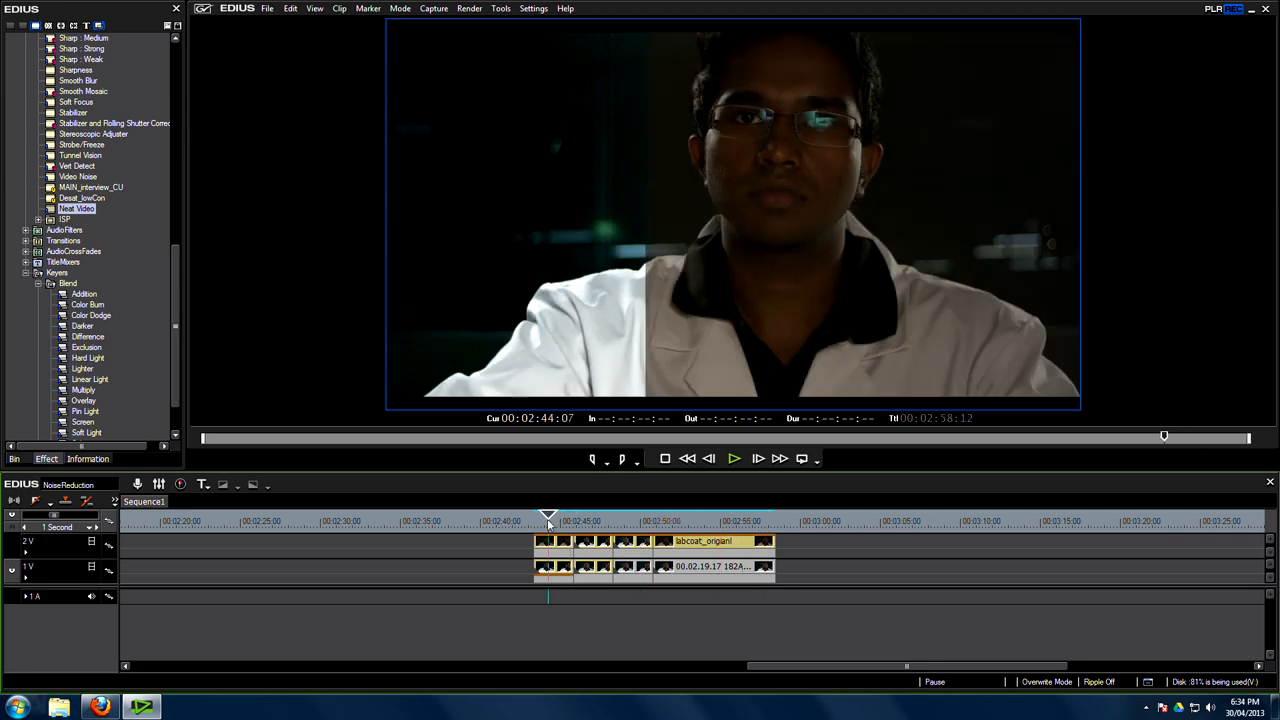
left_click_drag(548, 517, 720, 517)
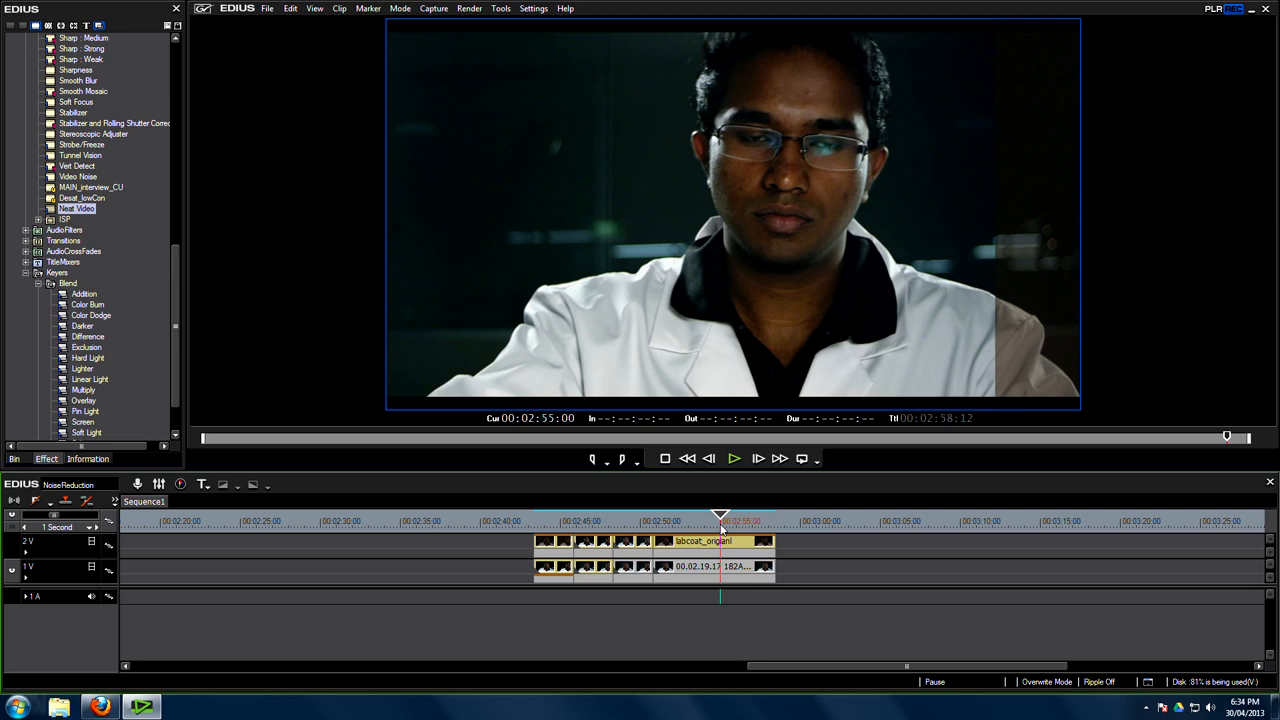
mouse_move(720, 331)
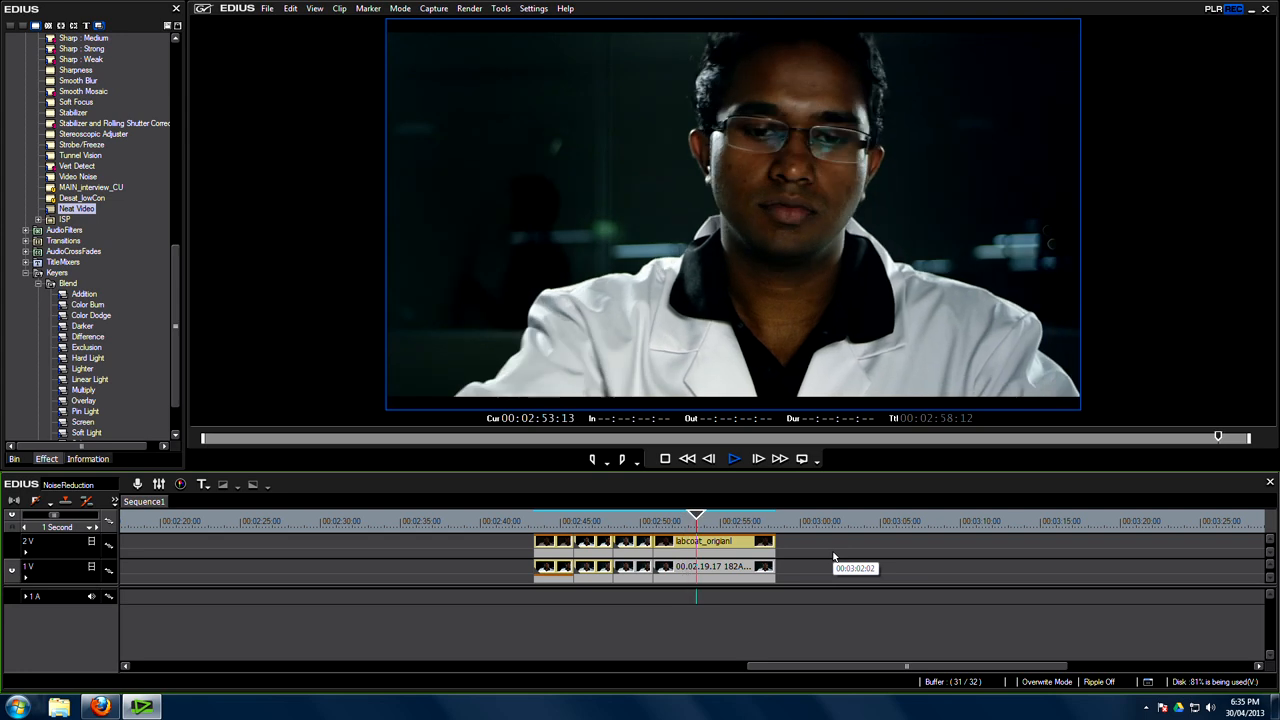
left_click(734, 458)
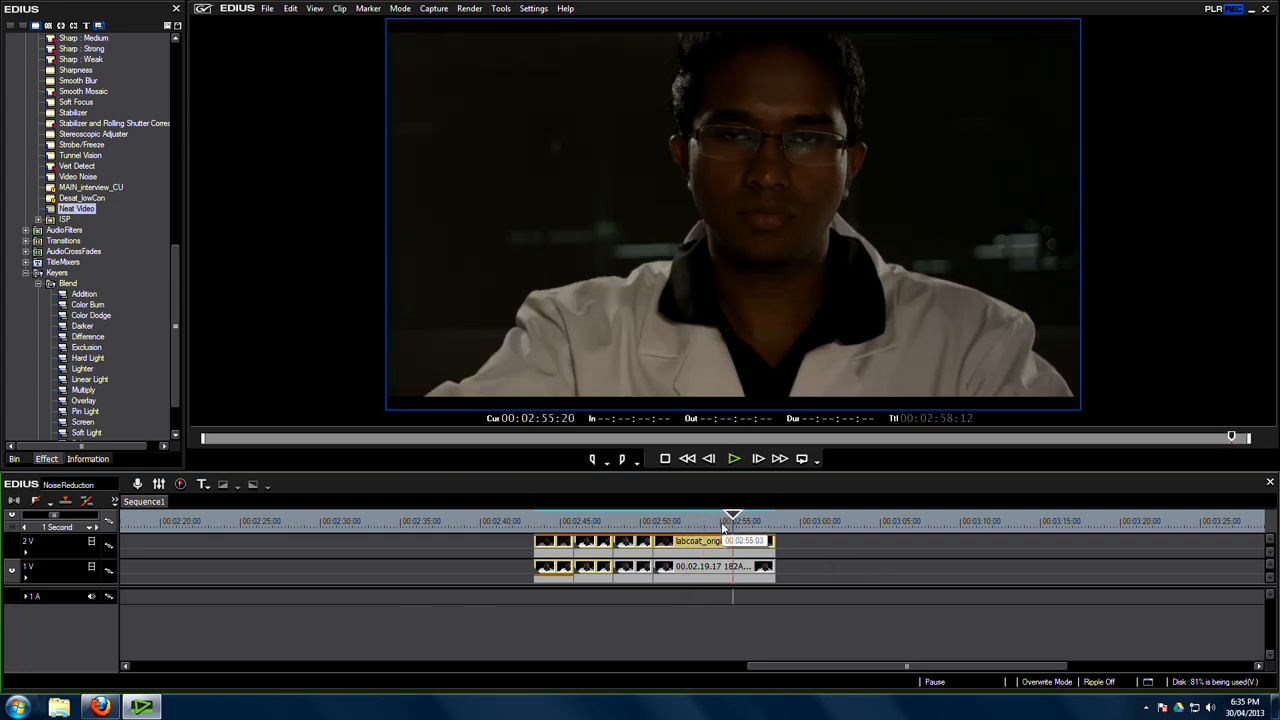